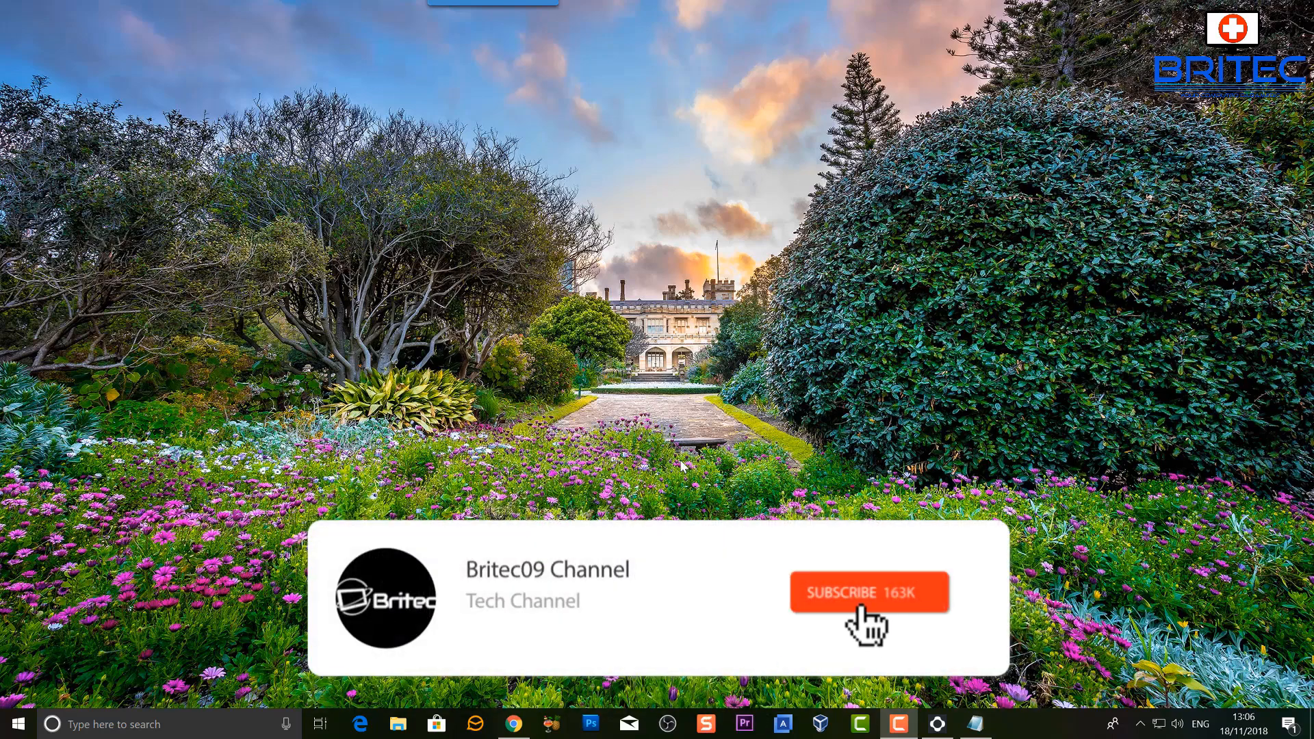
- Reach the Windows Update page showing error 0x80070422 via Settings > Update & Security
click(867, 591)
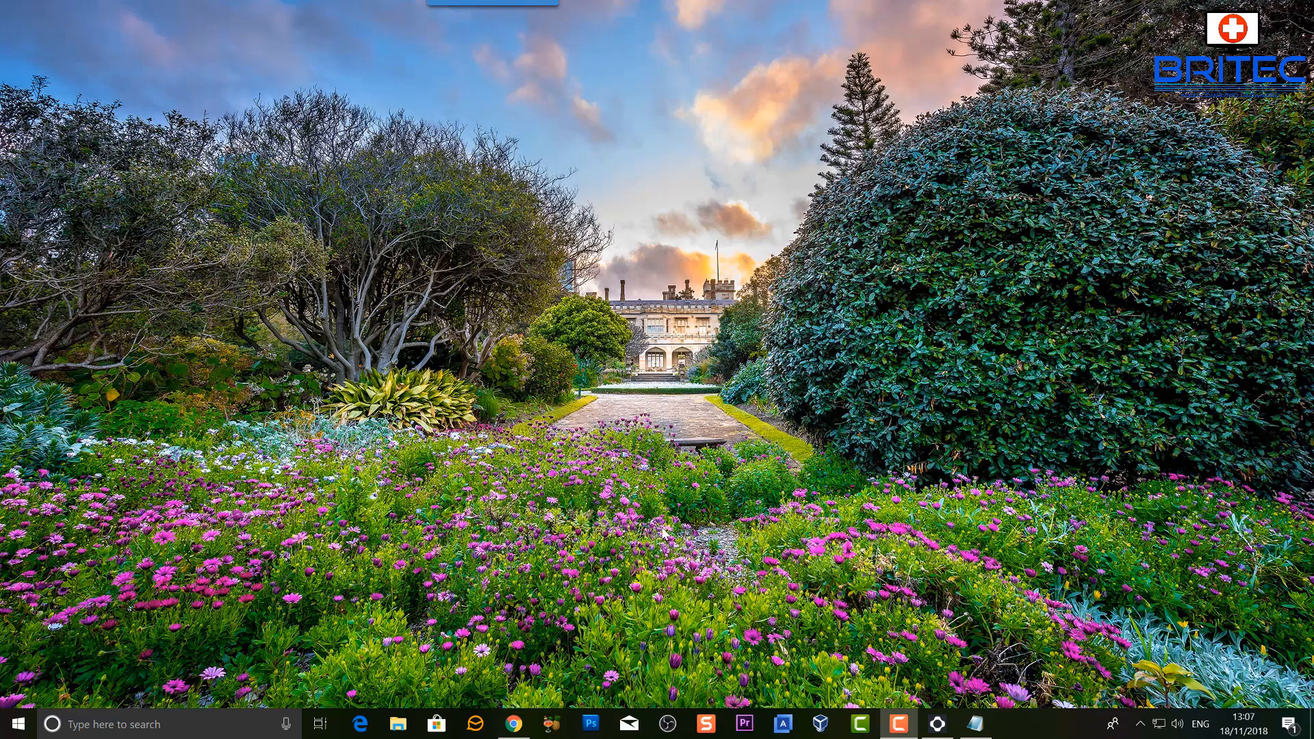
mouse_move(288, 611)
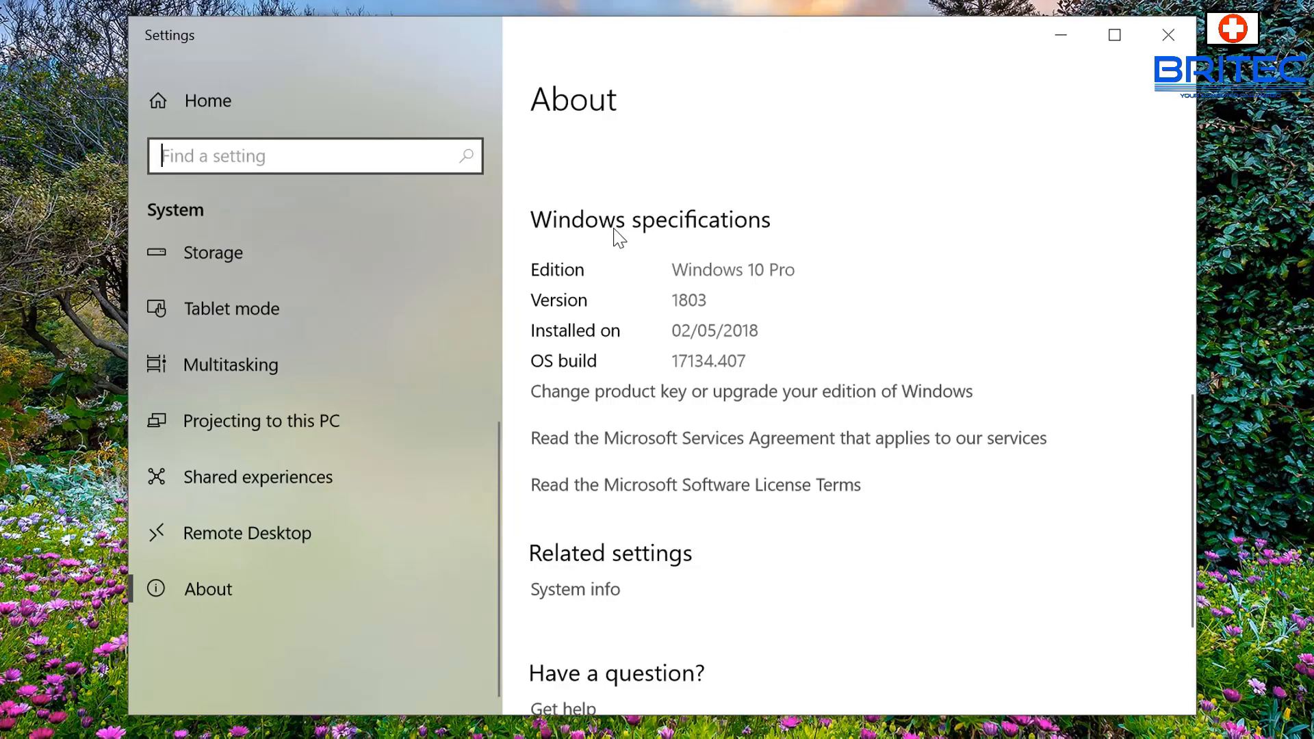
mouse_move(715, 292)
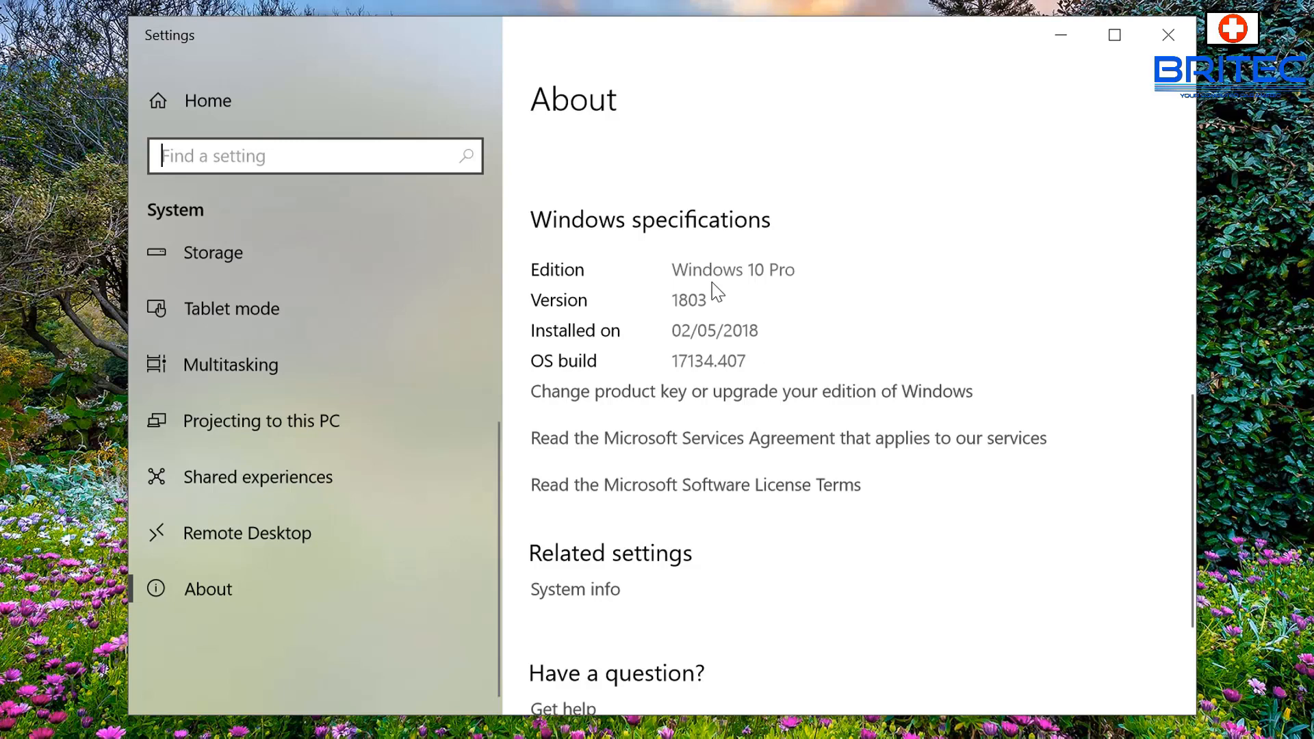
mouse_move(780, 282)
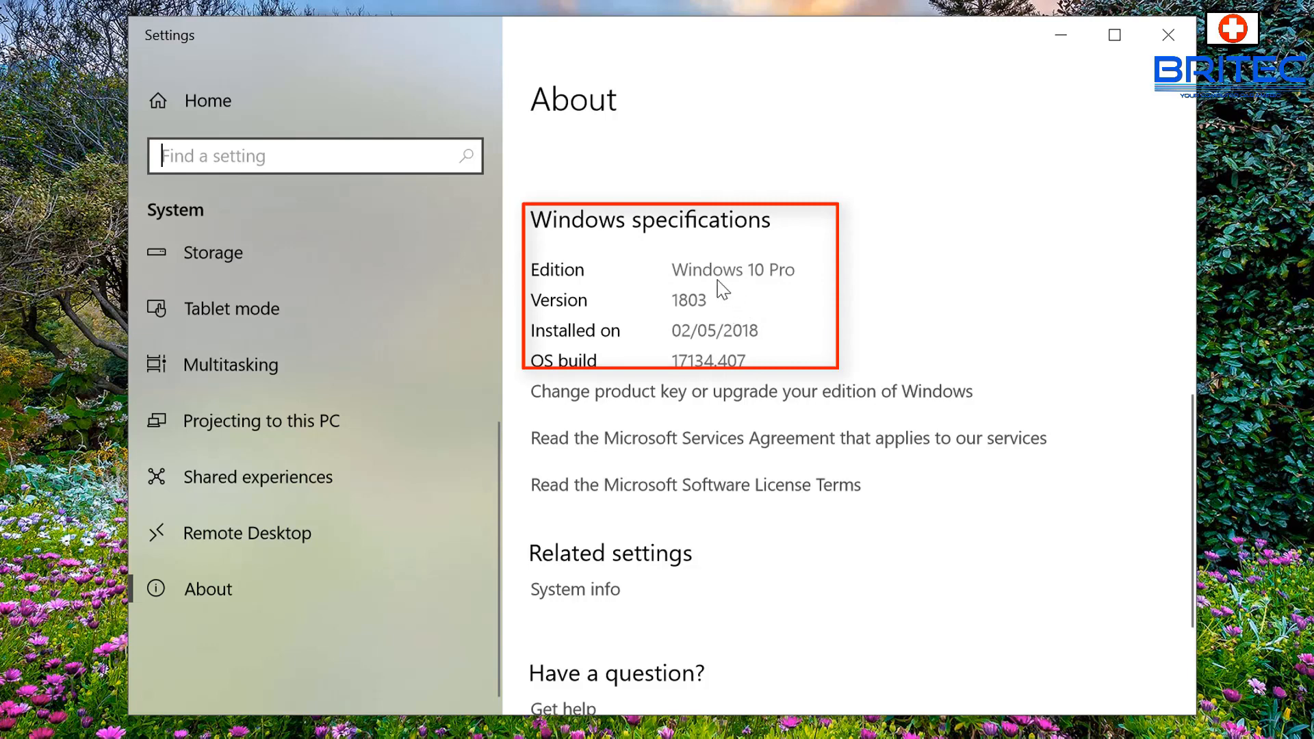
mouse_move(754, 316)
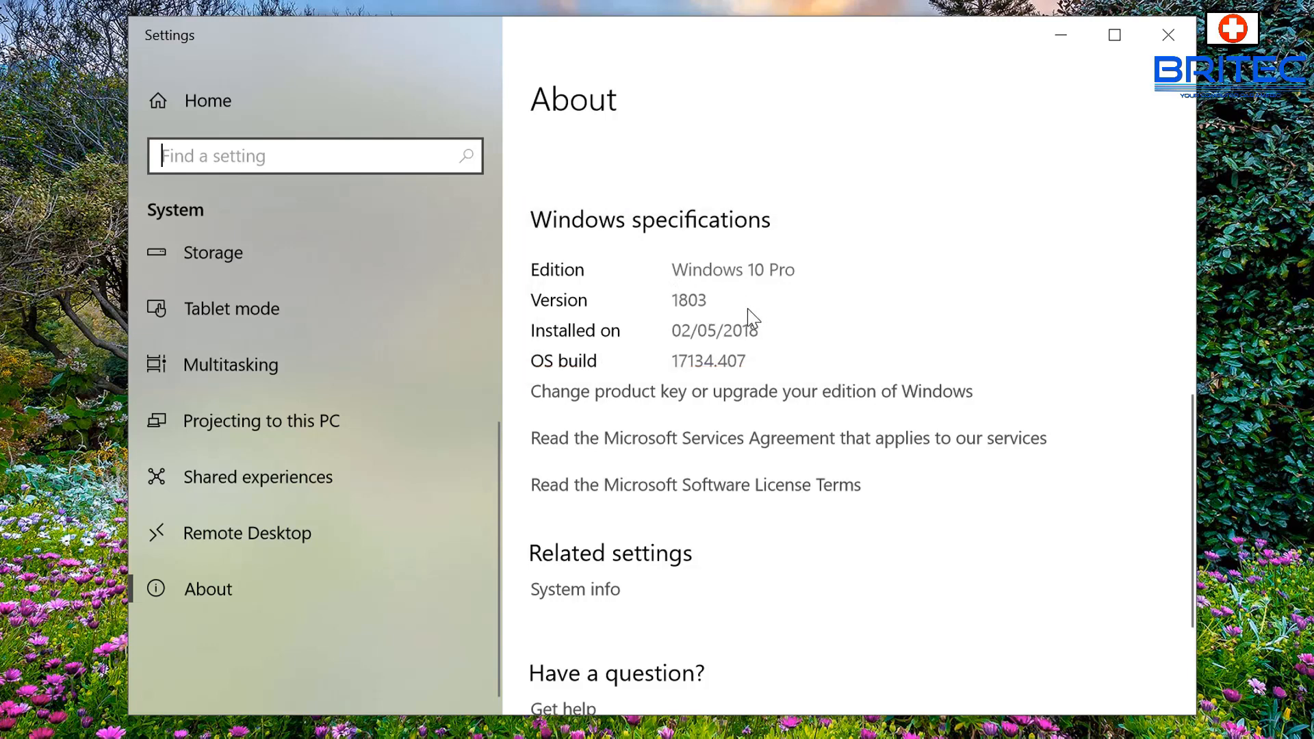
mouse_move(733, 327)
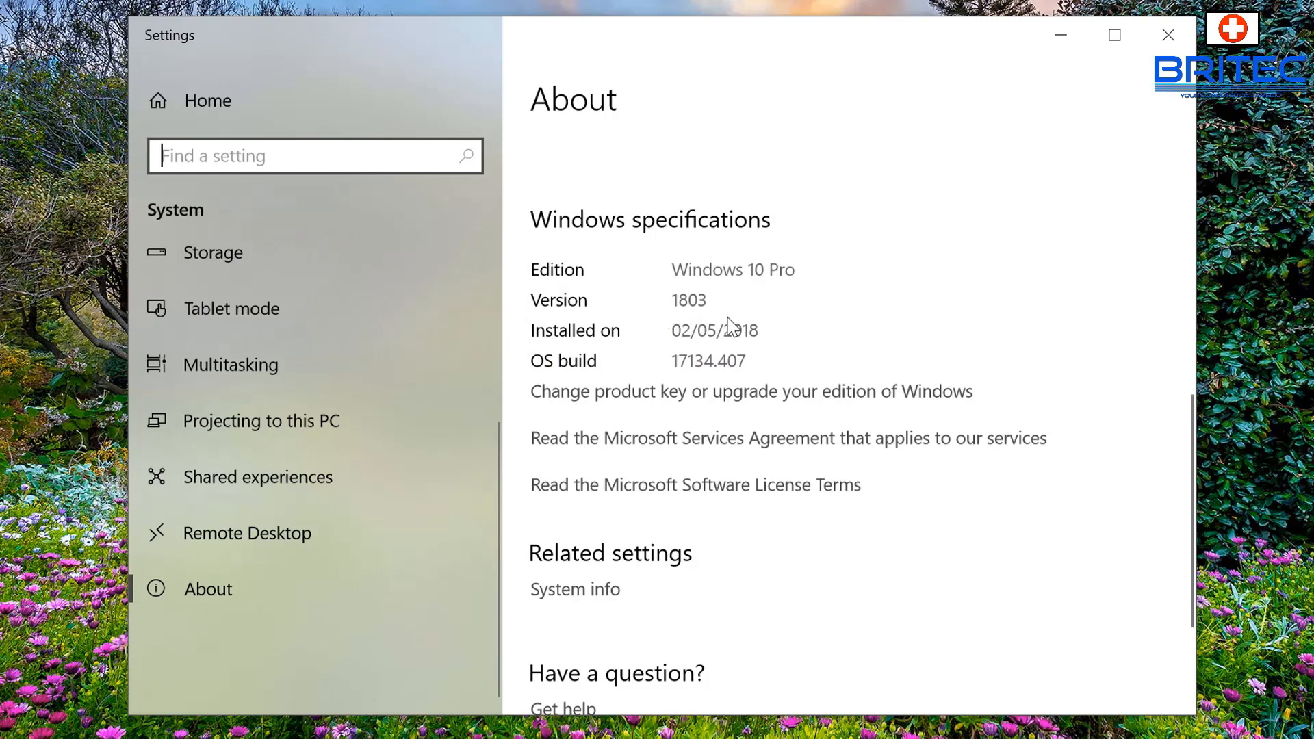
mouse_move(690, 319)
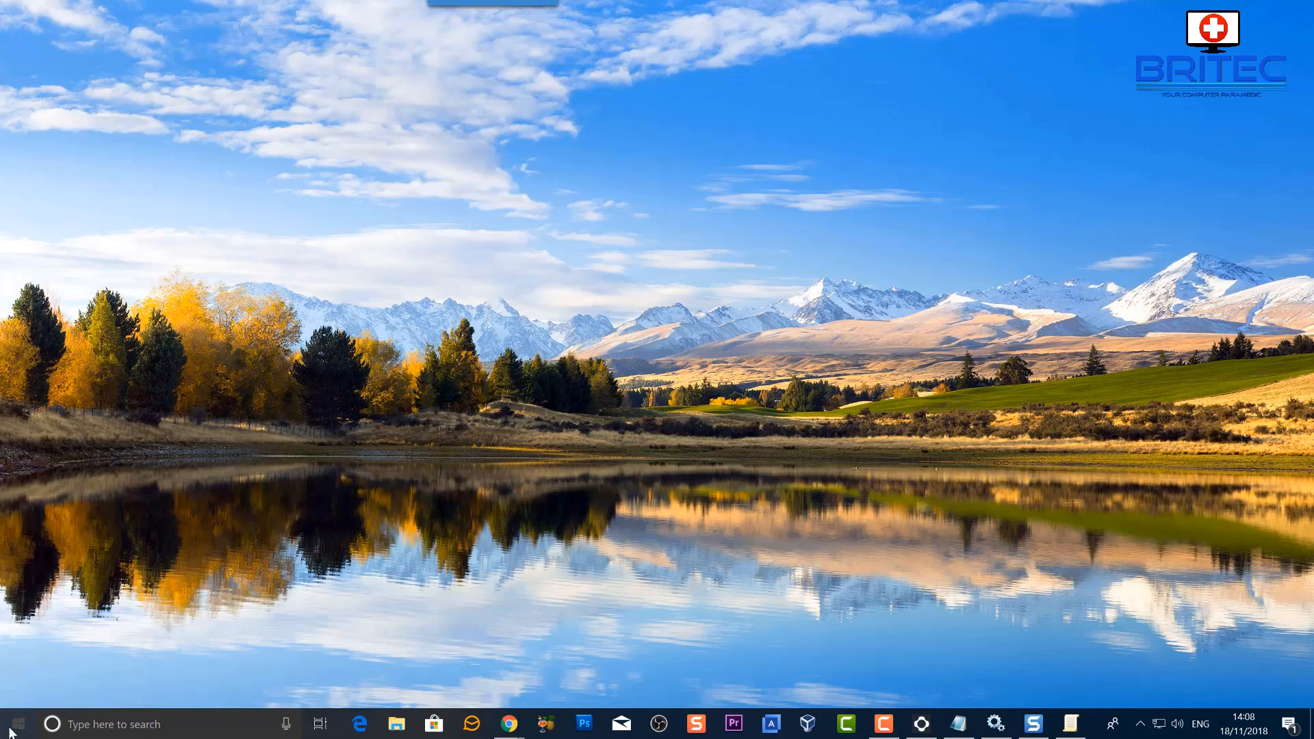
click(995, 723)
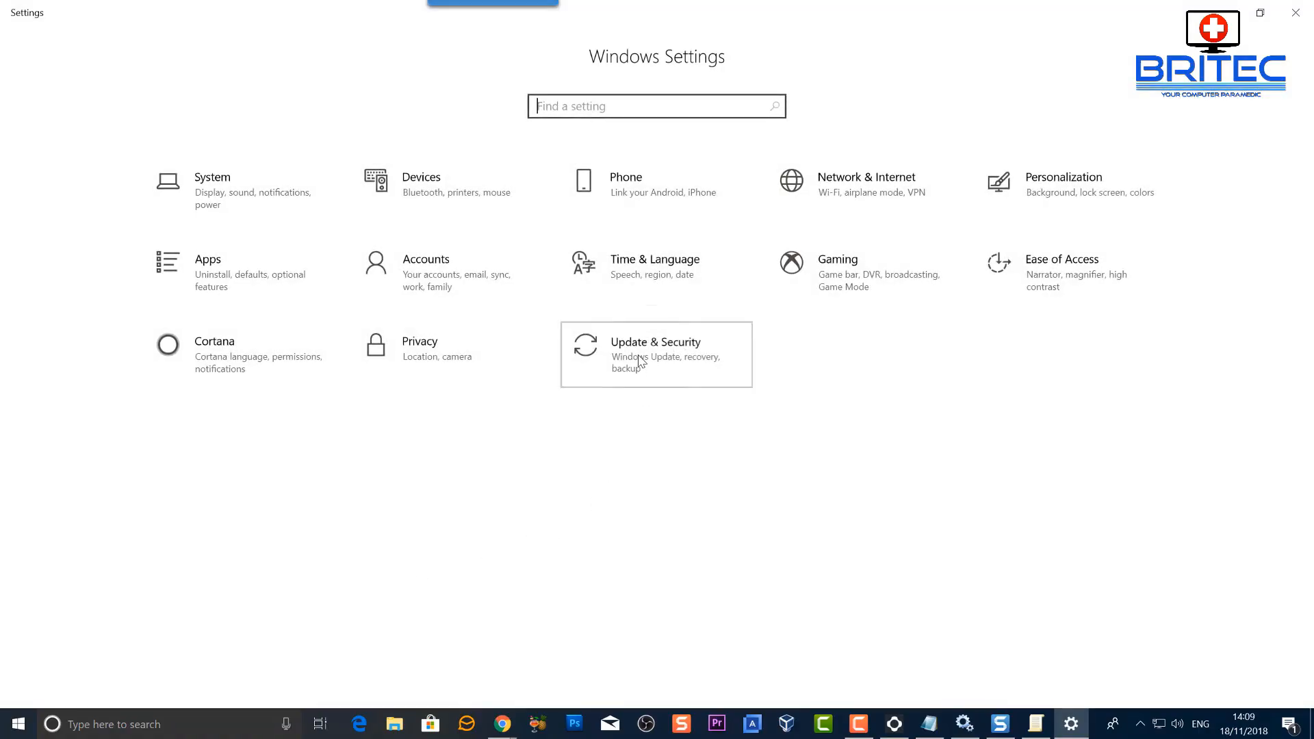
click(656, 353)
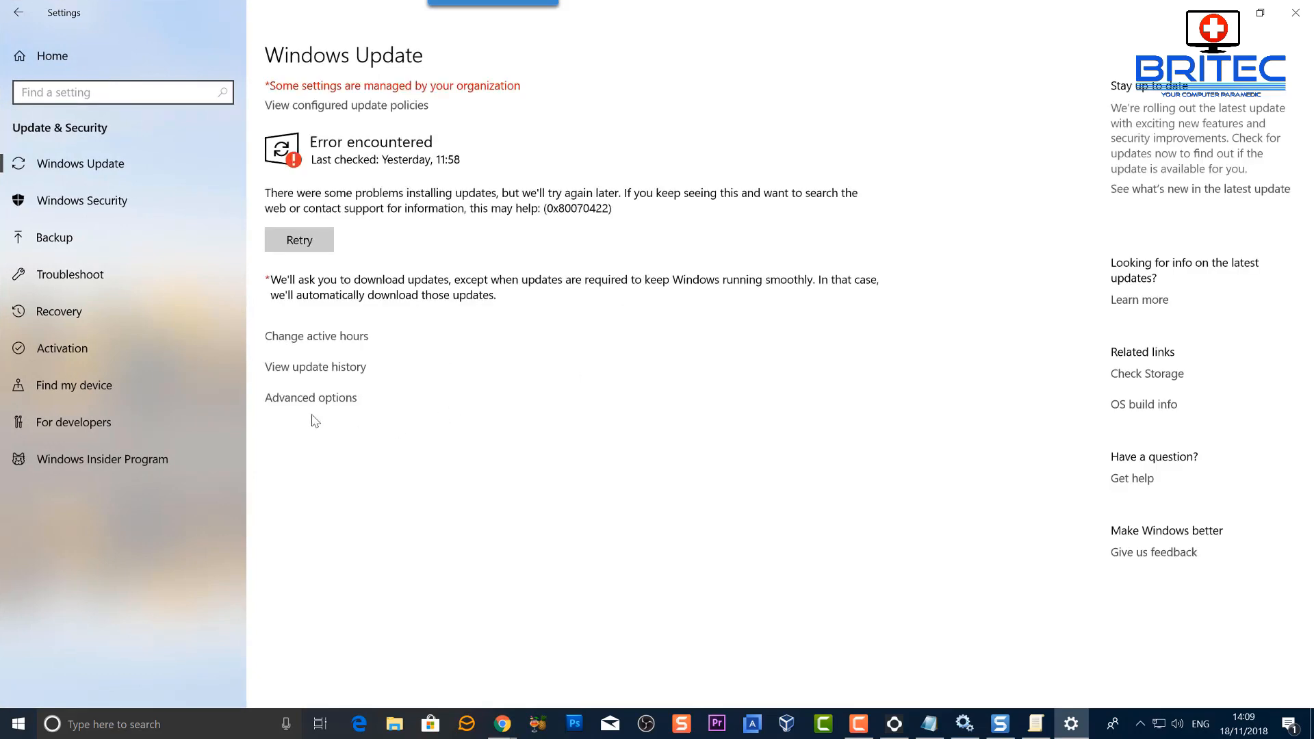
mouse_move(316, 402)
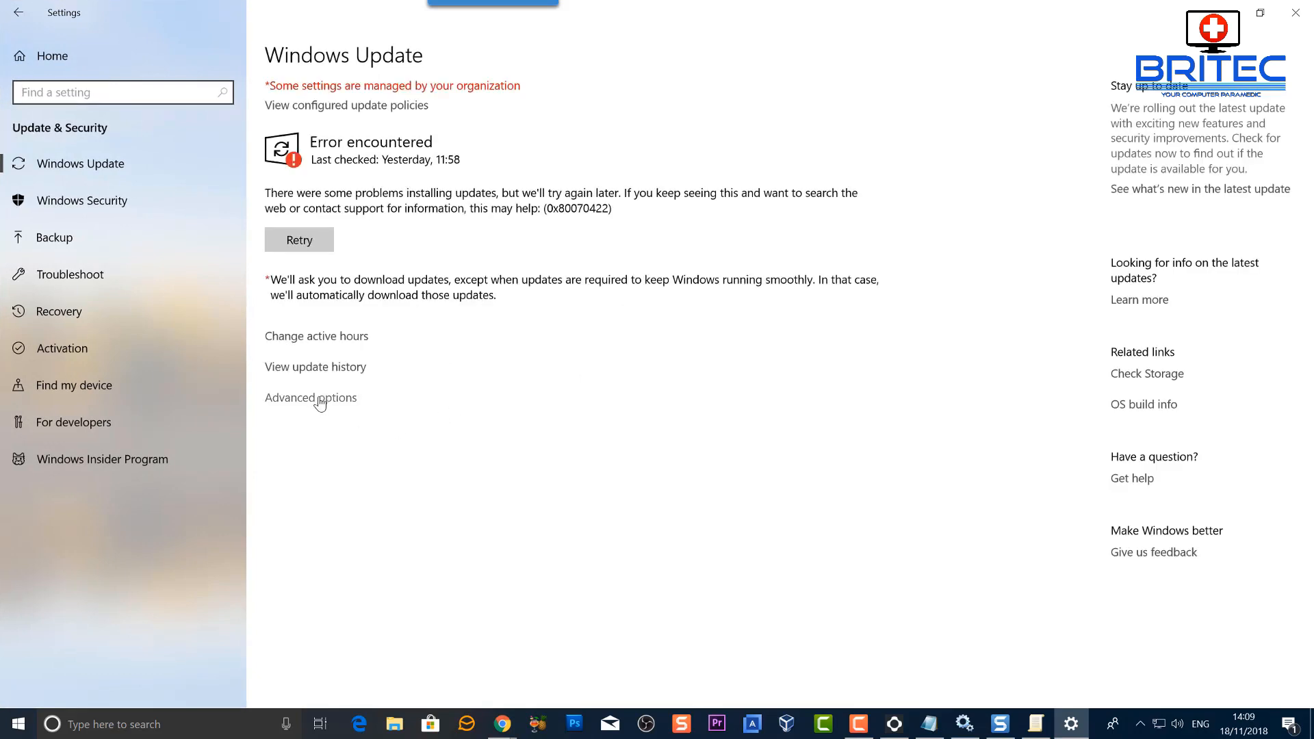
- In Advanced options choose Semi-Annual Channel, defer feature updates 365 days and quality updates 30 days
click(311, 397)
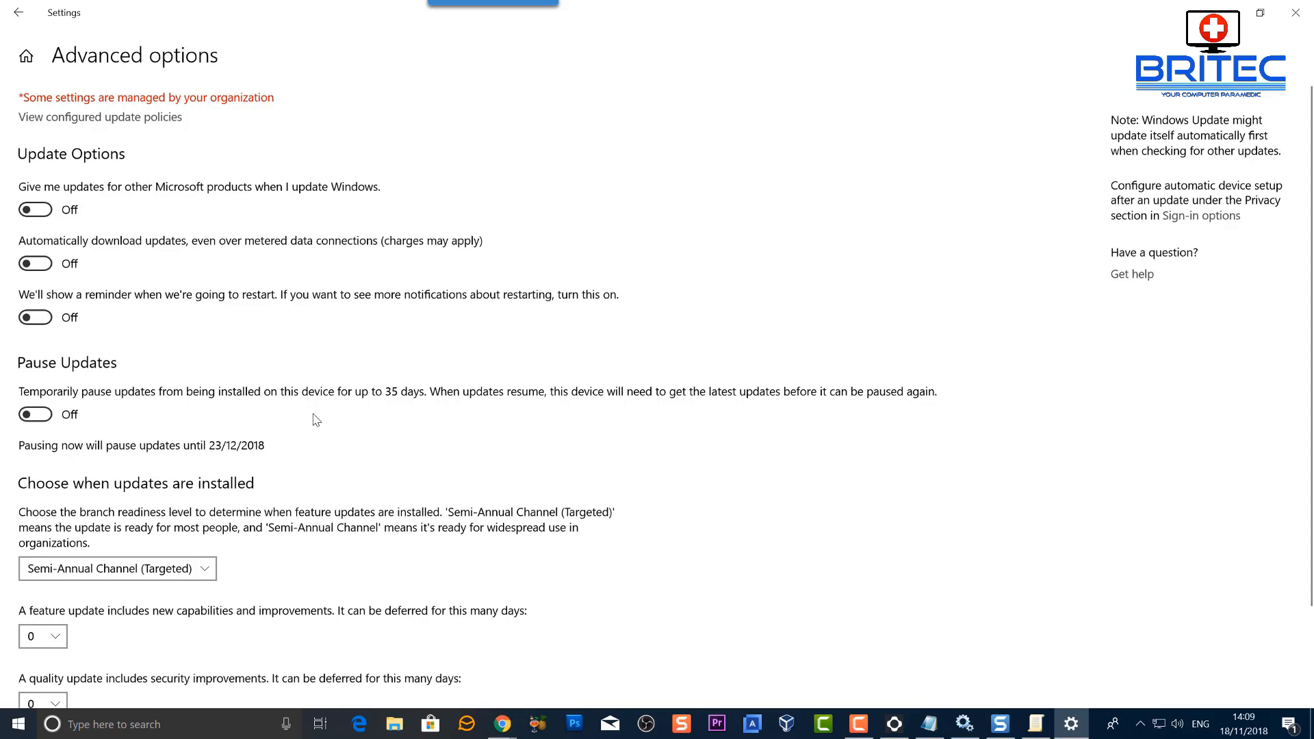
mouse_move(173, 166)
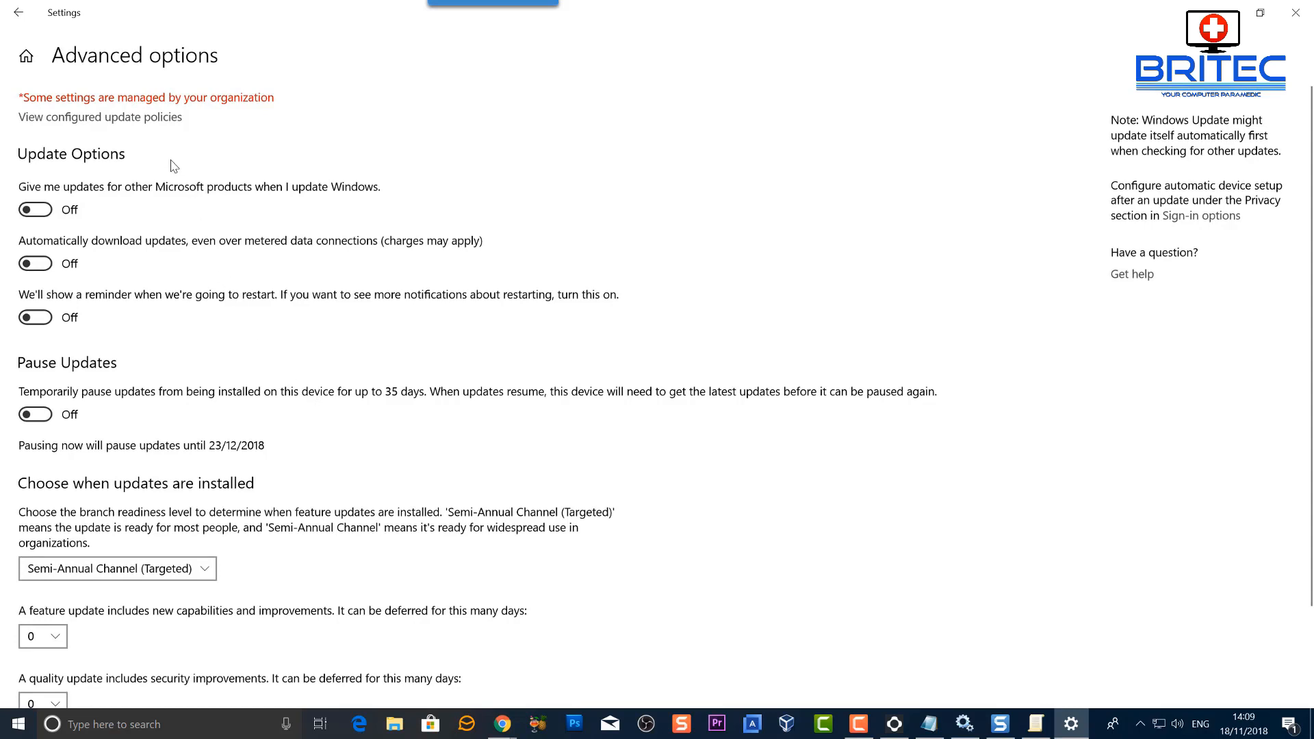
mouse_move(159, 639)
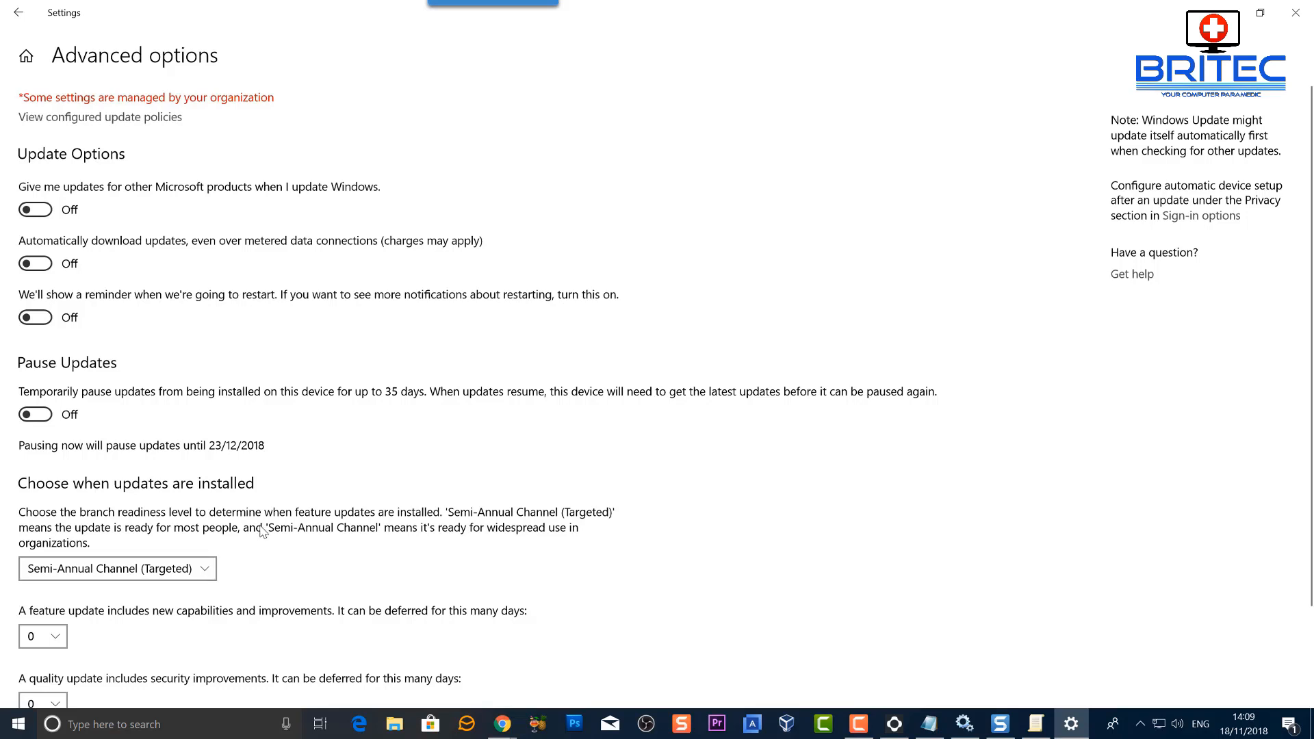
mouse_move(218, 576)
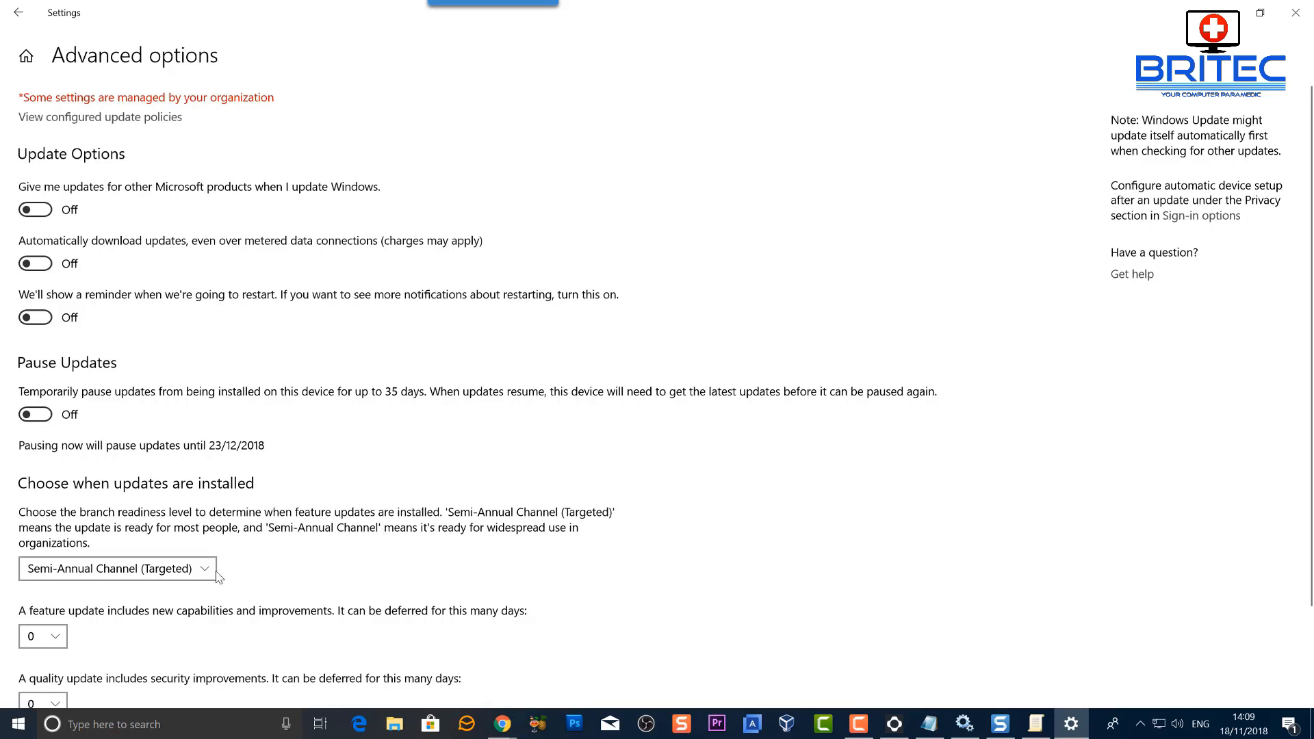
click(116, 568)
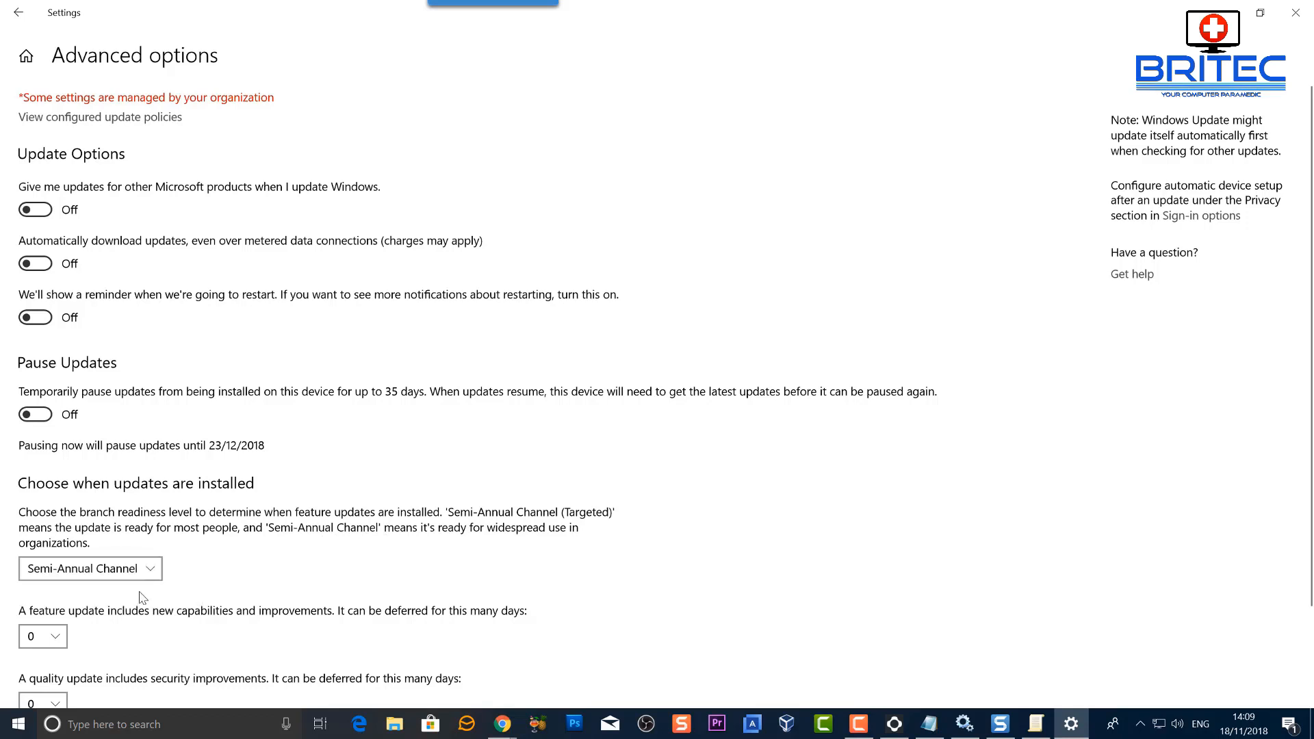
scroll(down, 3)
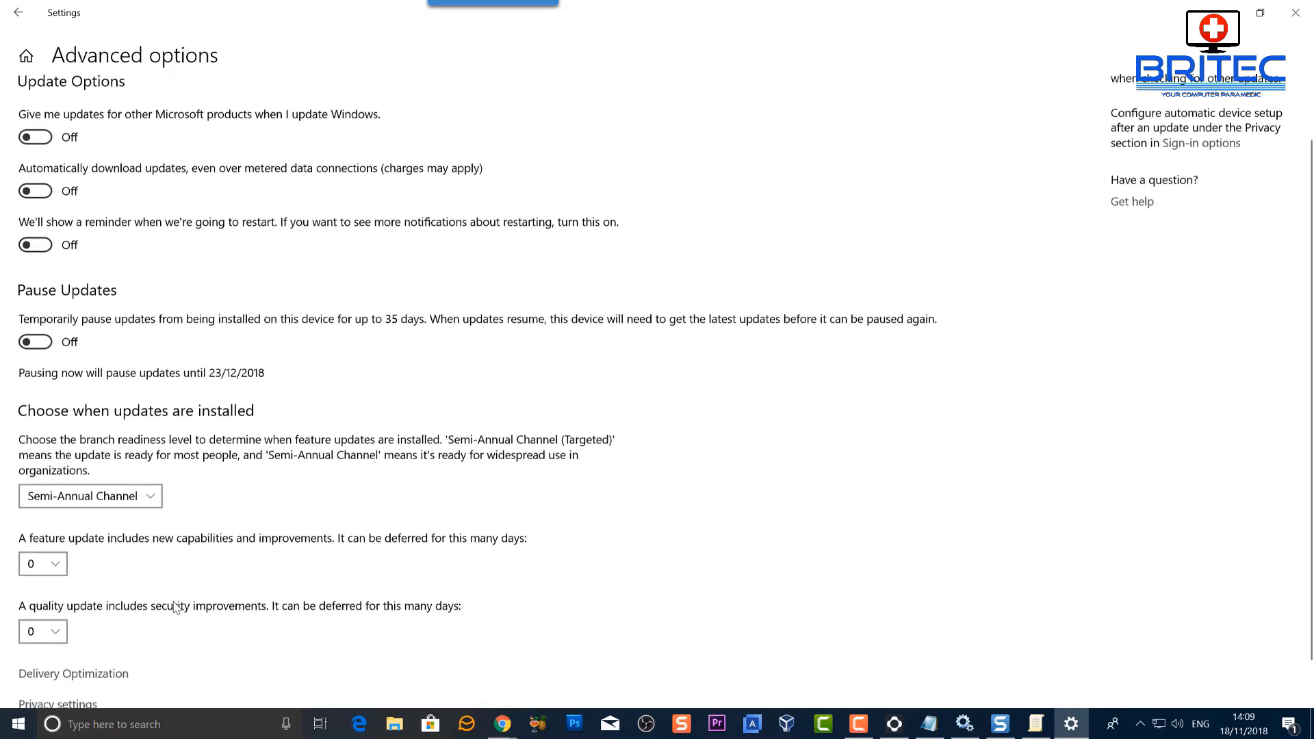
click(38, 562)
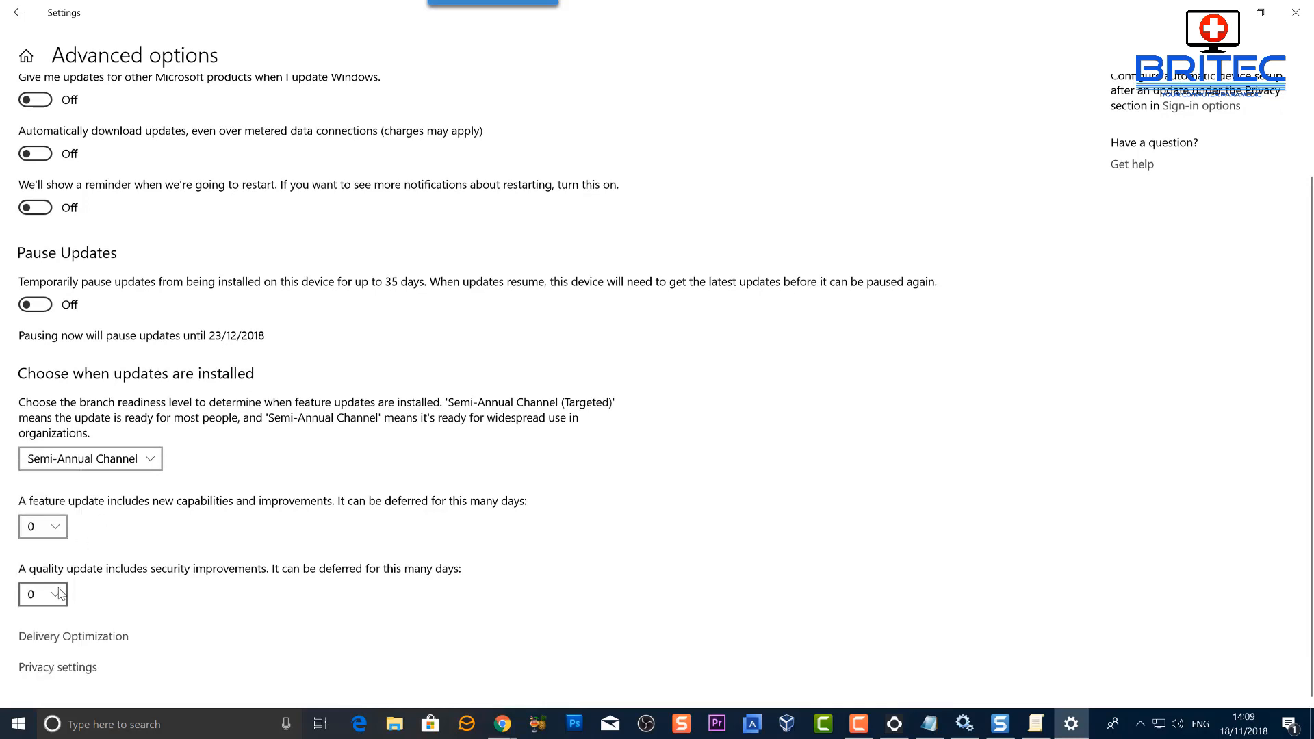
click(42, 592)
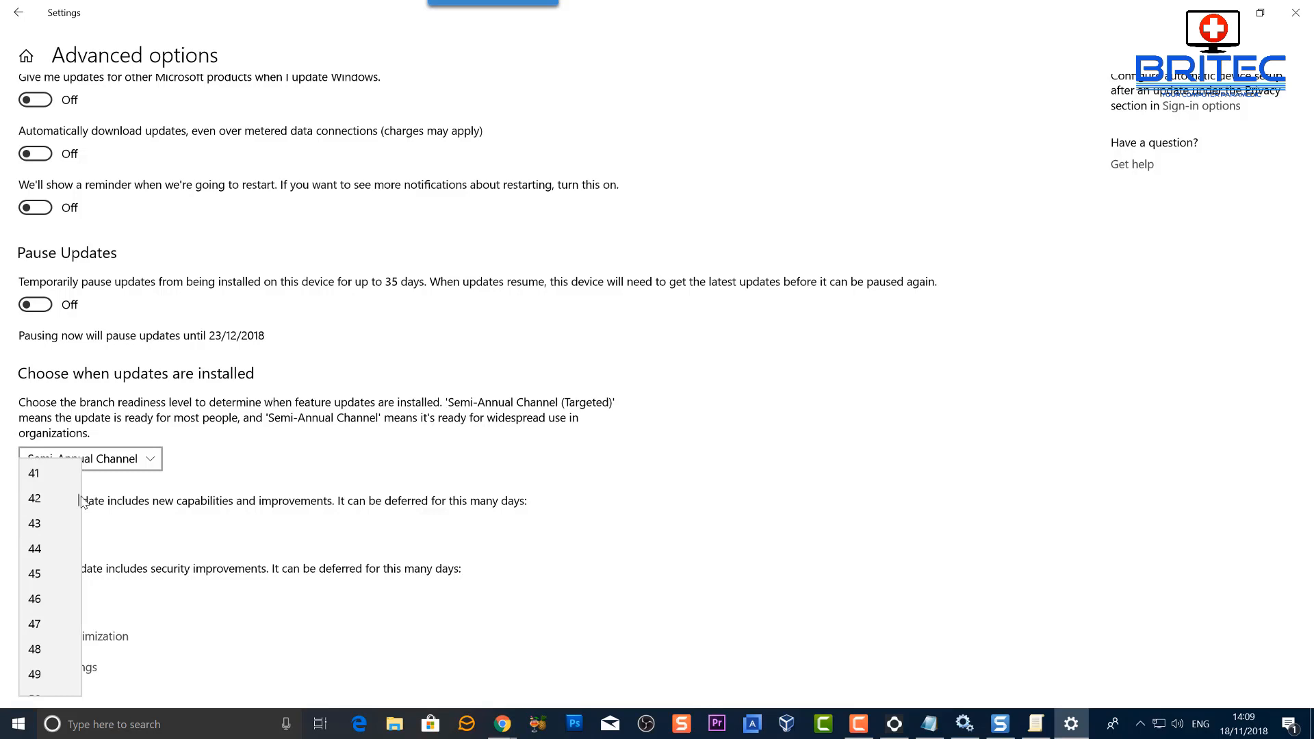
scroll(down, 3)
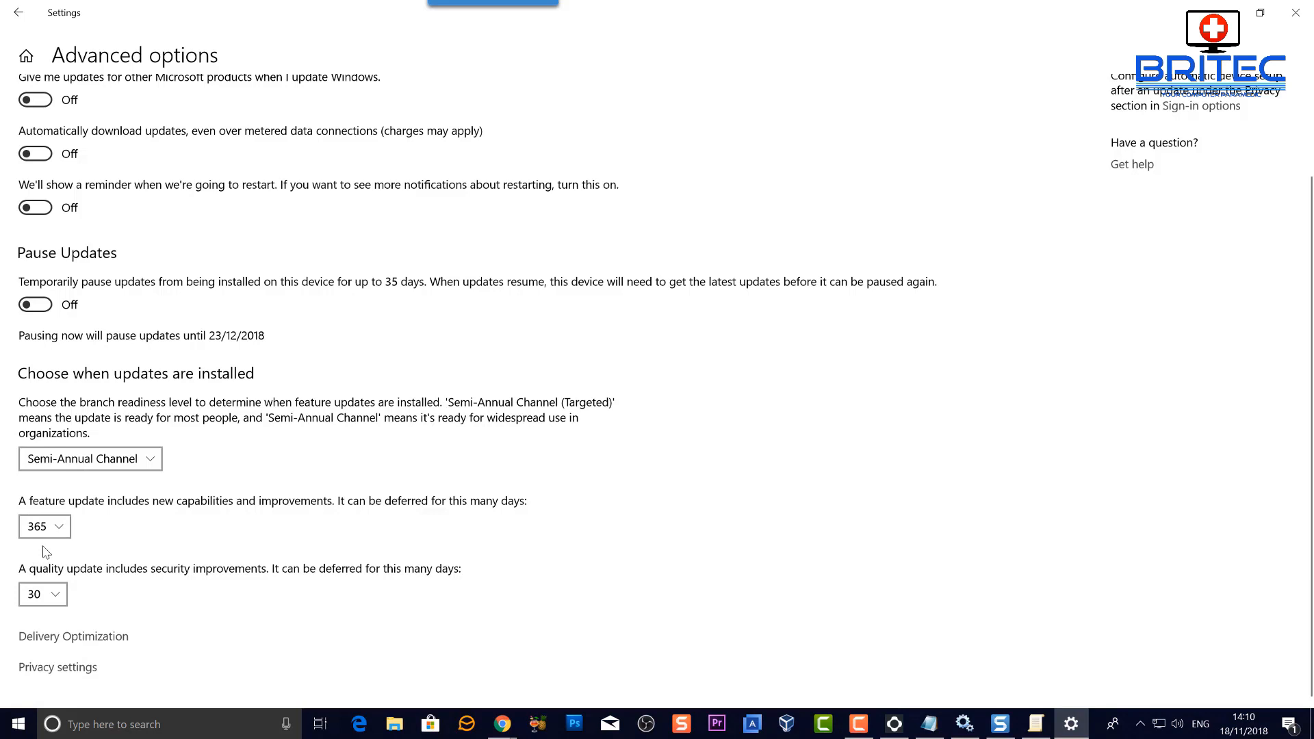
mouse_move(62, 600)
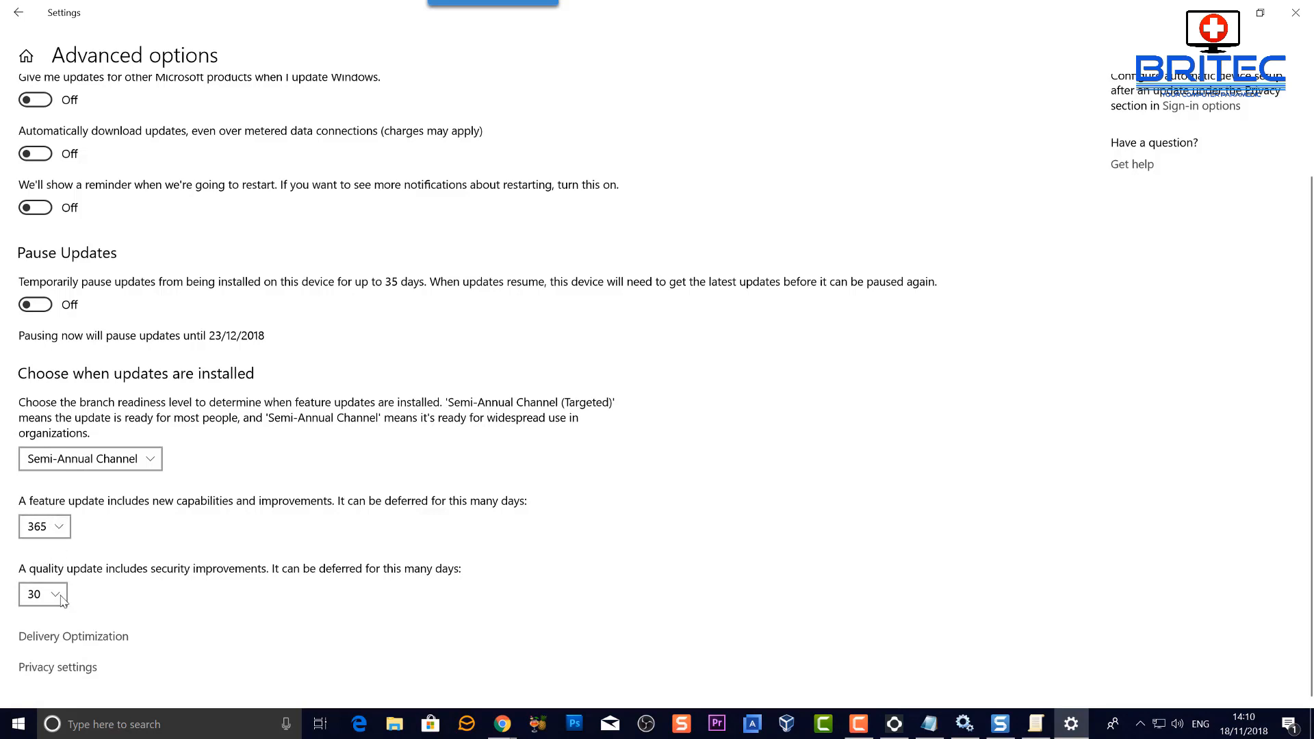
mouse_move(86, 495)
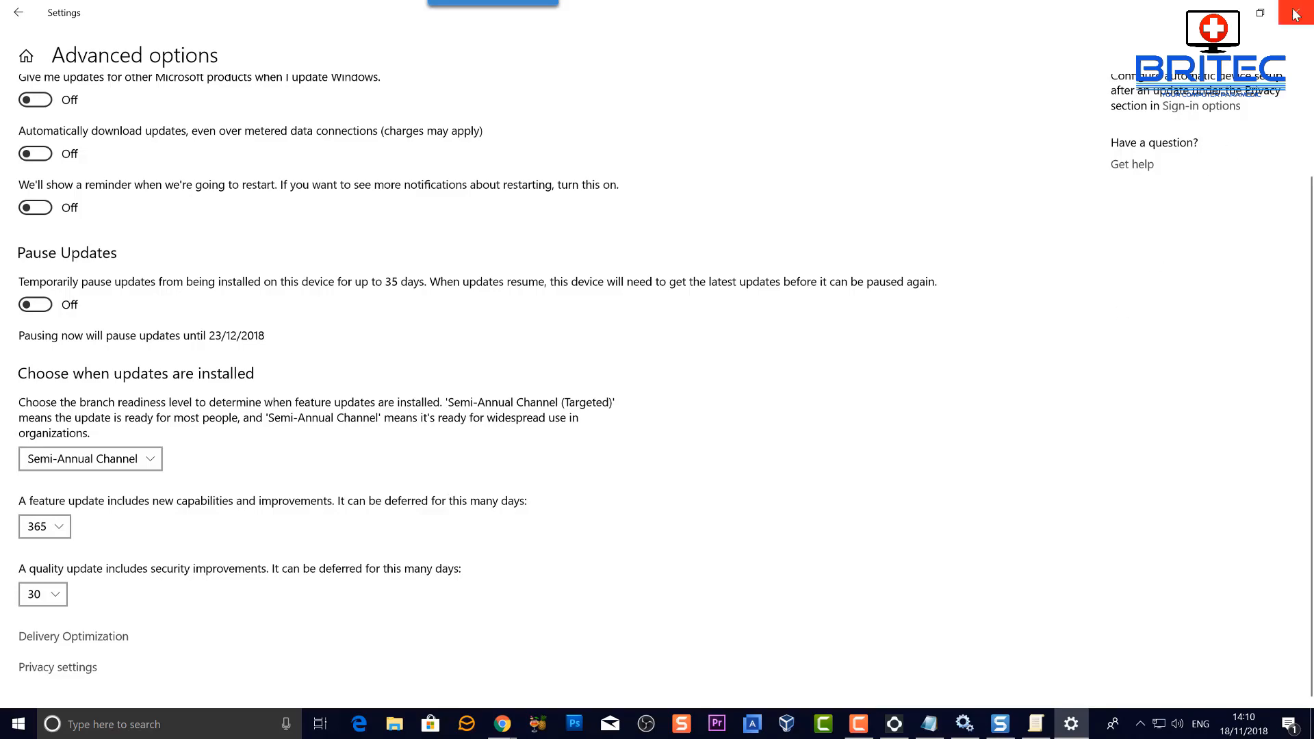
- Close Settings and show the Windows Update for Business policy folder in Group Policy Editor
click(1298, 14)
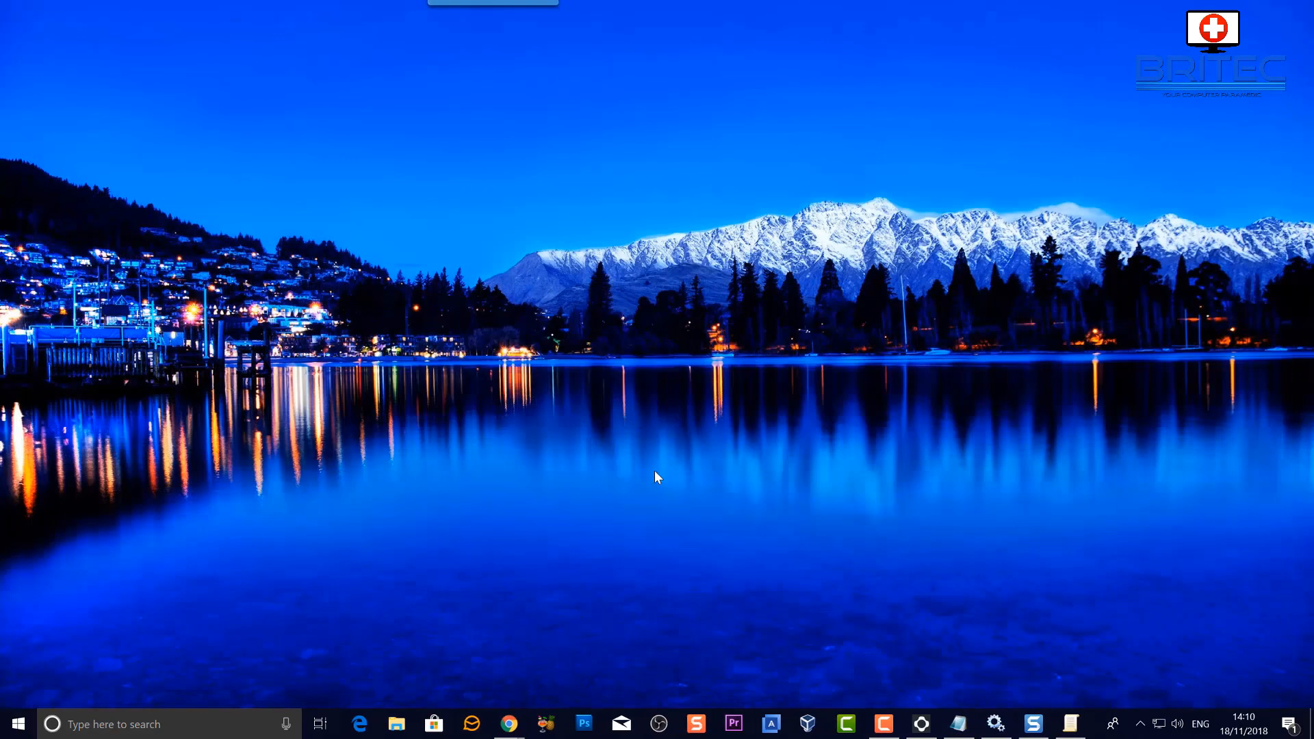
mouse_move(1005, 693)
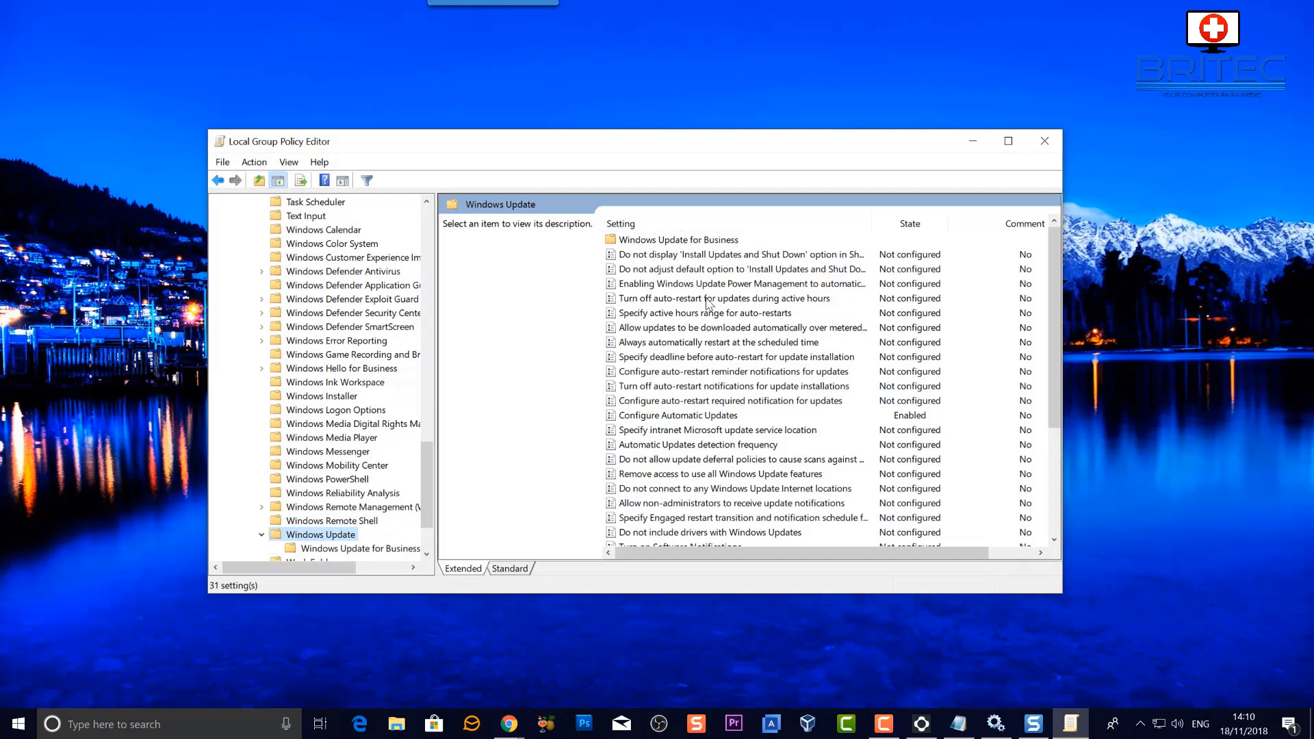
click(361, 548)
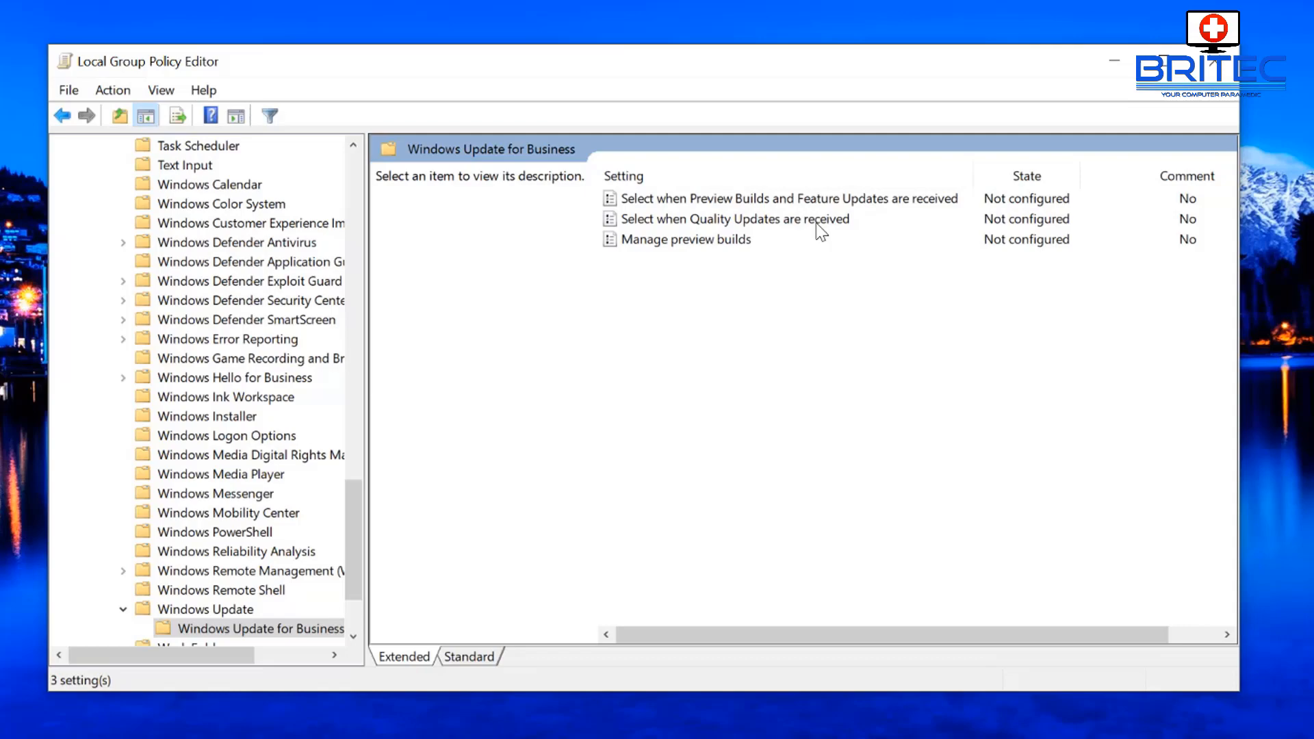
- Enable the Preview Builds and Feature Updates policy with Semi-Annual Channel readiness level
double_click(786, 198)
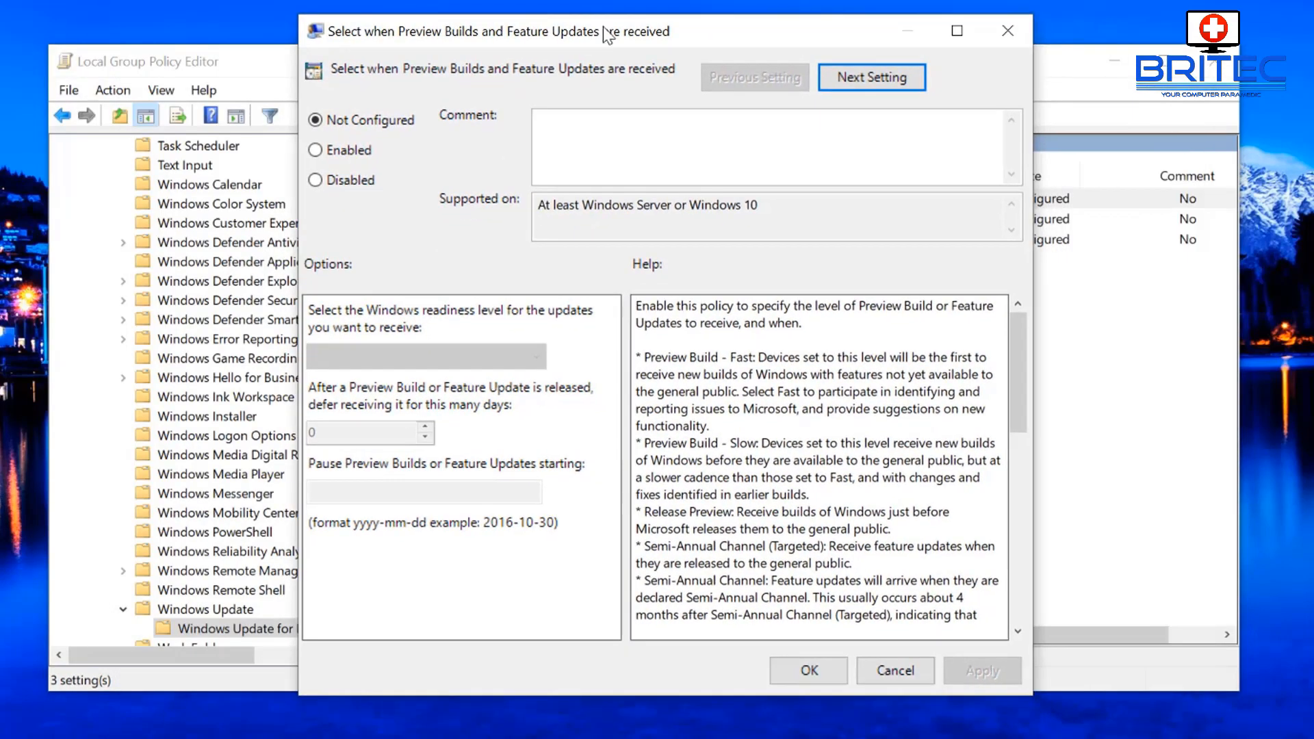
click(314, 149)
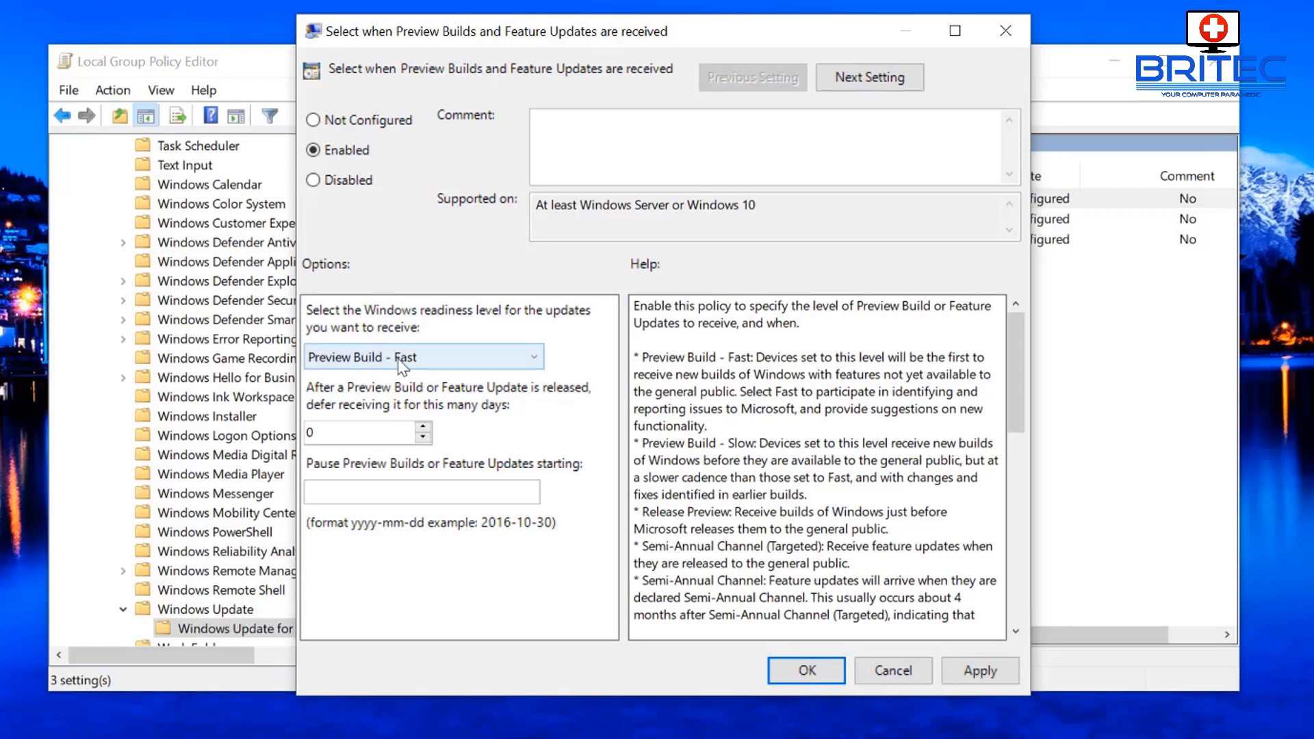
click(422, 355)
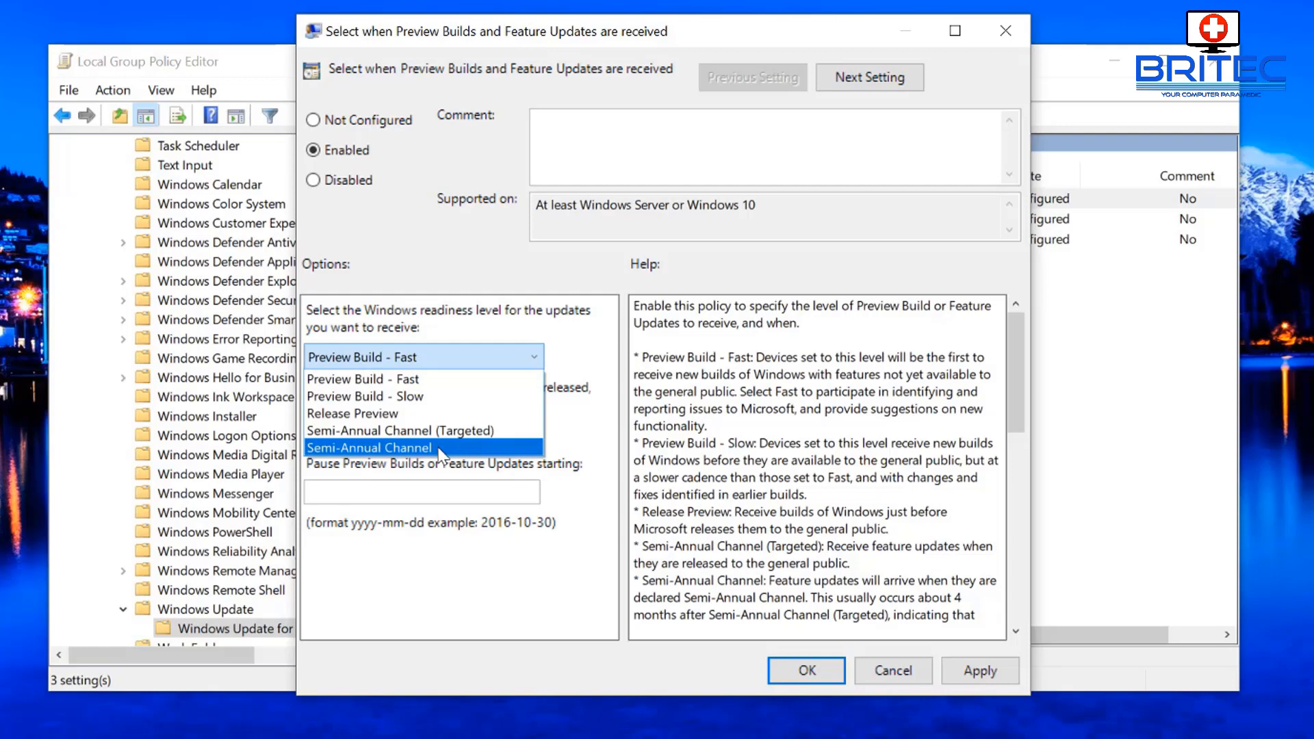
click(369, 446)
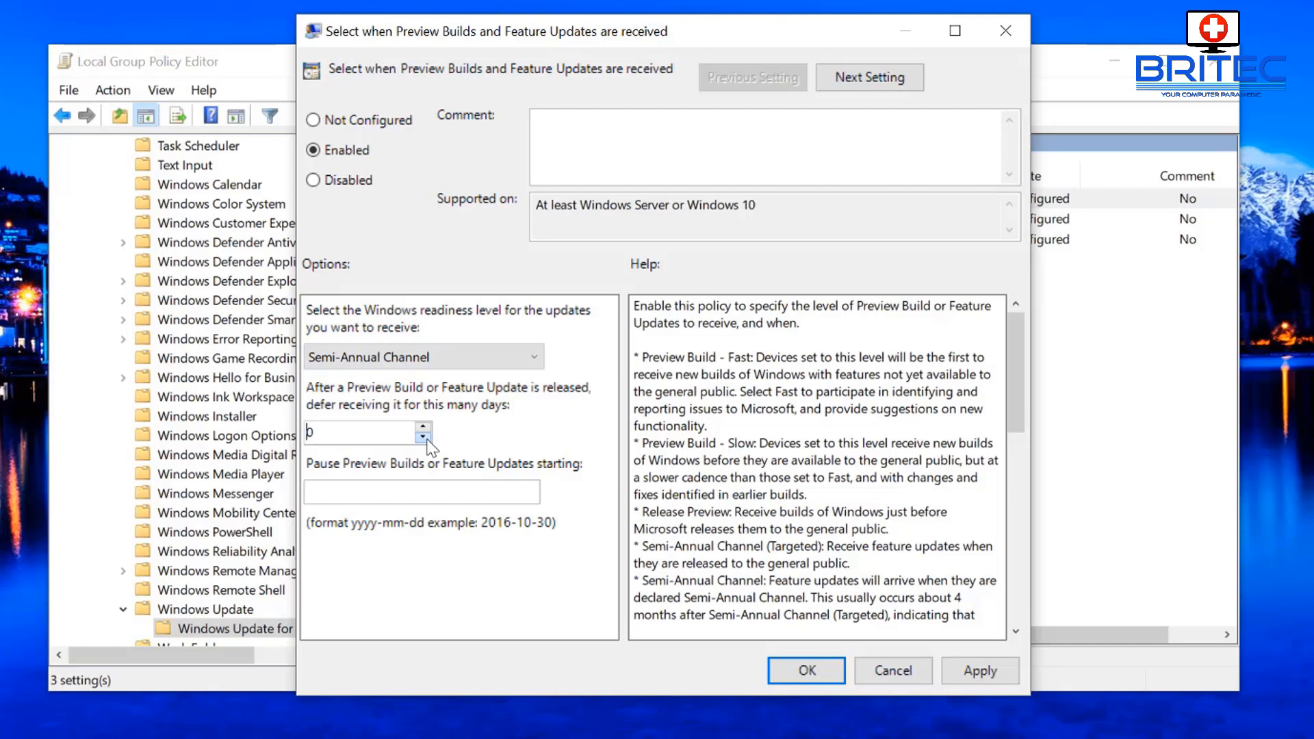
- Enter a 1-day deferral after trying 3 and 65, then focus the pause start date
click(423, 439)
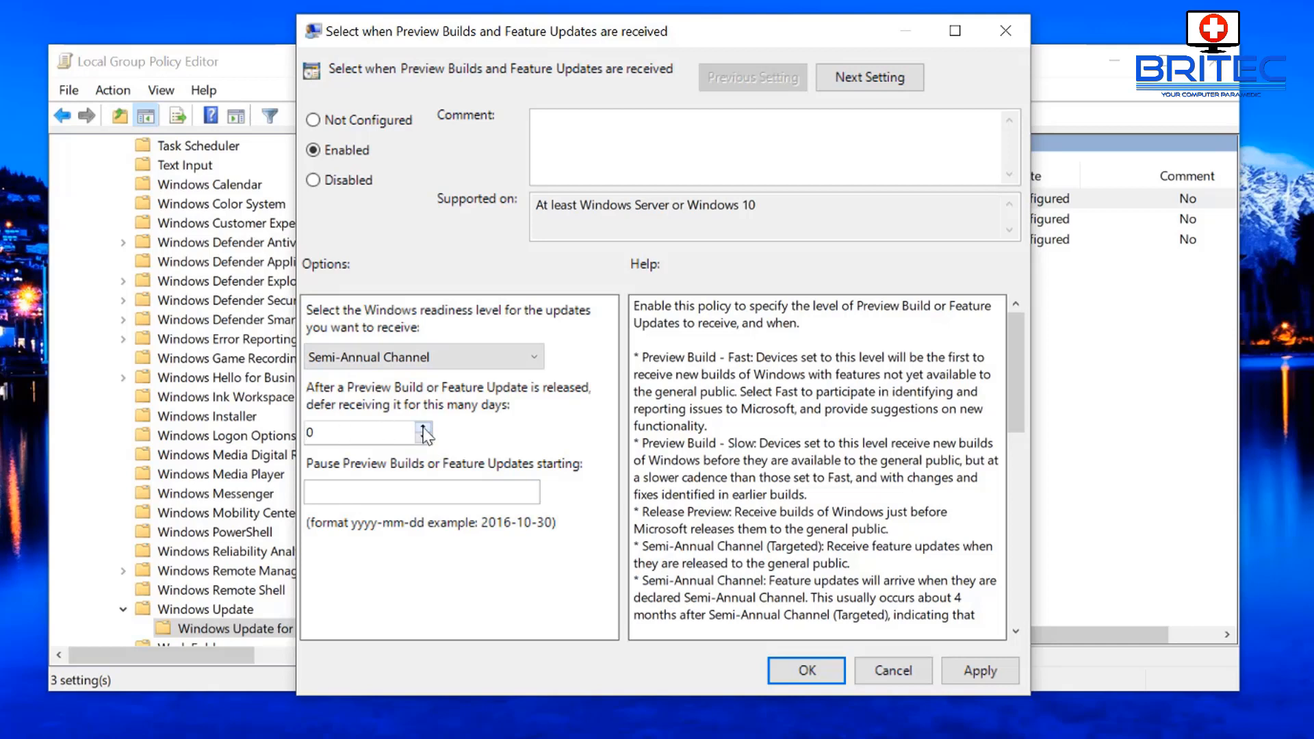
click(423, 429)
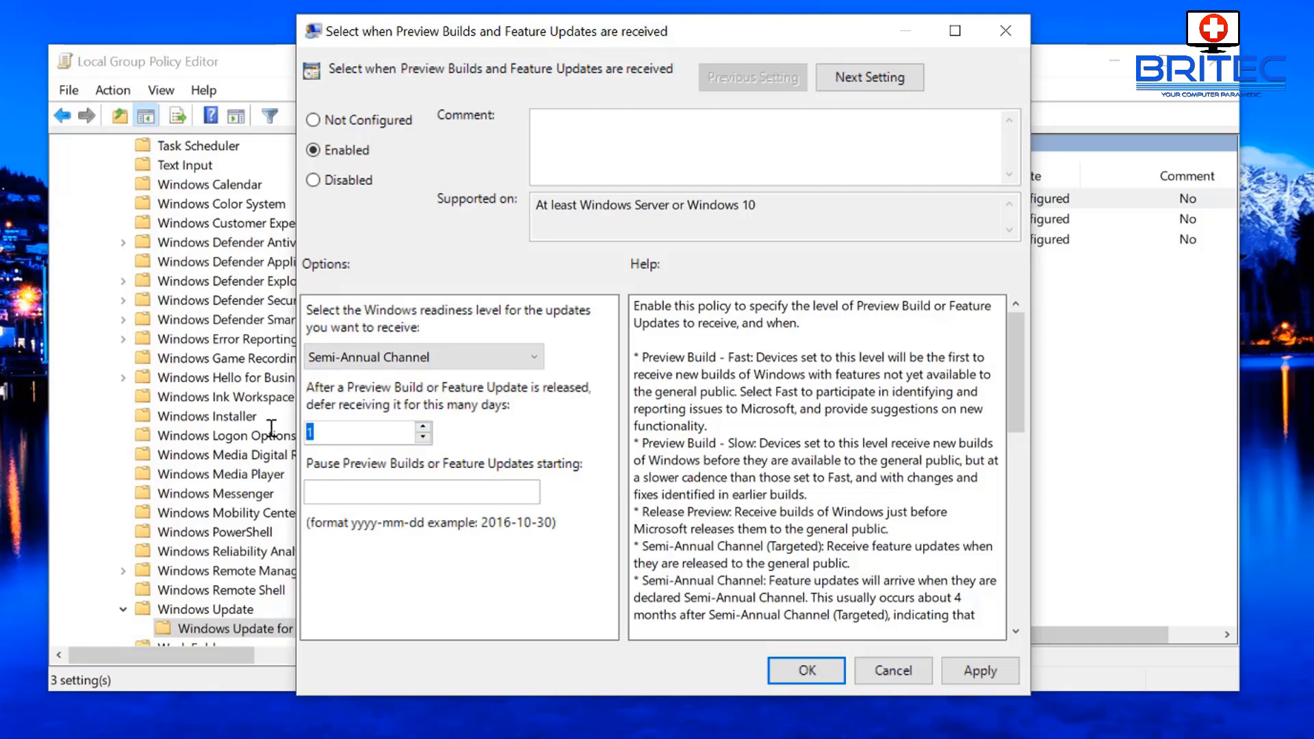
text(3)
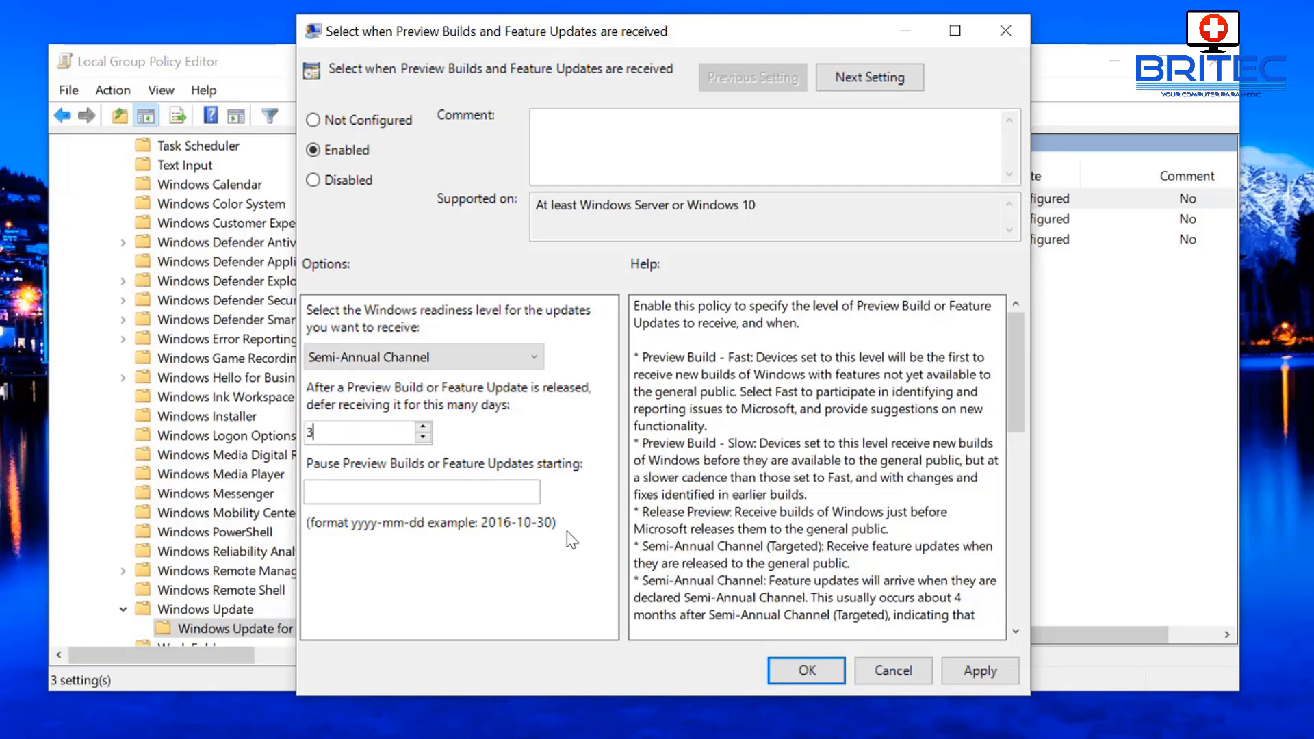
text(65)
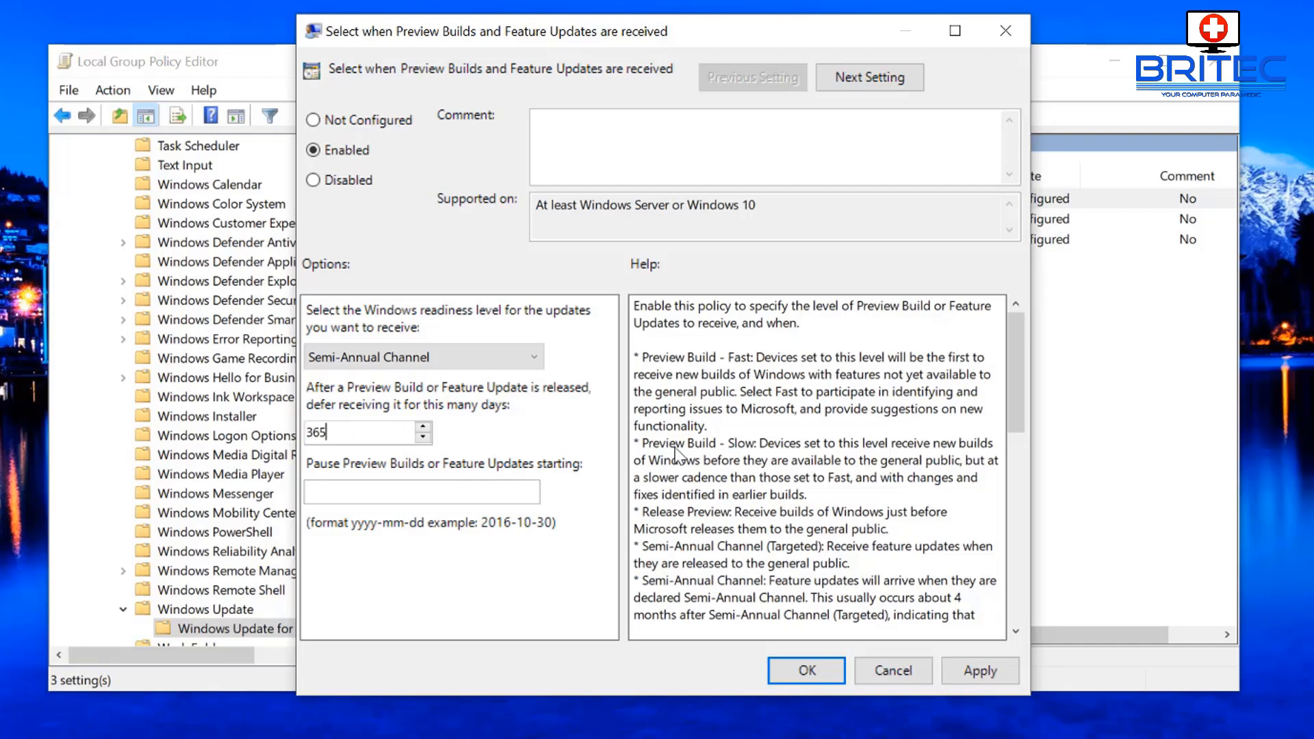
text(1)
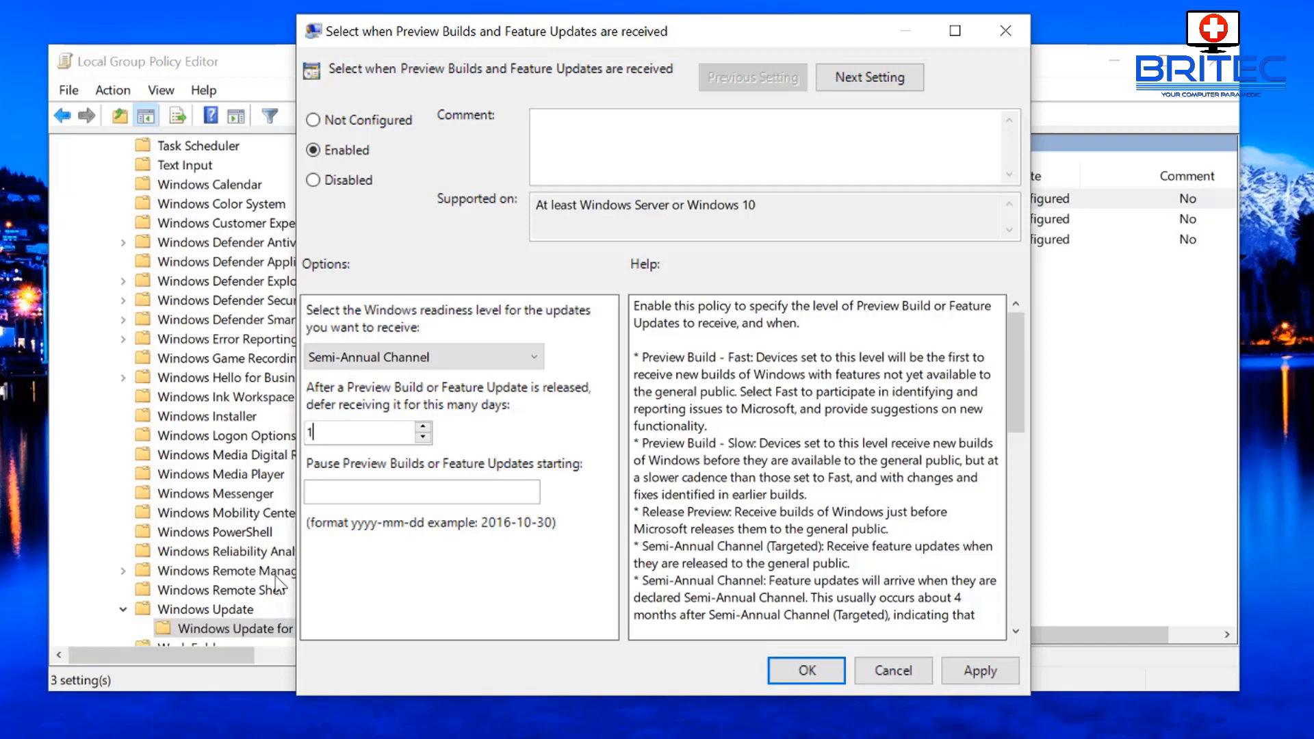
click(421, 491)
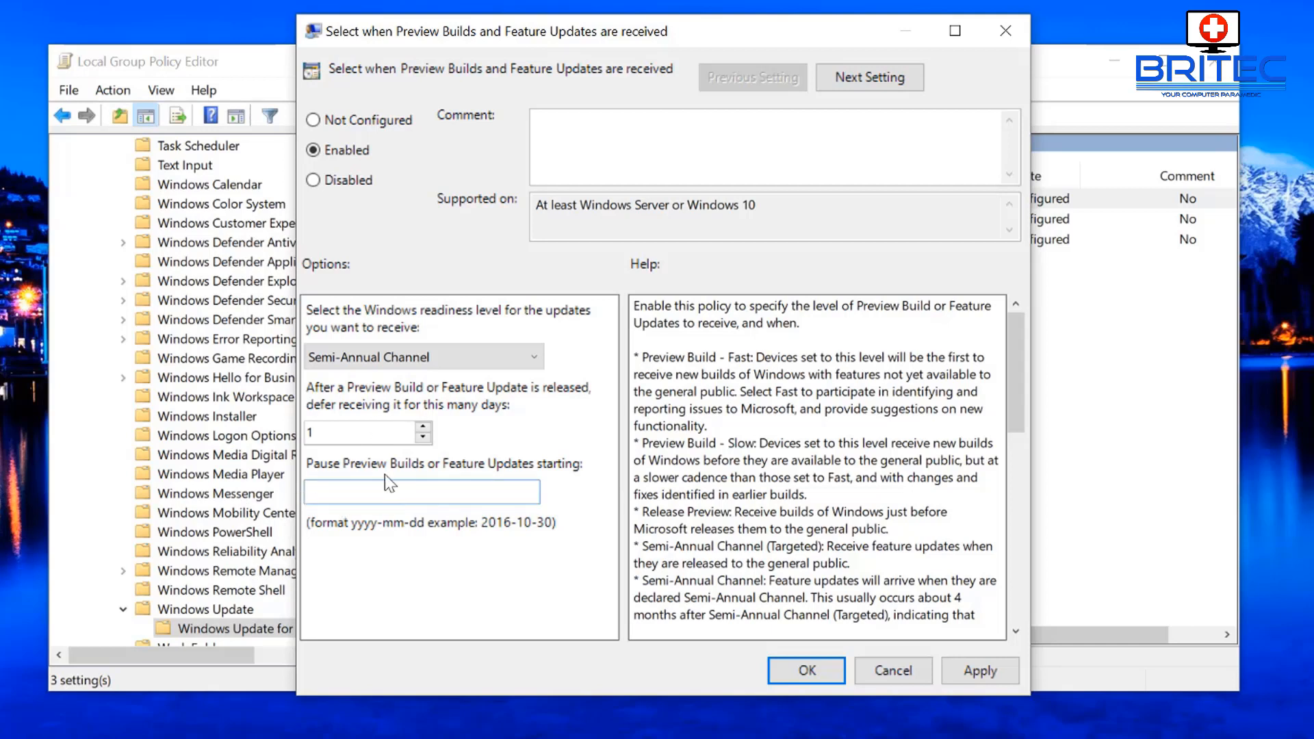
click(421, 492)
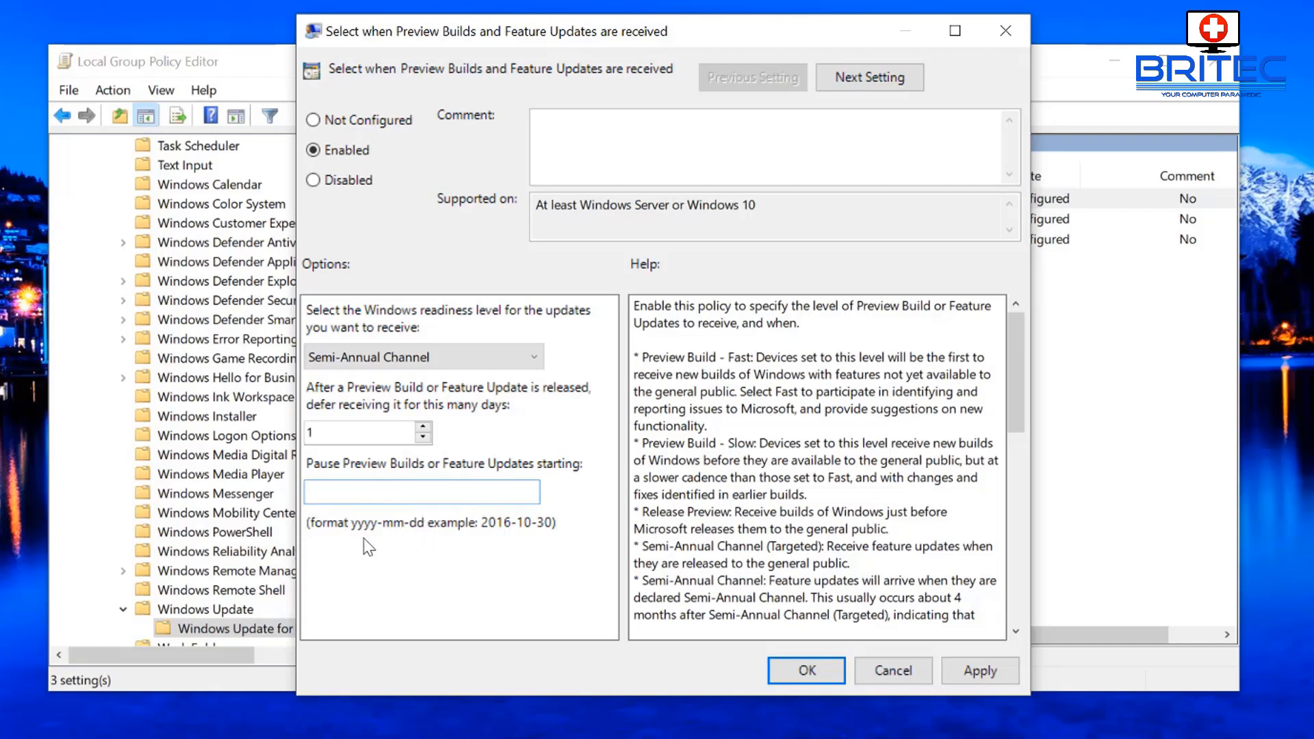
mouse_move(523, 538)
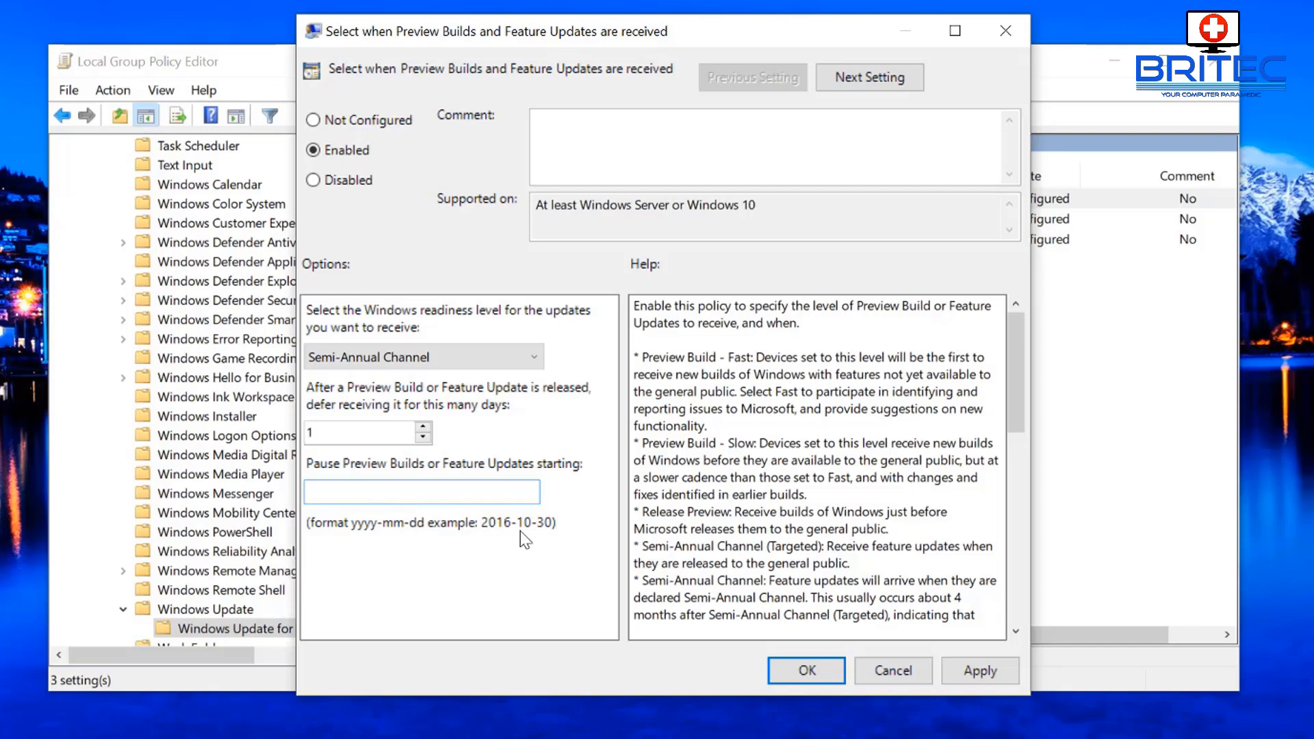
mouse_move(892, 671)
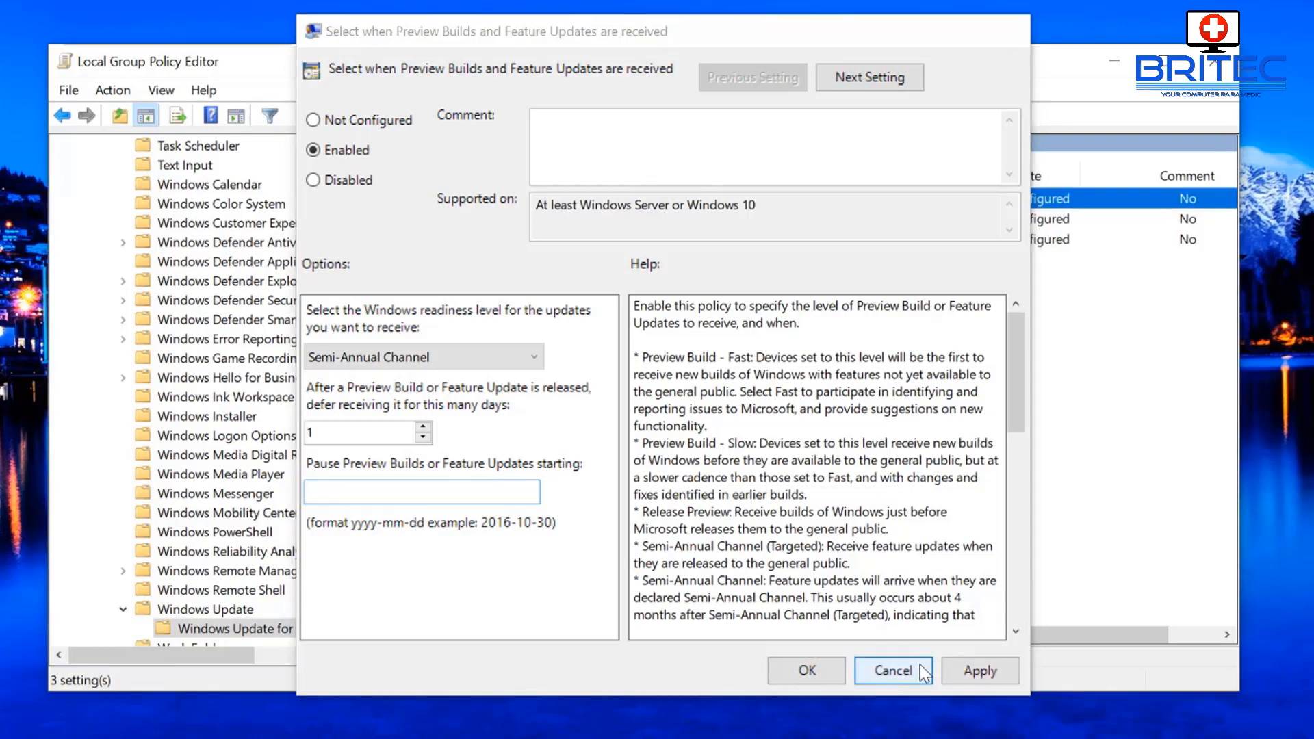
- Cancel the preview builds policy and try a 60-day quality update deferral, acknowledging the 30-day maximum
click(892, 671)
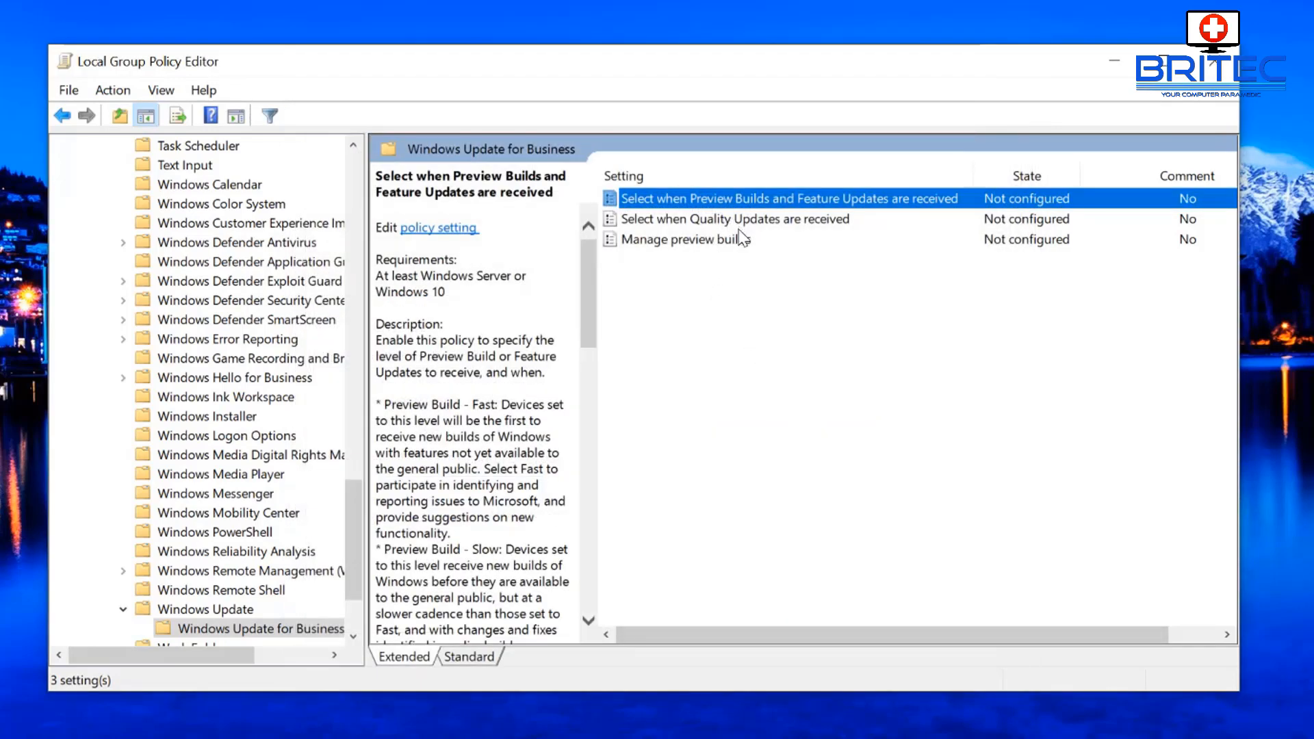
double_click(733, 219)
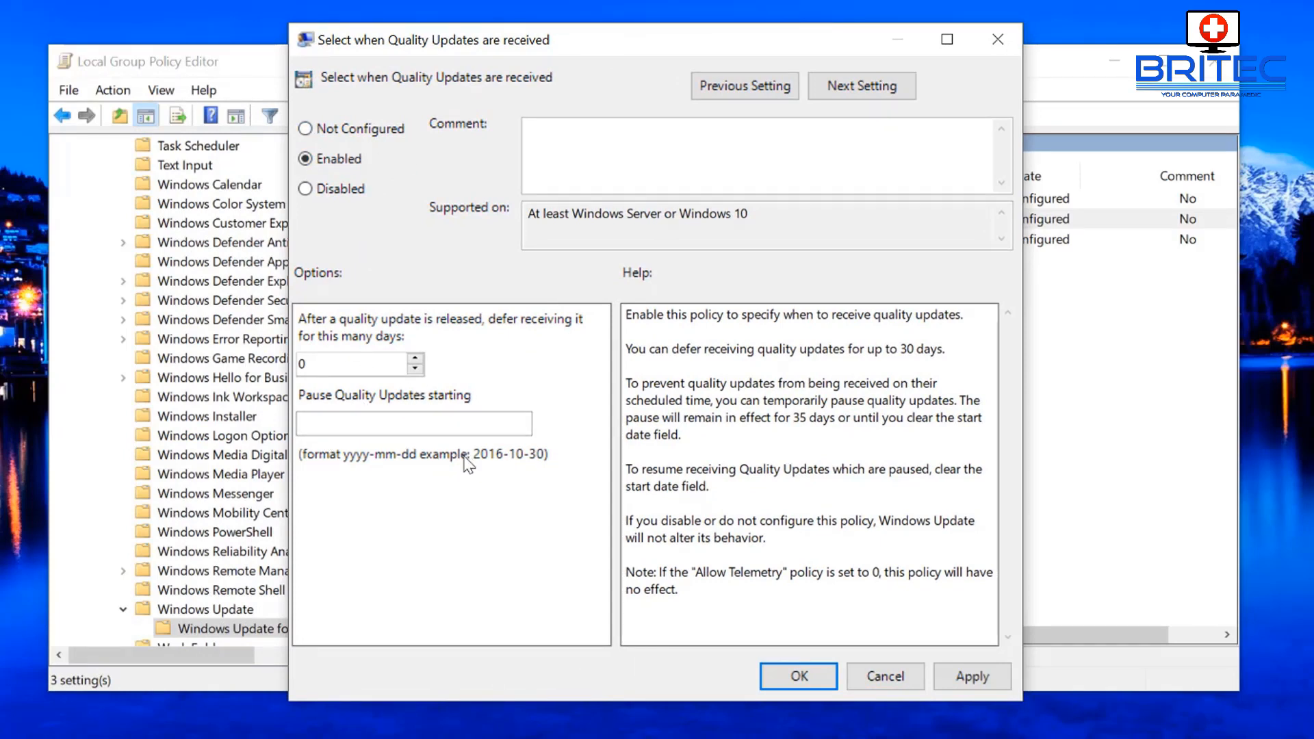
mouse_move(371, 470)
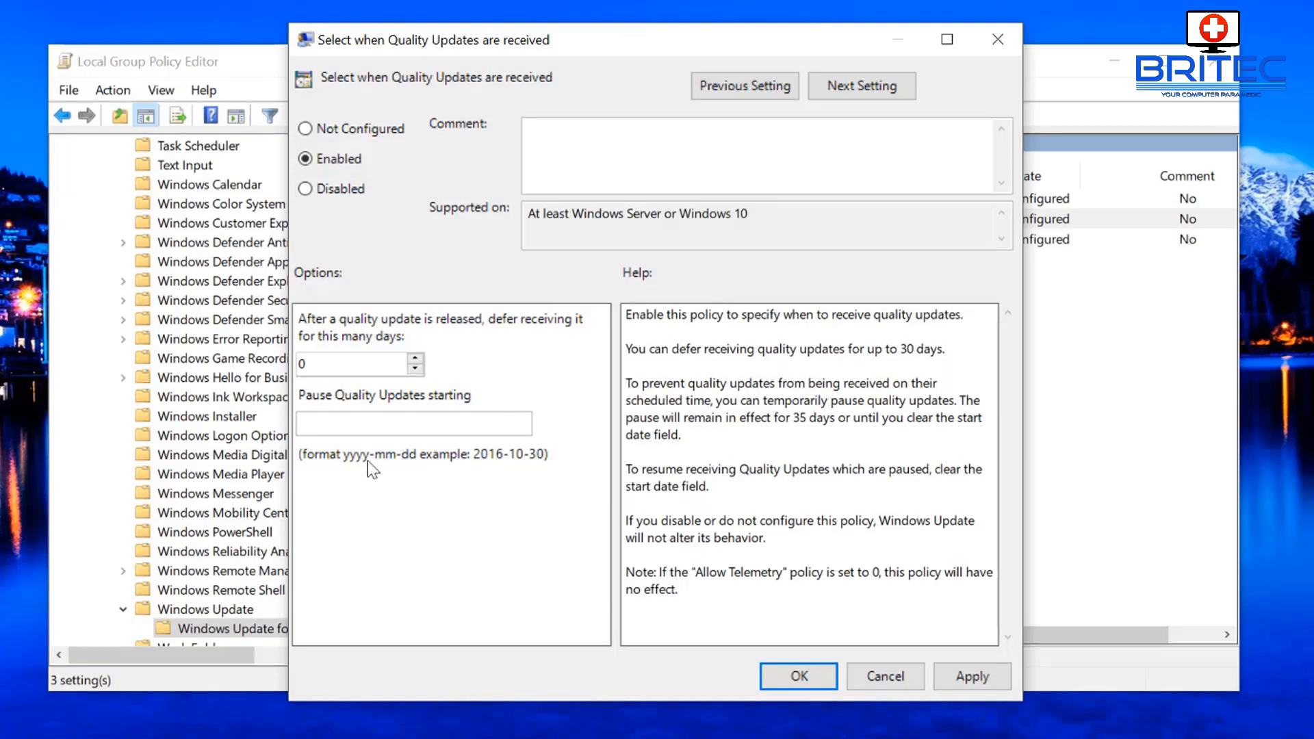
mouse_move(406, 474)
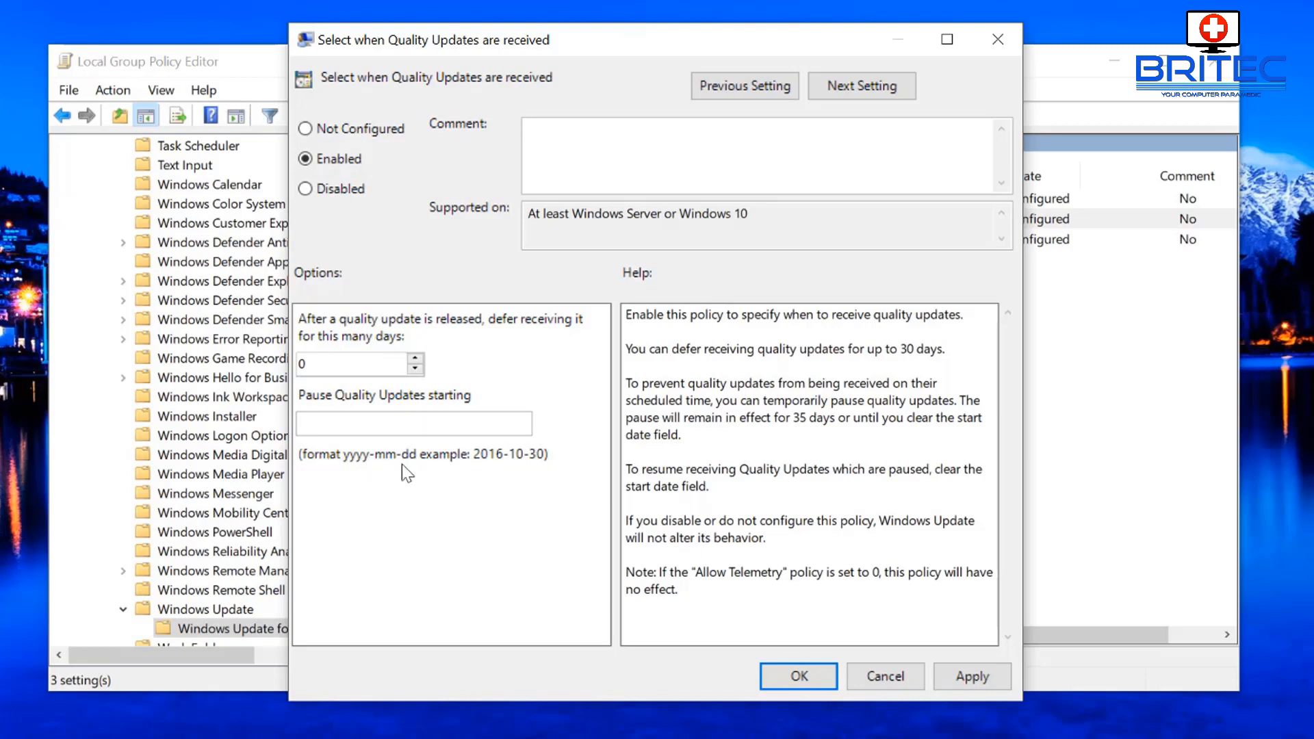
mouse_move(405, 384)
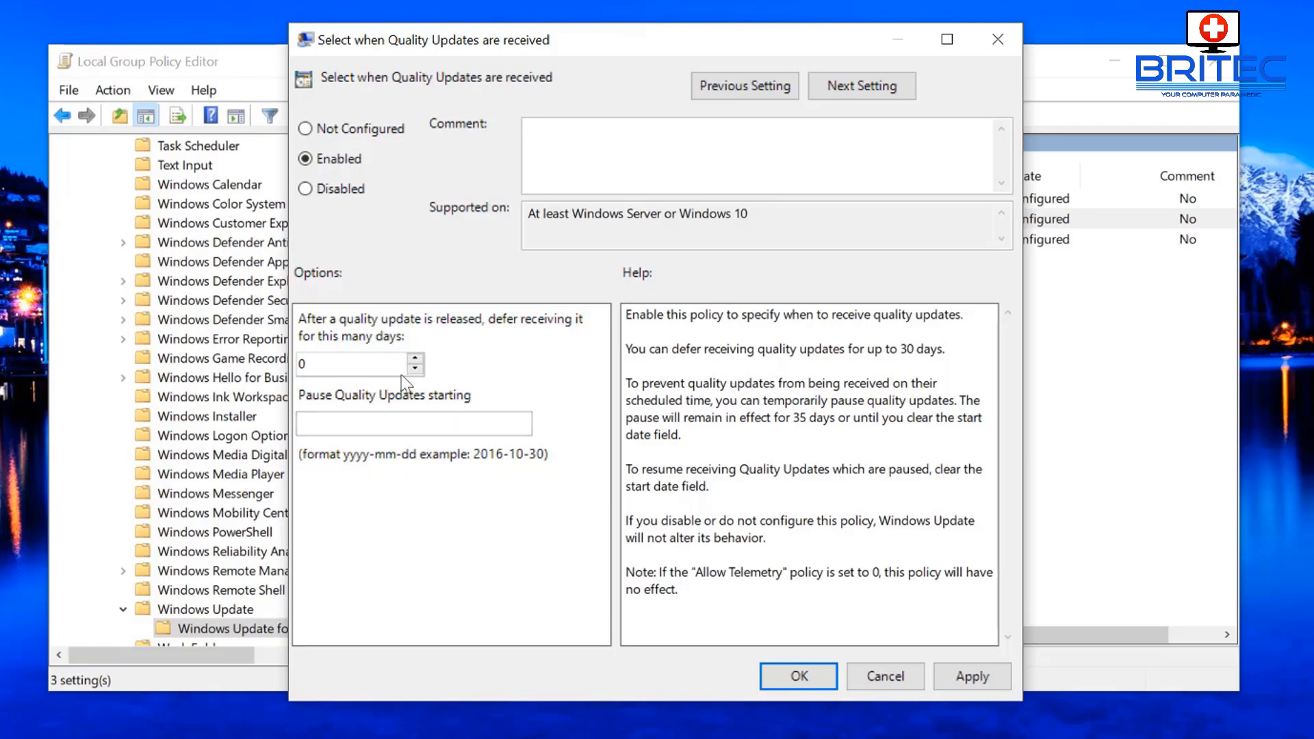
mouse_move(518, 327)
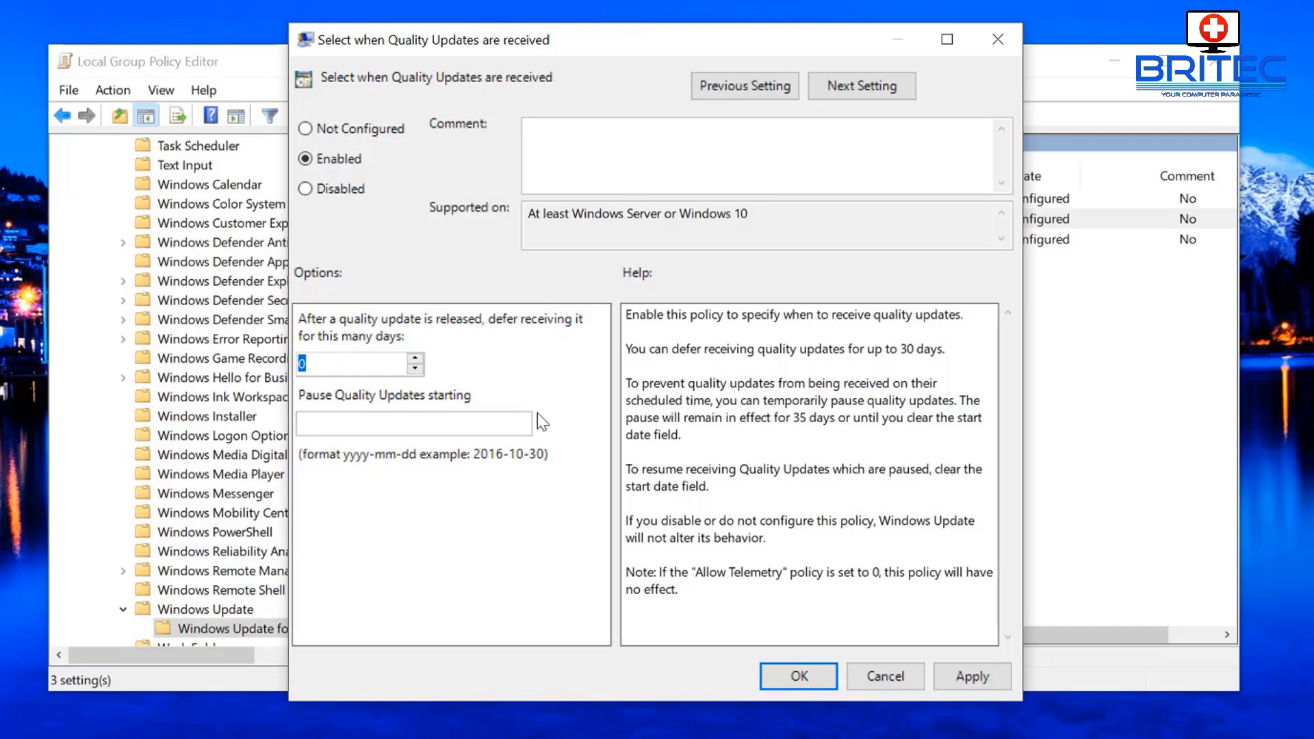
text(60)
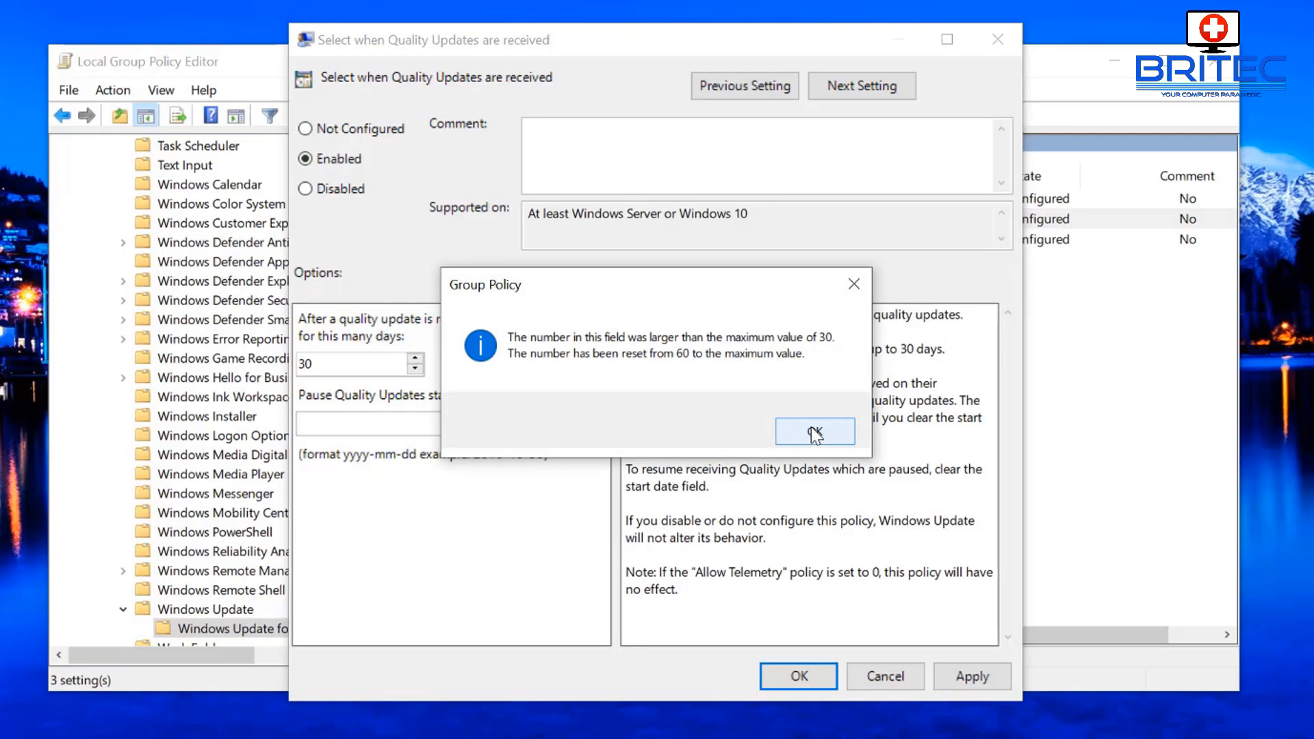
click(813, 429)
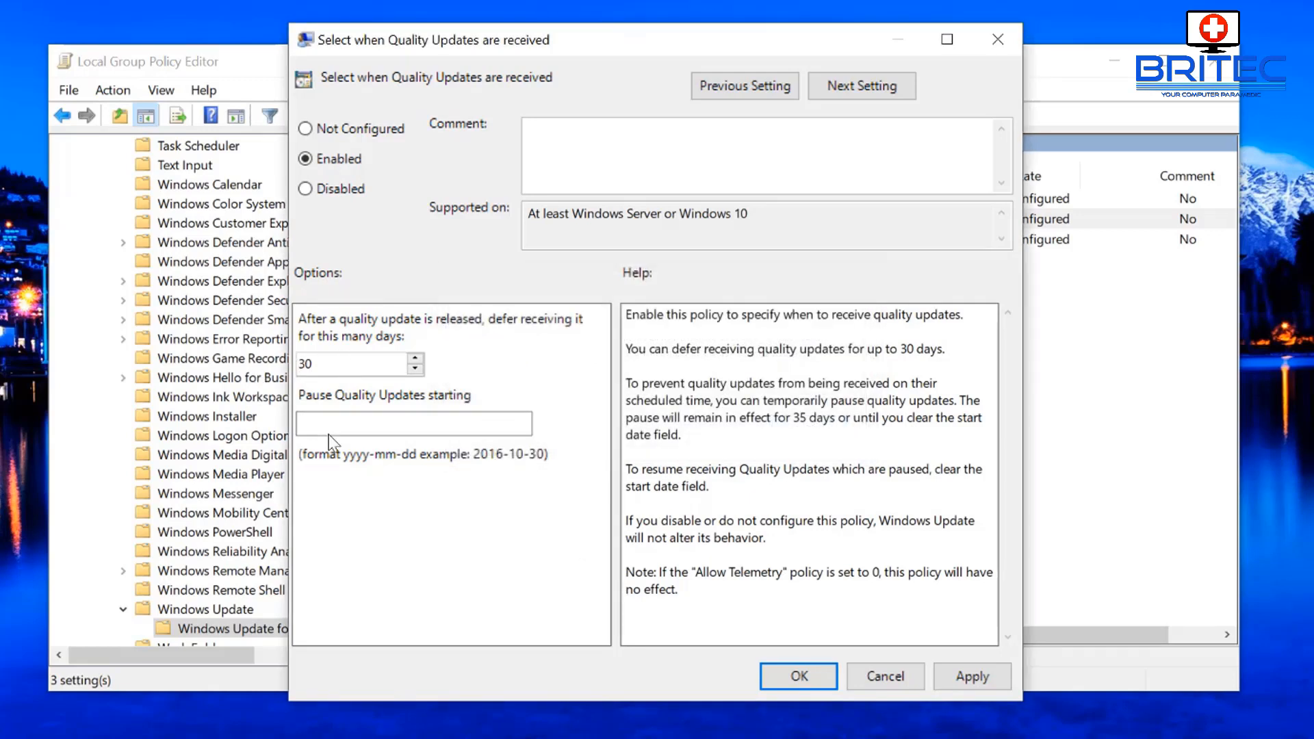
- Enter a pause quality updates start date around 2011-18, then cancel the quality updates policy
click(412, 423)
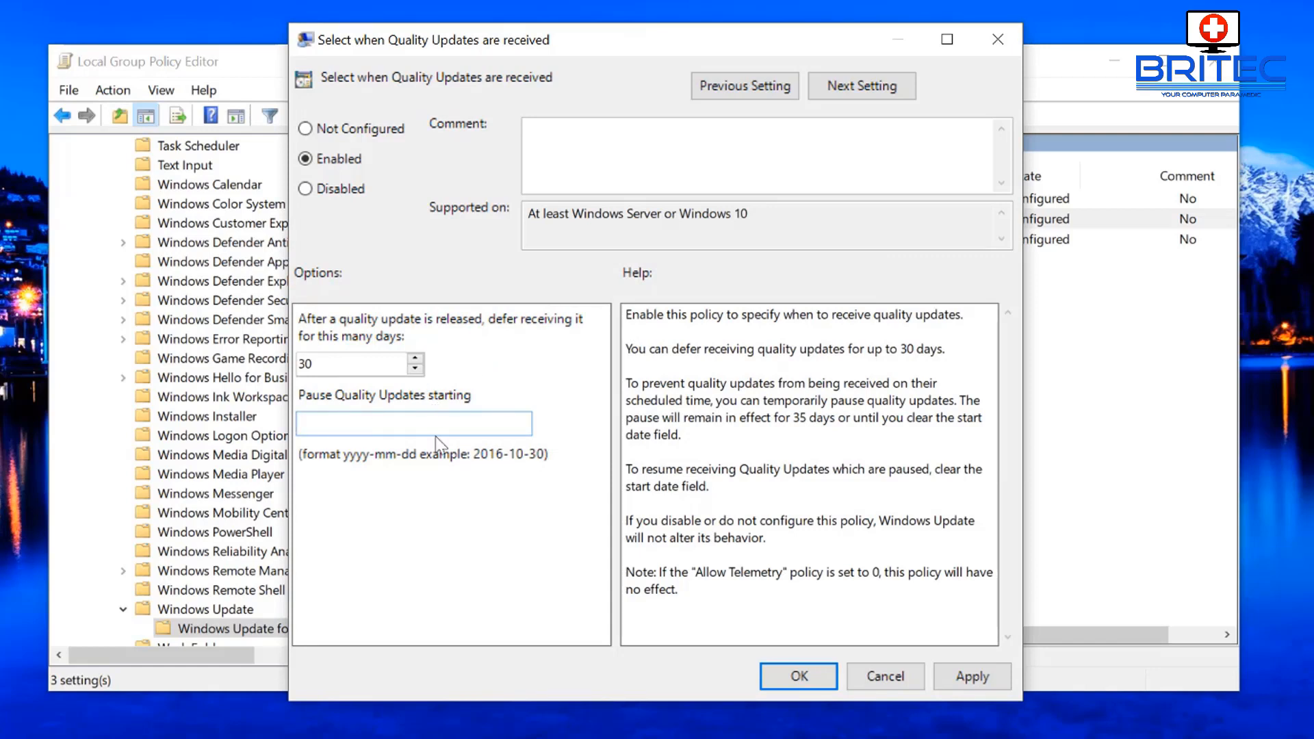
click(413, 423)
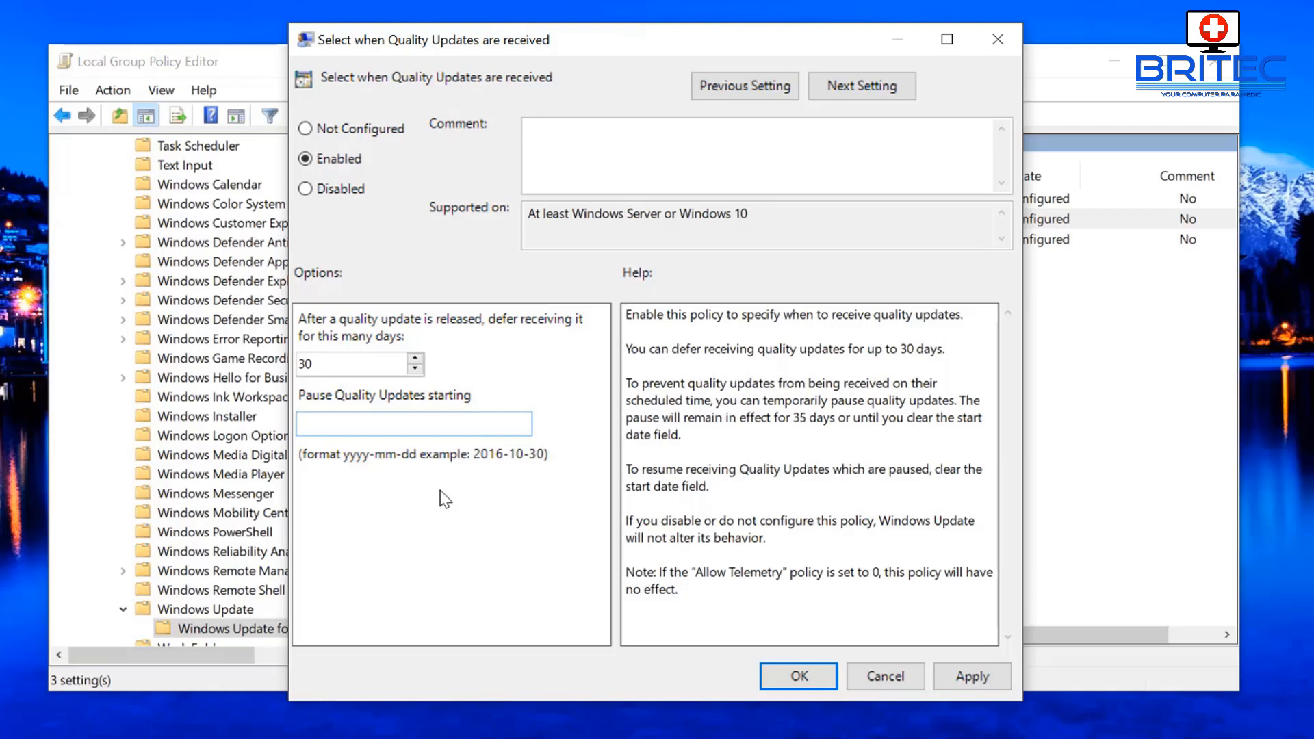
text(2018-)
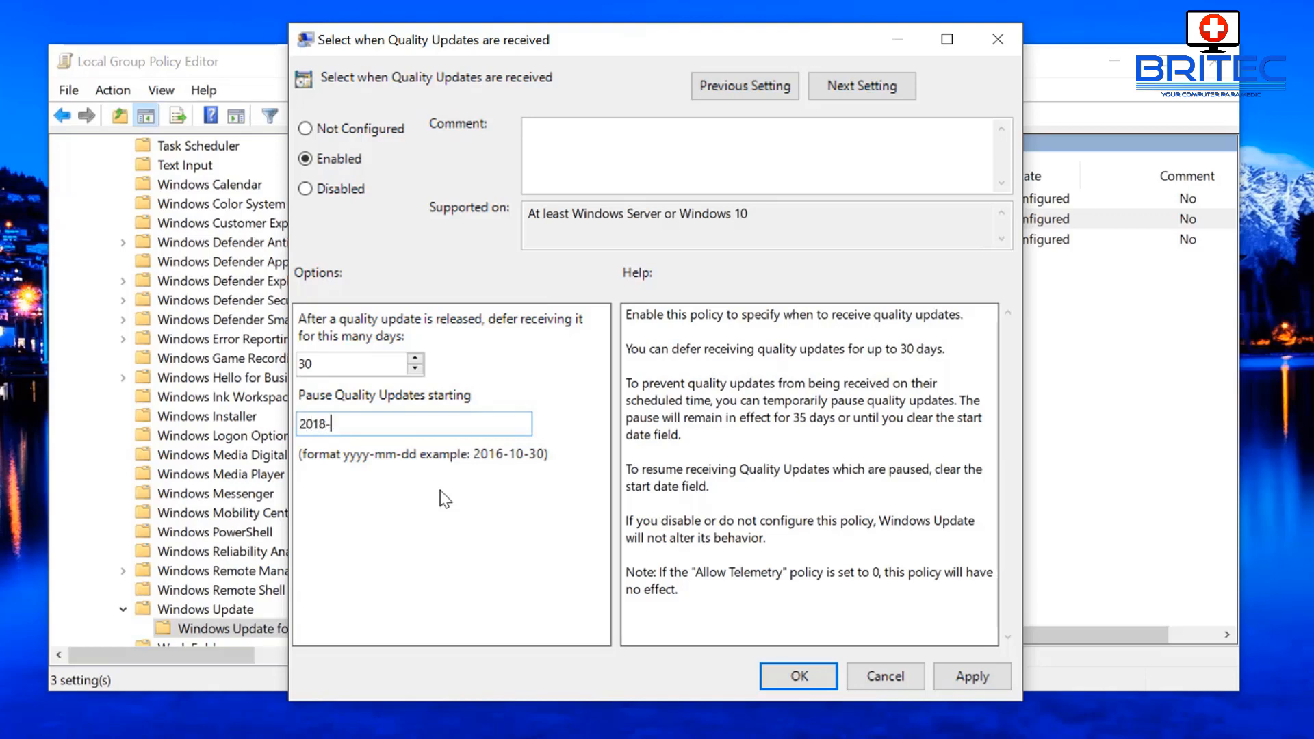
text(11)
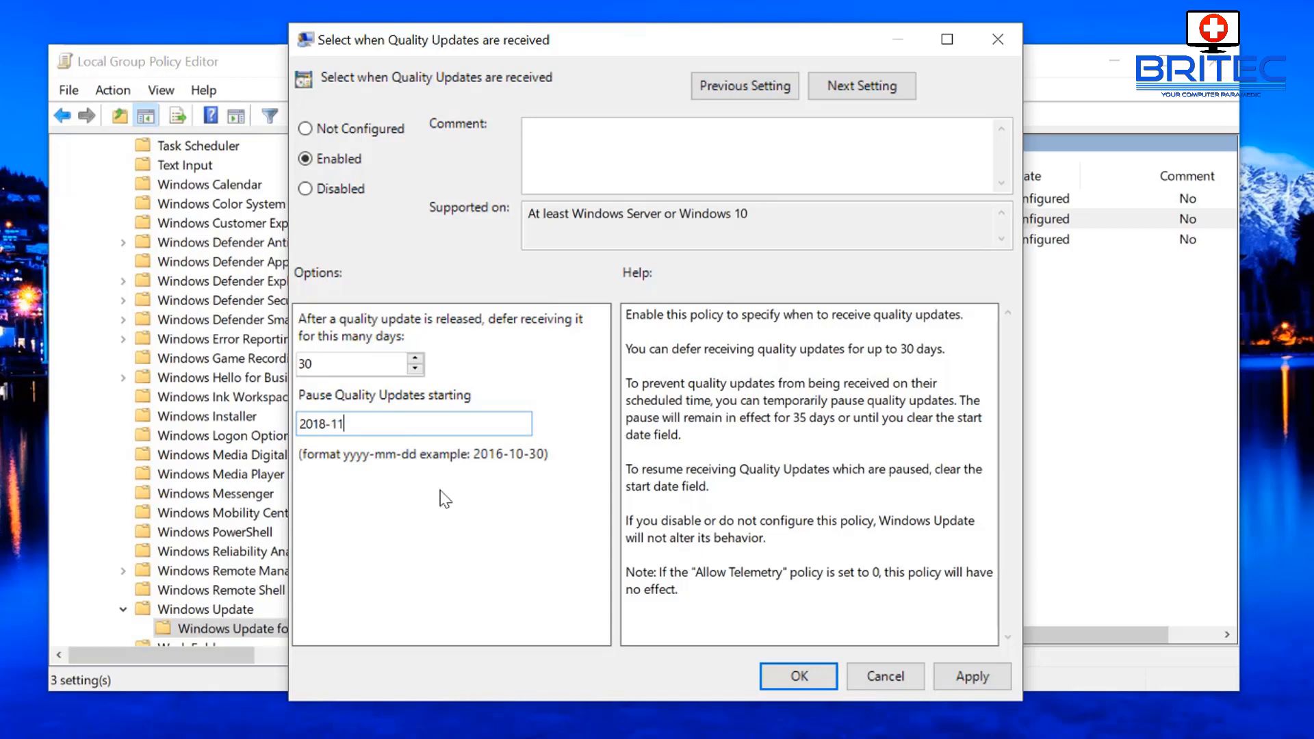
text(-)
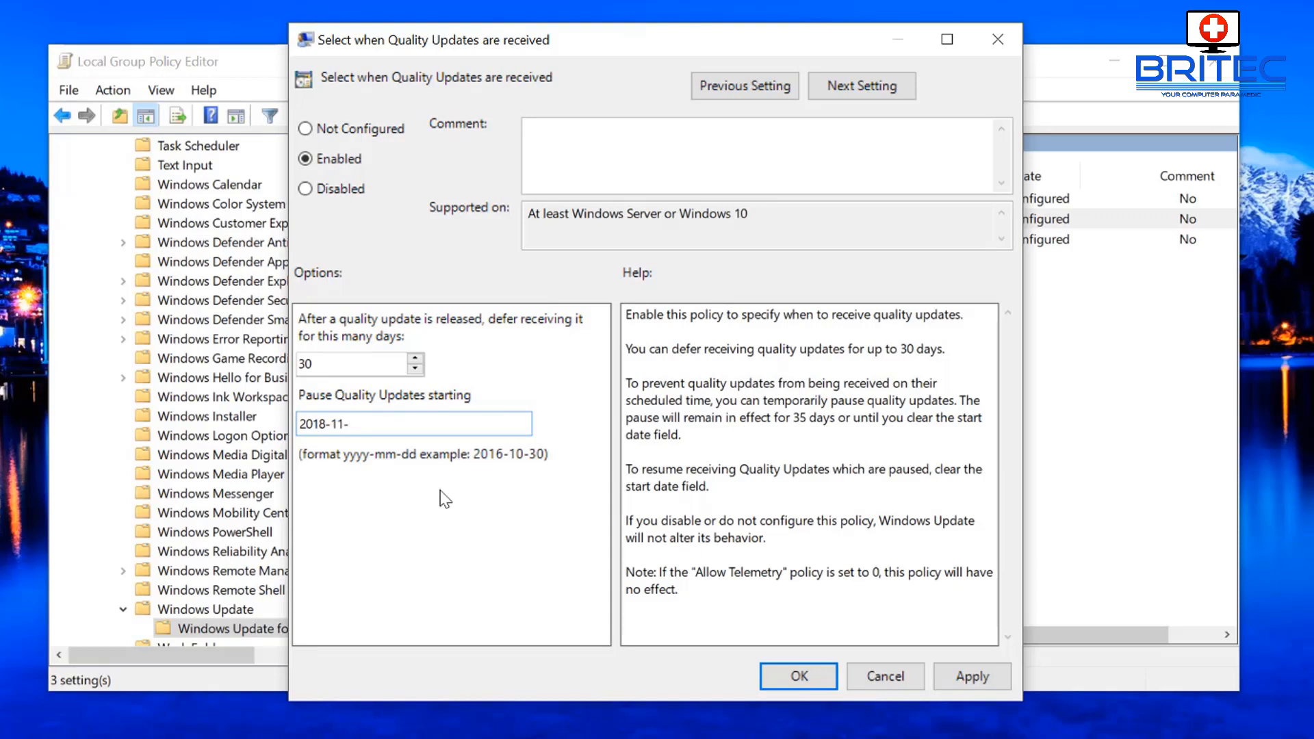
text(18)
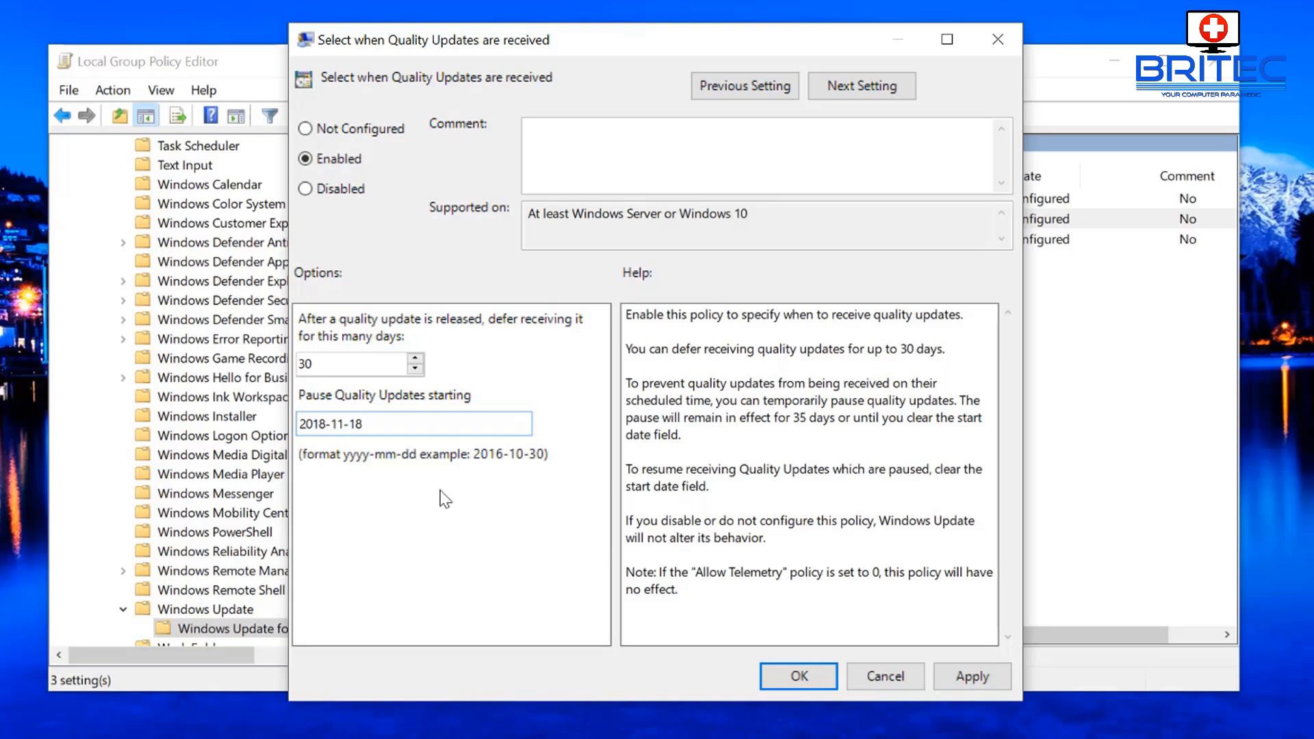
click(411, 423)
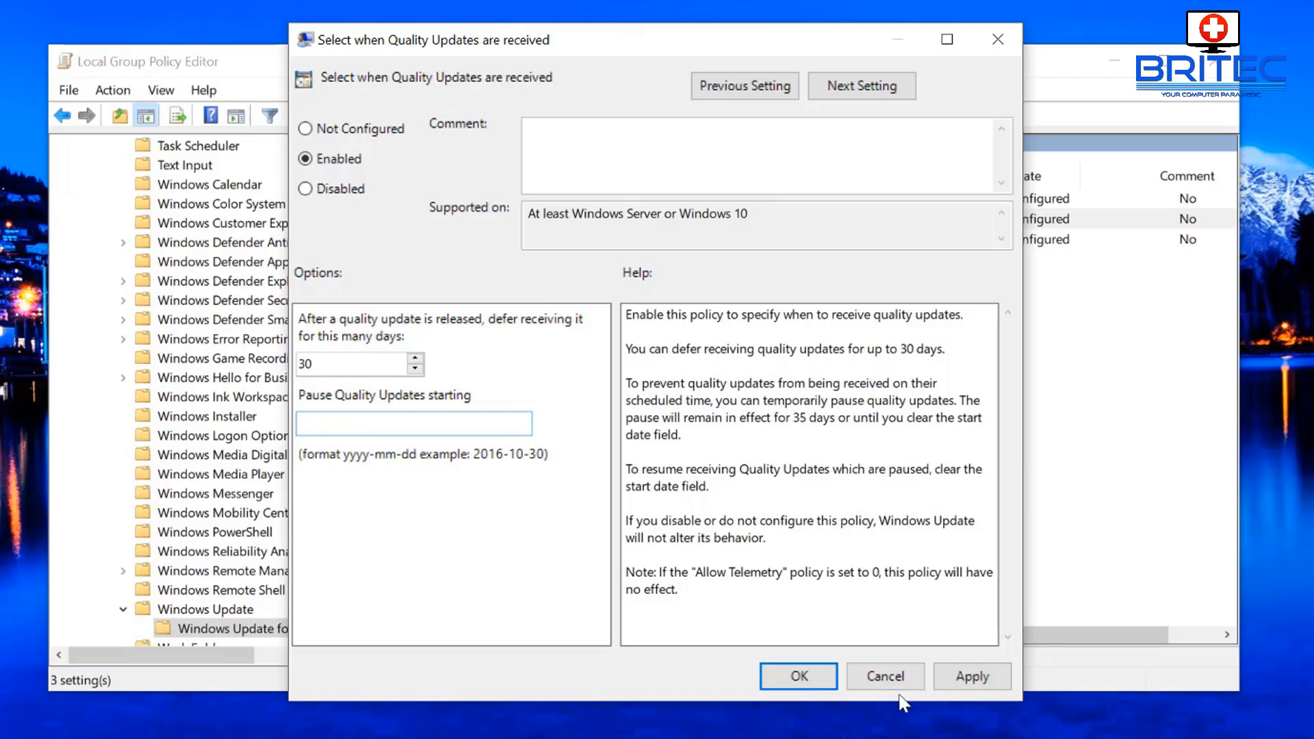
click(886, 676)
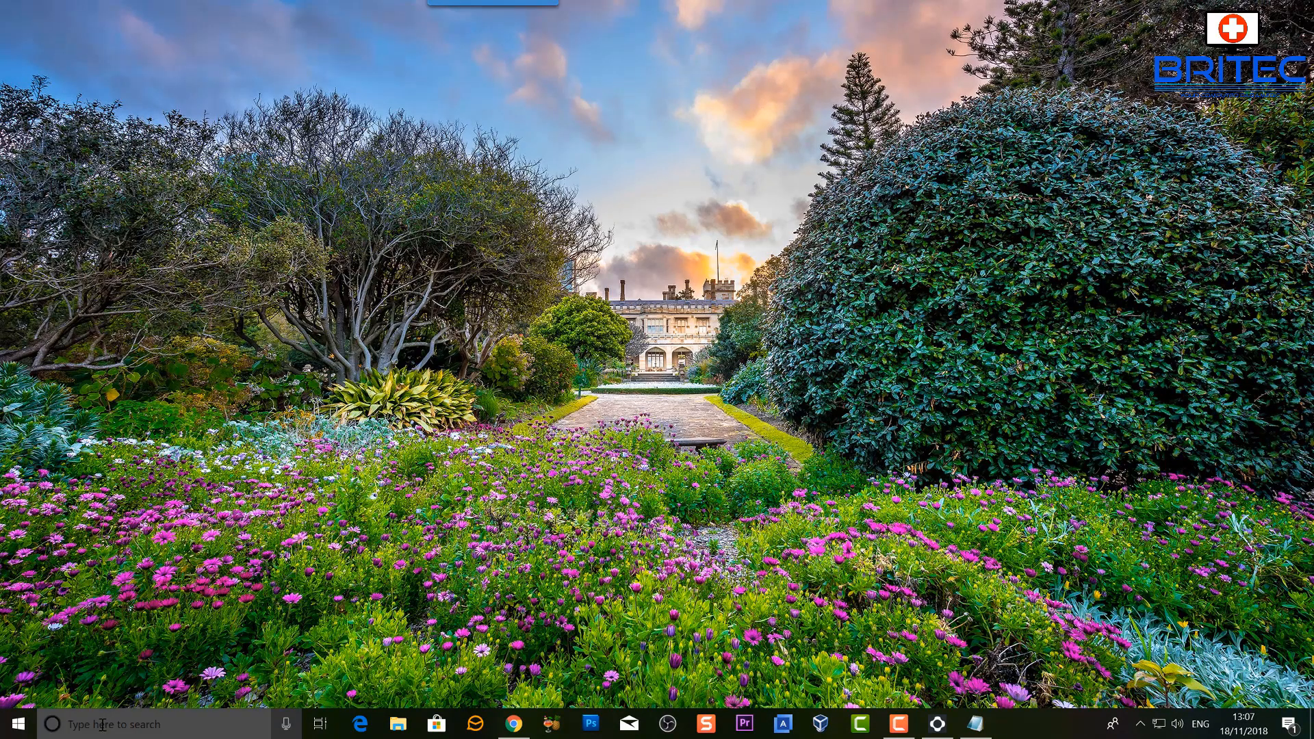
- Launch Services from Start search and show the Windows Update service properties
click(126, 724)
text(serv)
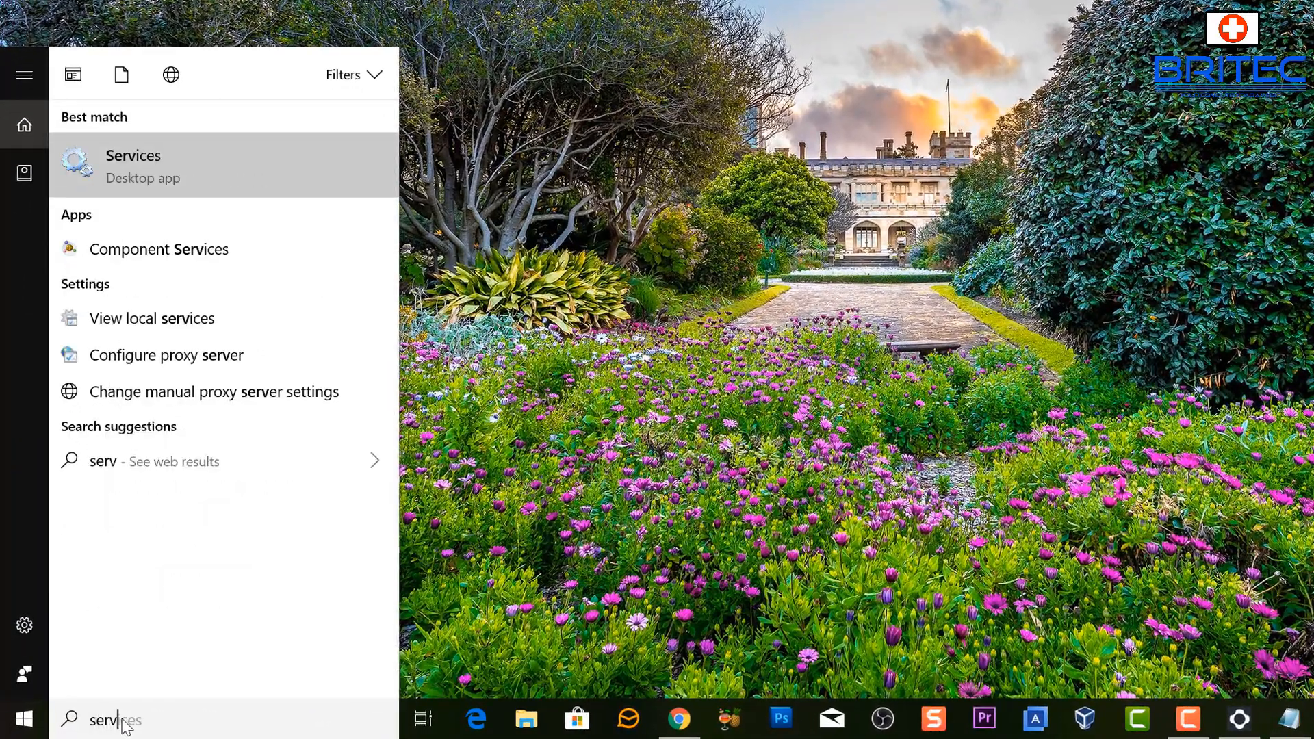
text(ices)
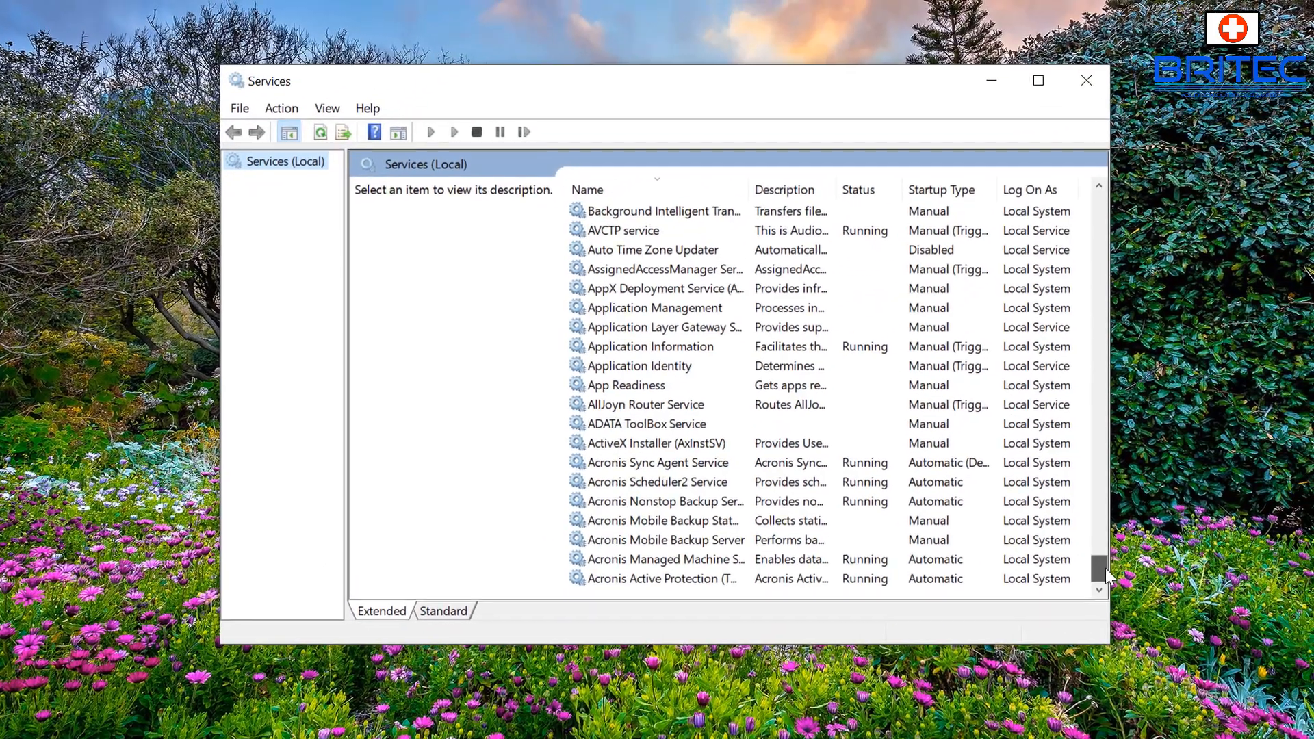
scroll(down, 3)
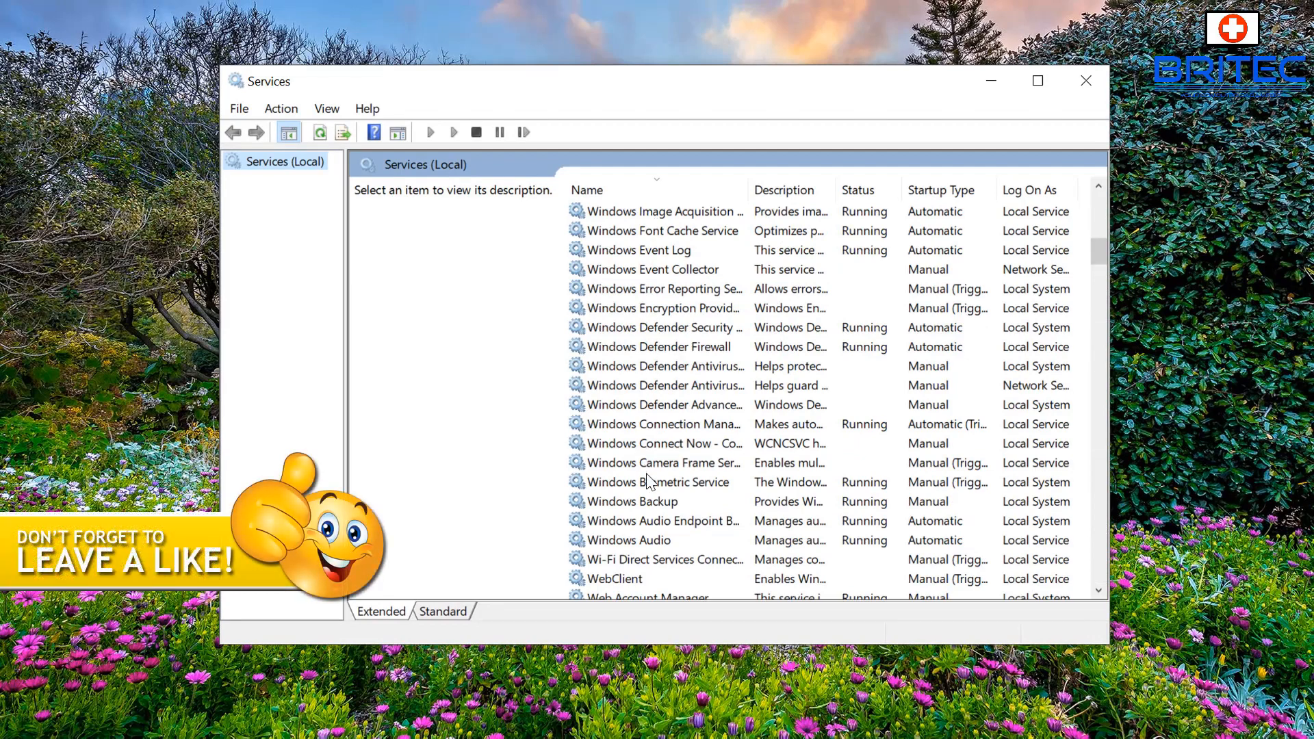
scroll(up, 3)
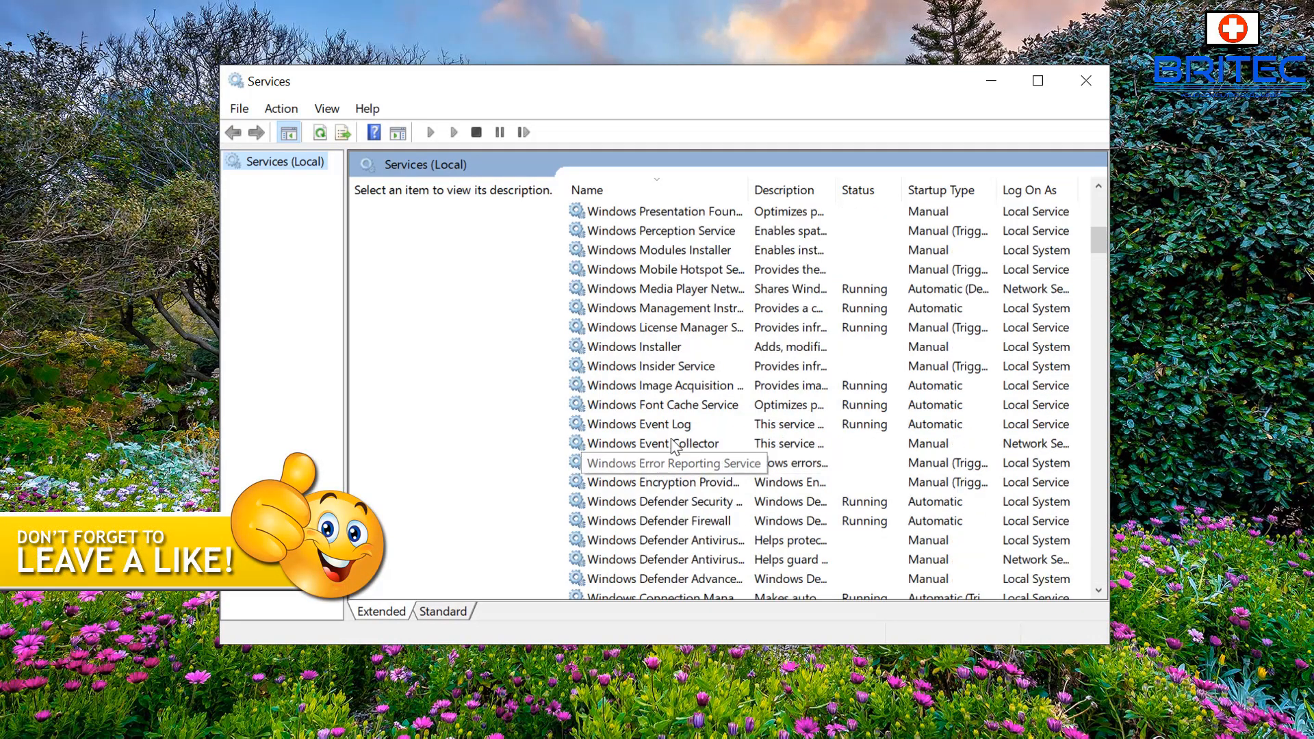
scroll(up, 3)
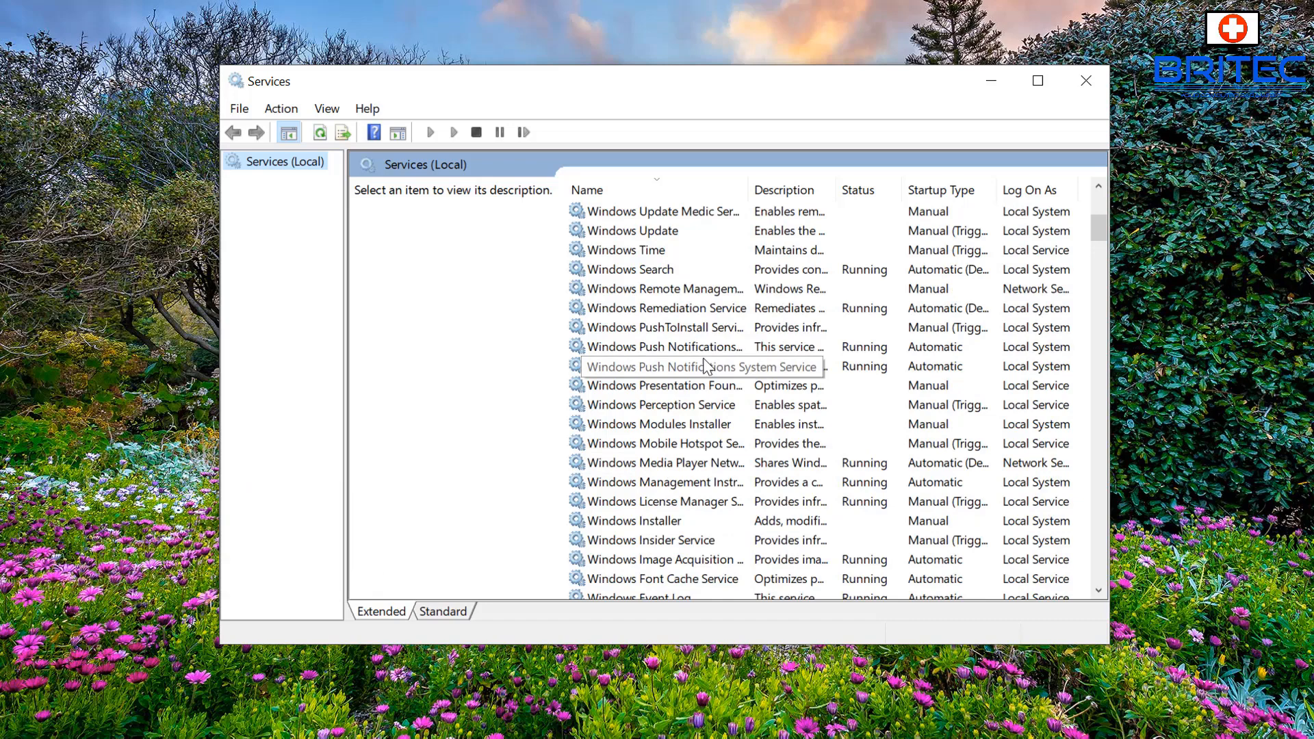
double_click(633, 230)
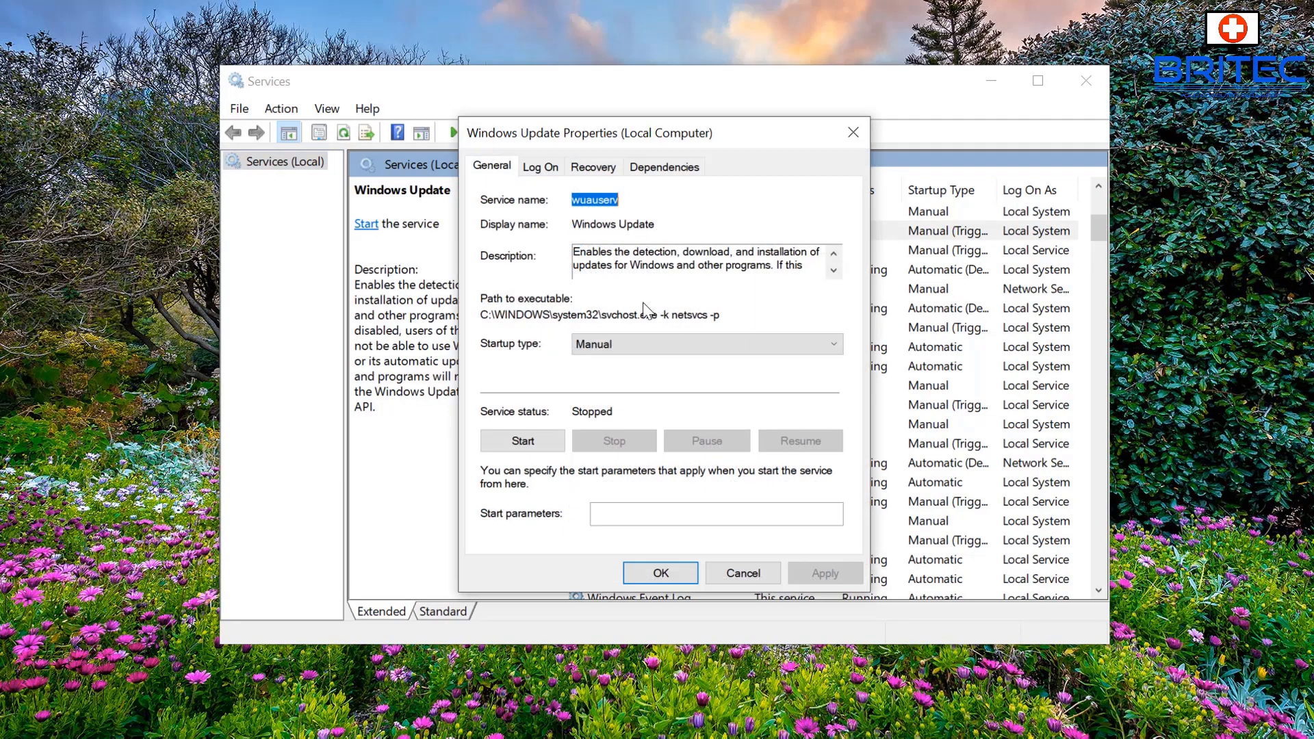
- Set the Windows Update service startup type to Disabled, apply it, and minimise Services
click(707, 344)
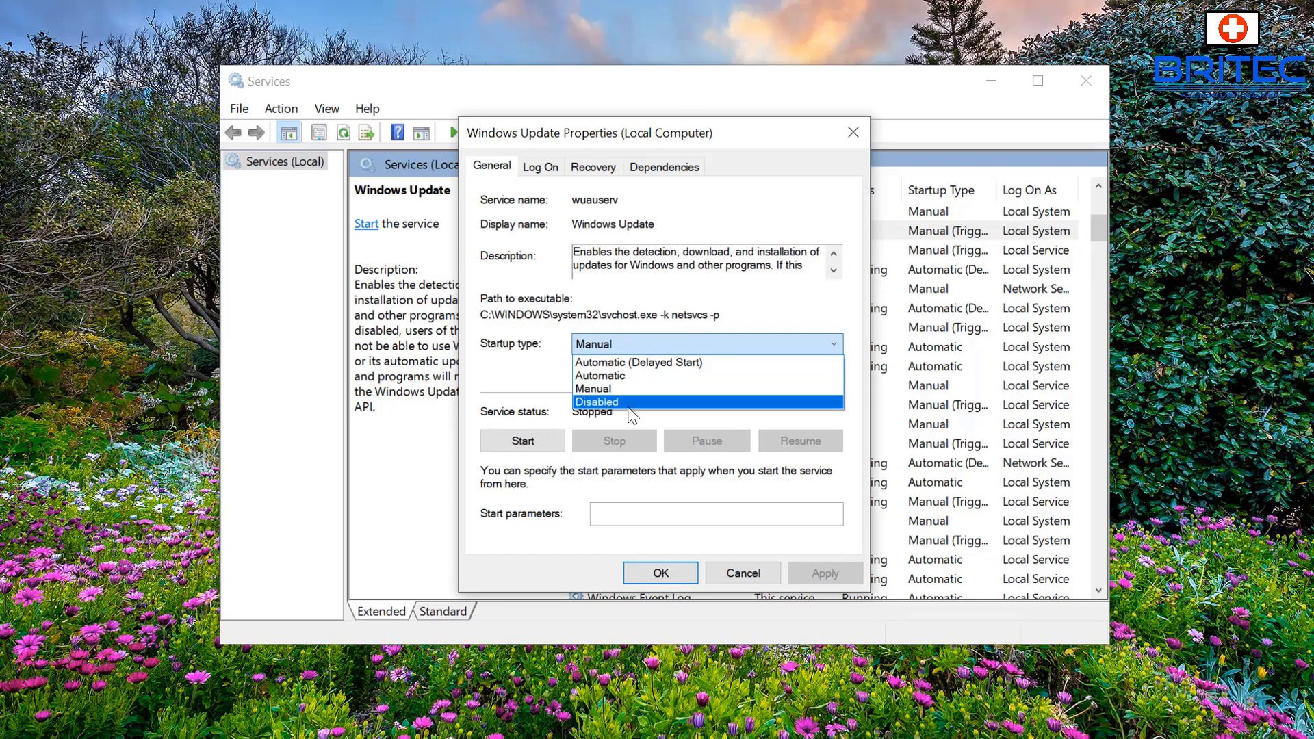
click(595, 403)
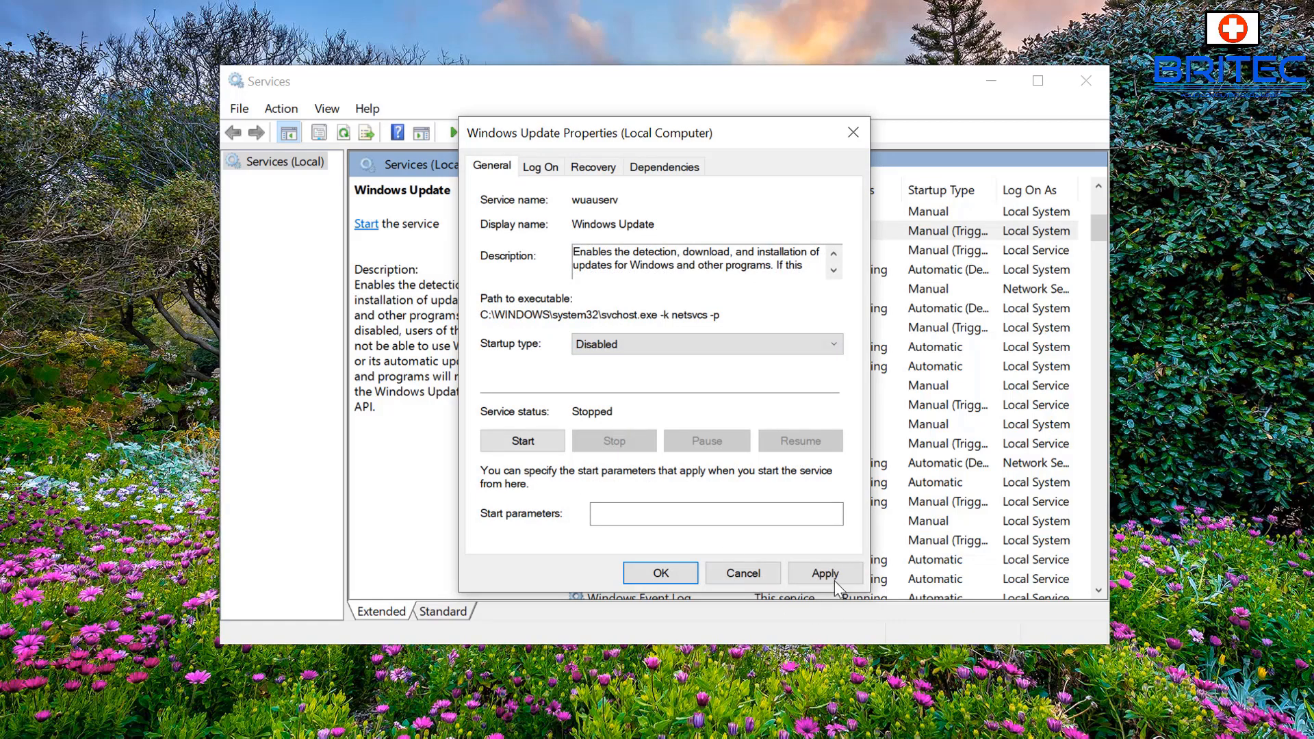
click(824, 574)
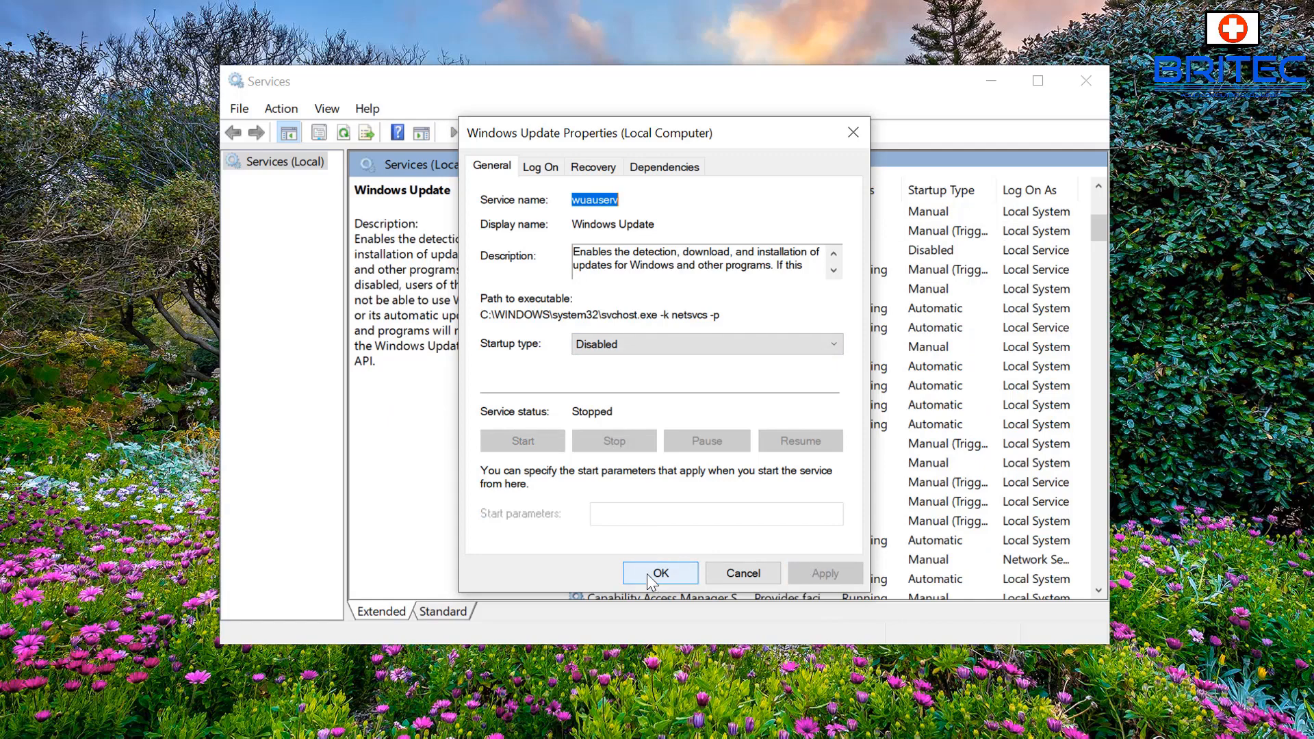
click(658, 572)
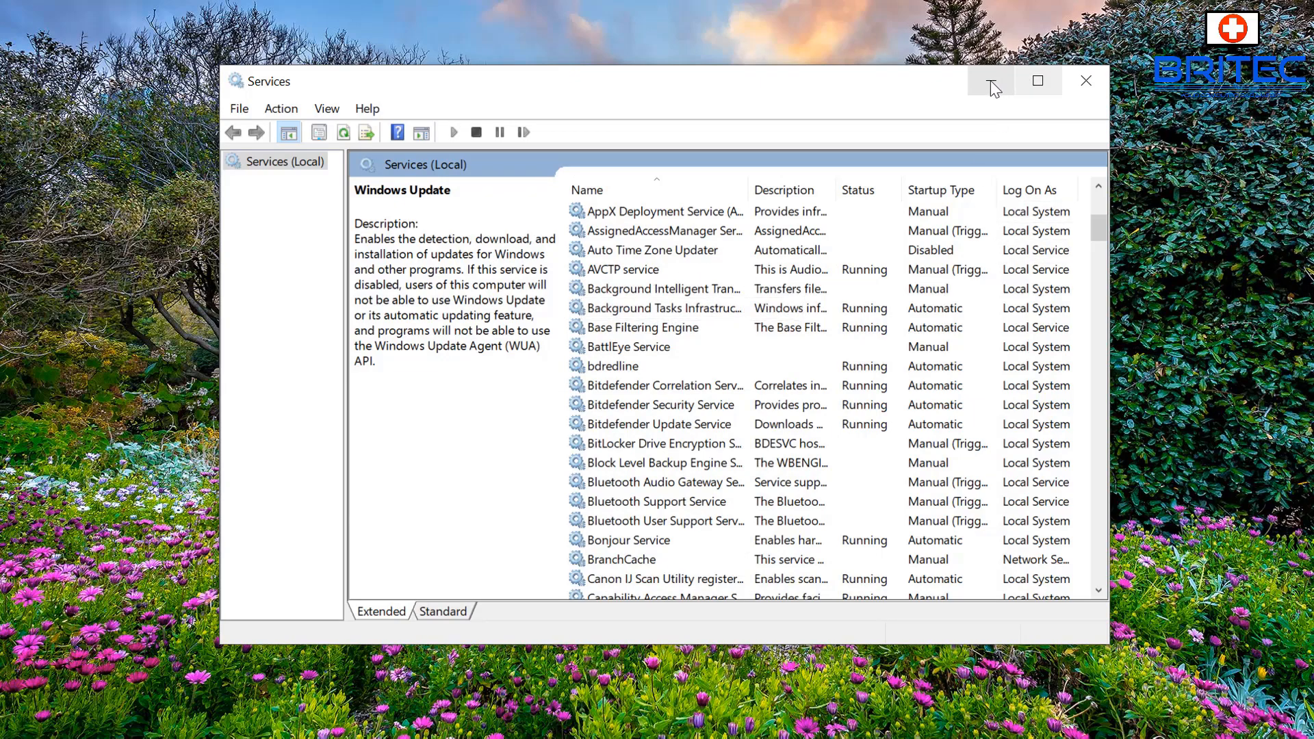
click(988, 81)
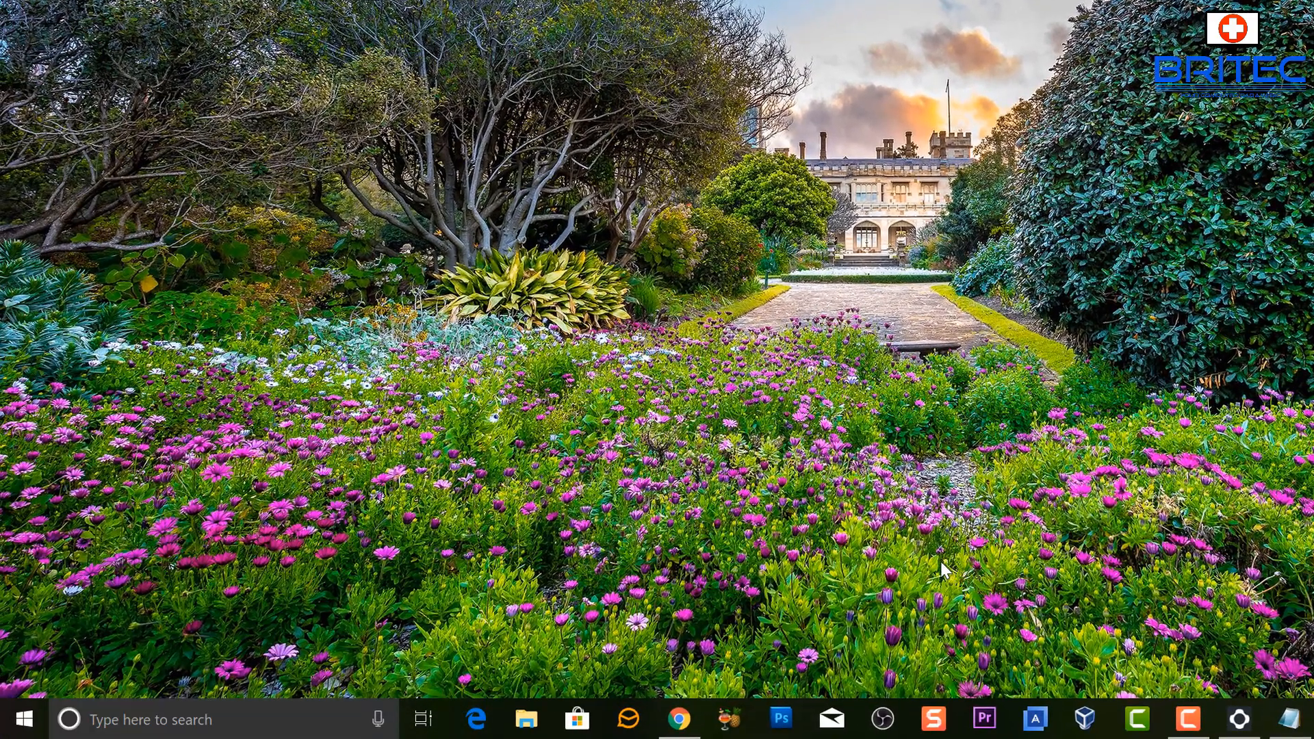
mouse_move(888, 566)
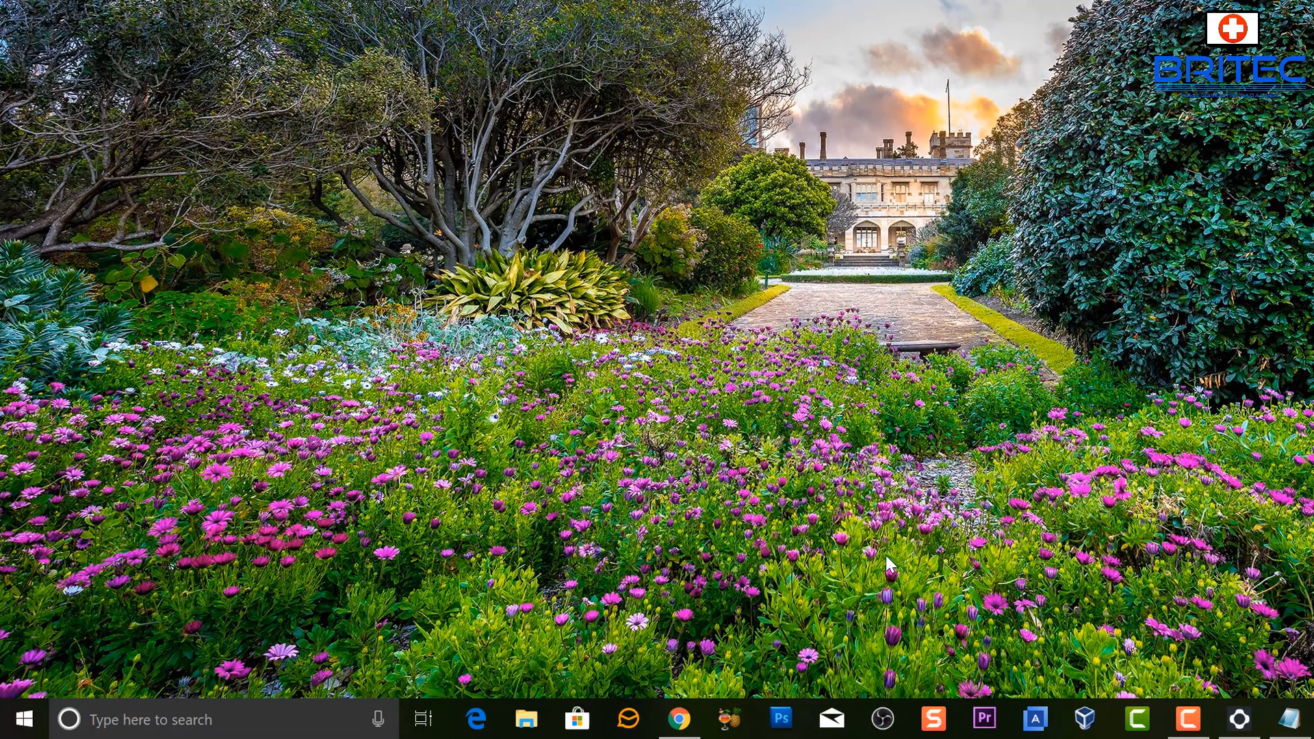
- Check for updates in Settings > Update & Security and get error 0x80070422
click(17, 718)
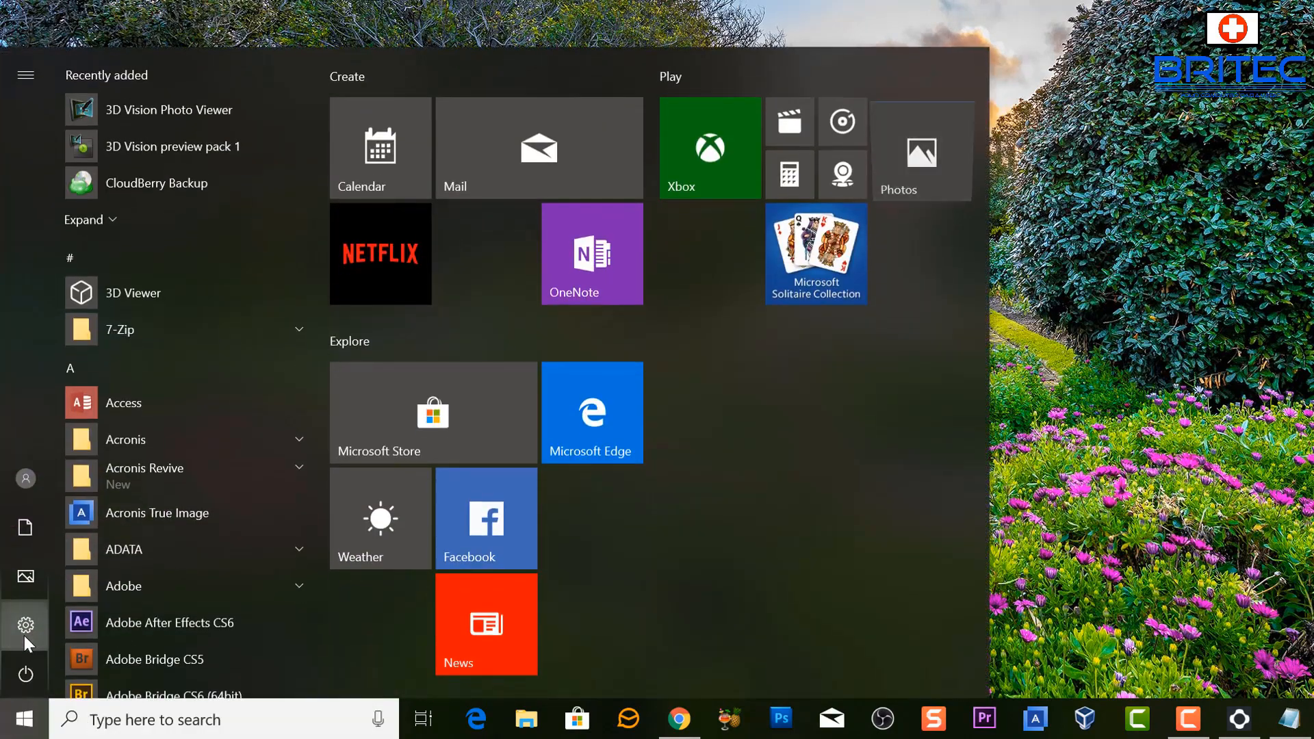
click(24, 626)
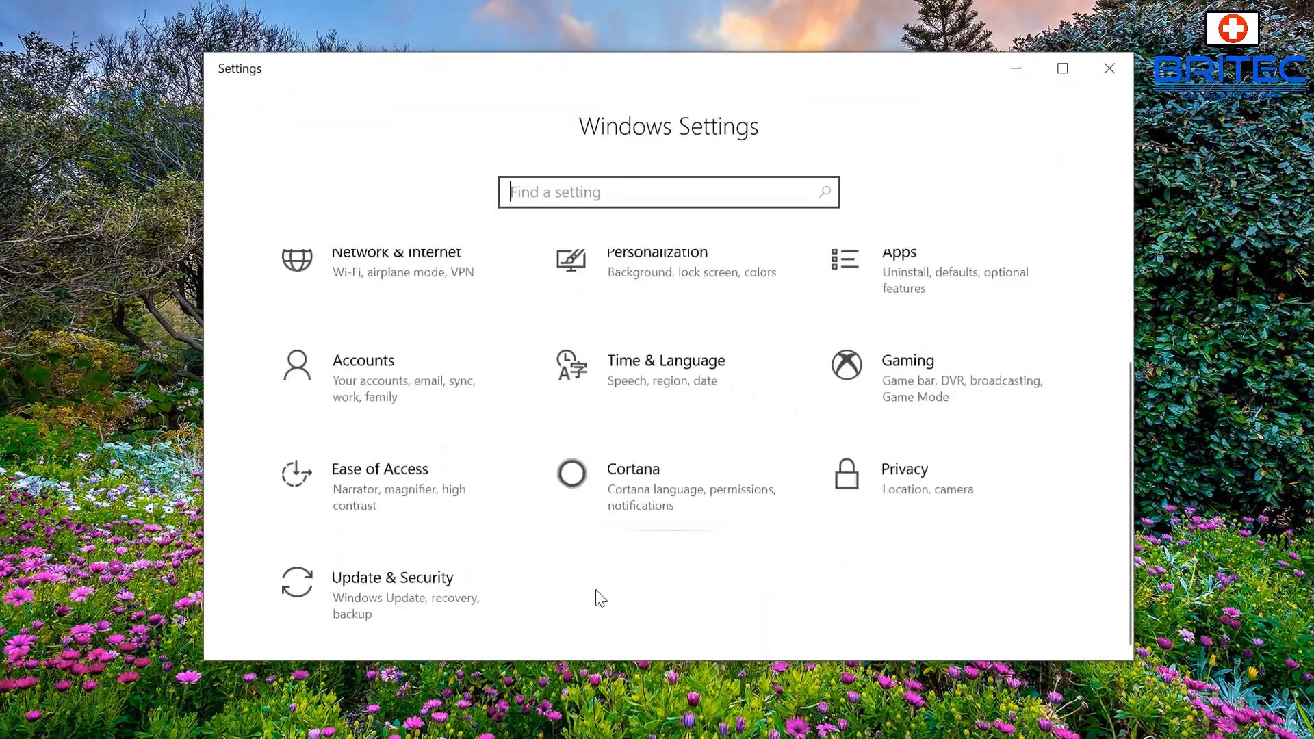
click(393, 578)
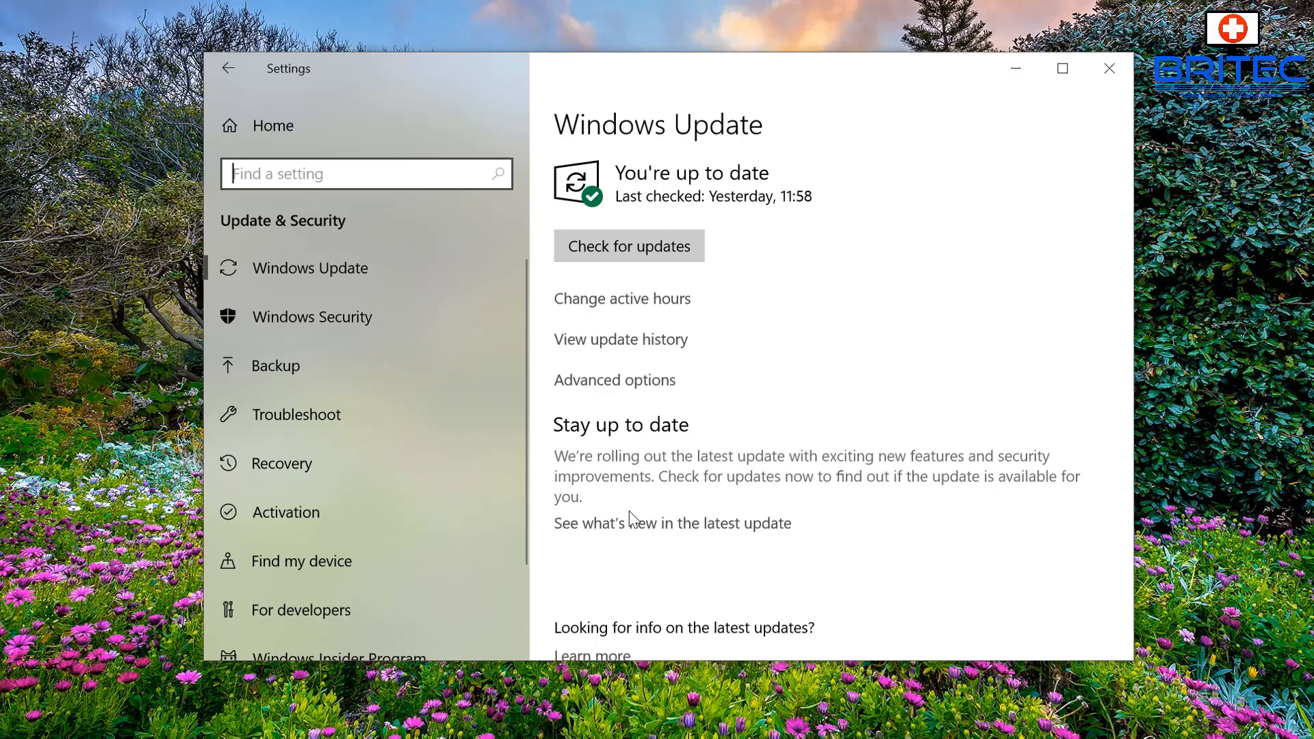
click(628, 245)
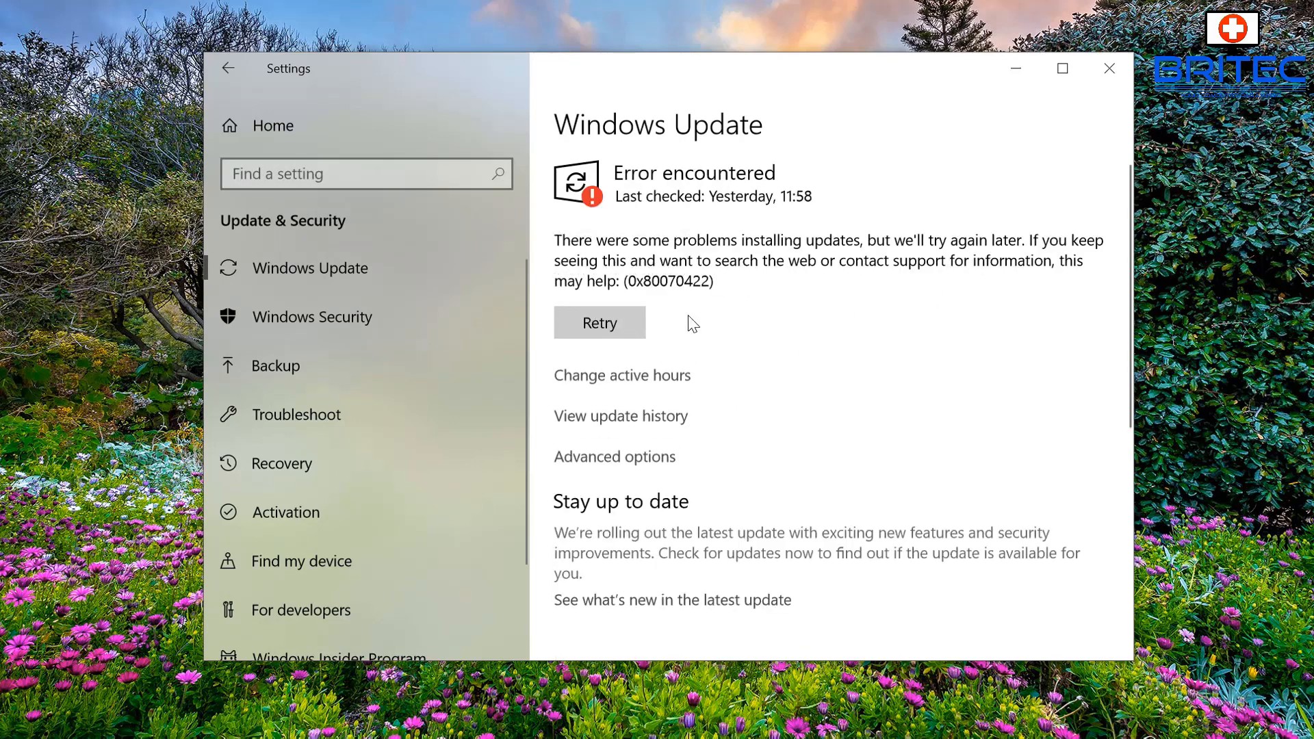
double_click(668, 281)
text(task)
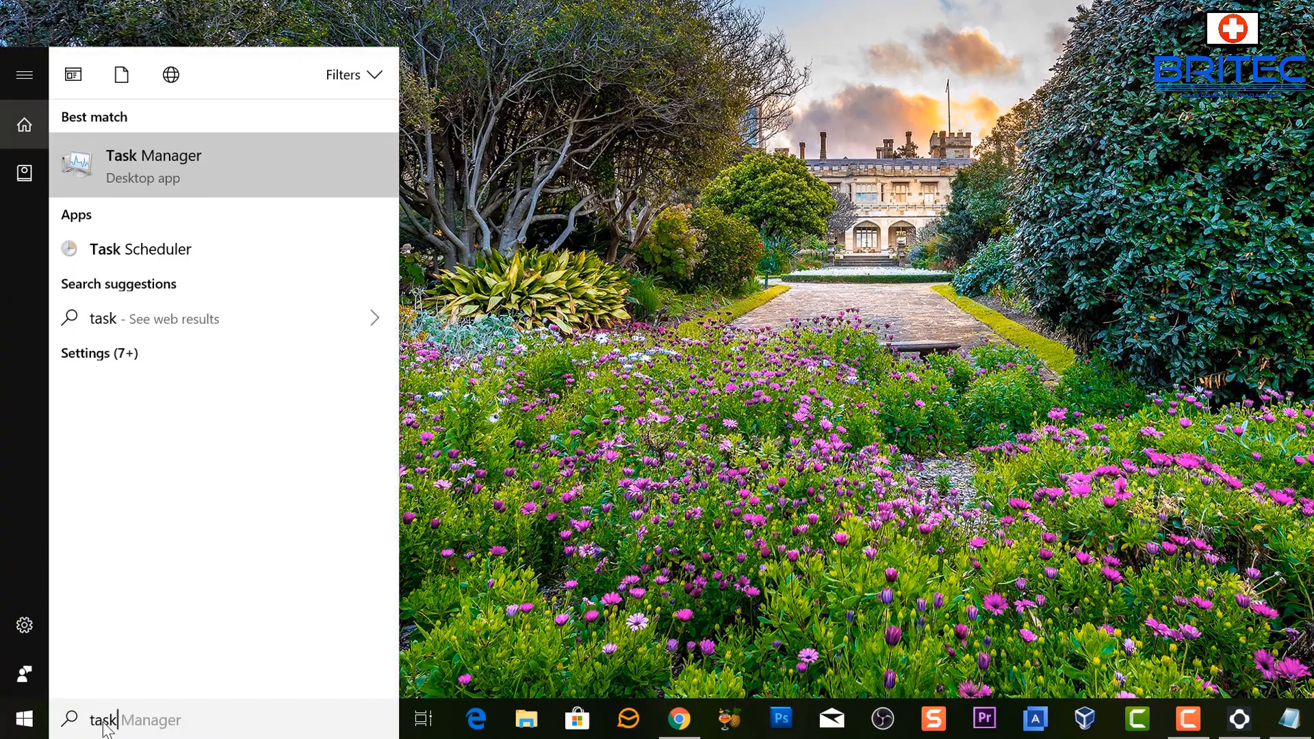
mouse_move(172, 256)
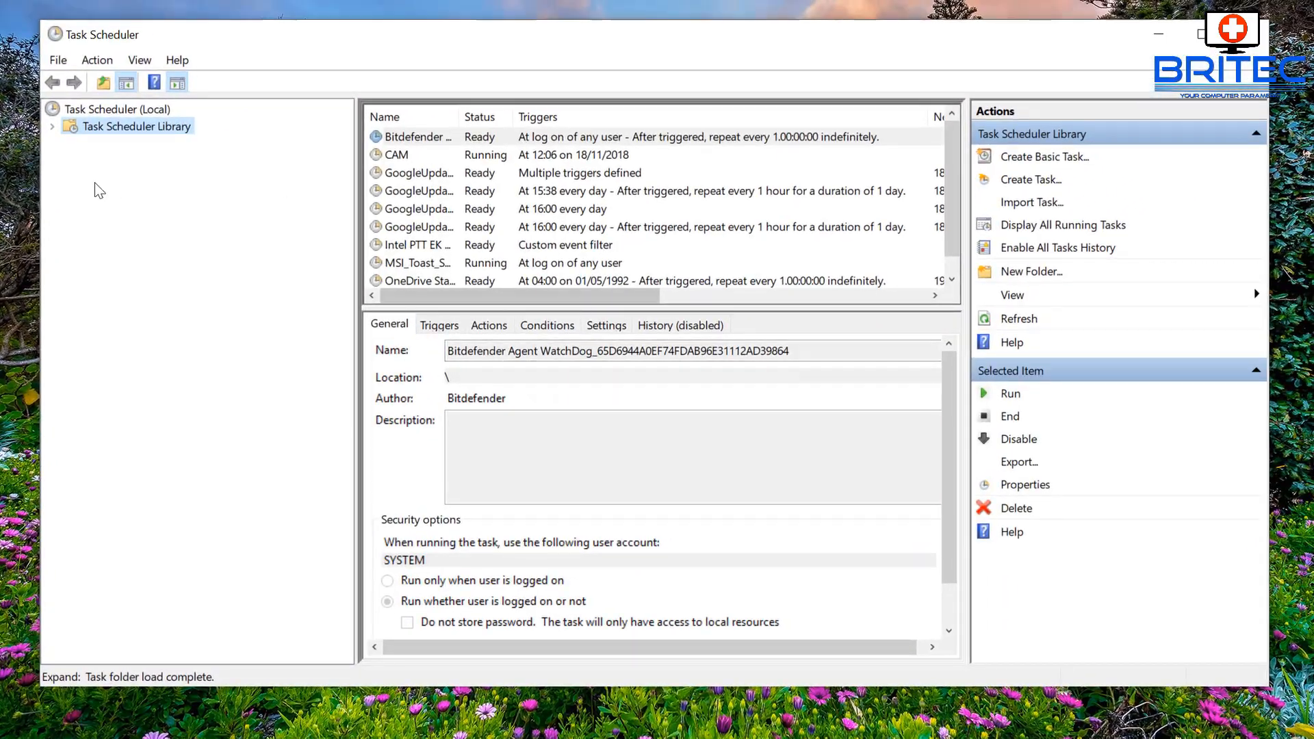
- Expand Task Scheduler Library > Microsoft > Windows and select the WindowsUpdate folder
click(53, 125)
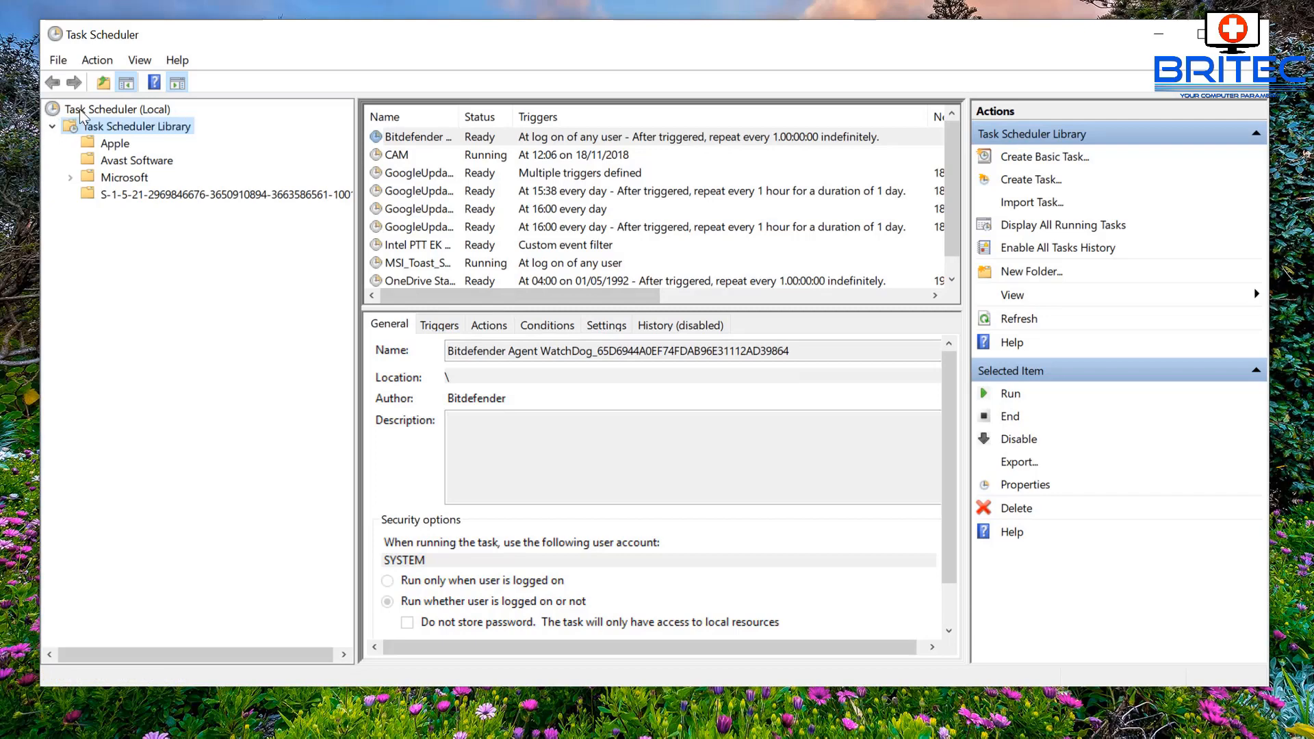
click(52, 126)
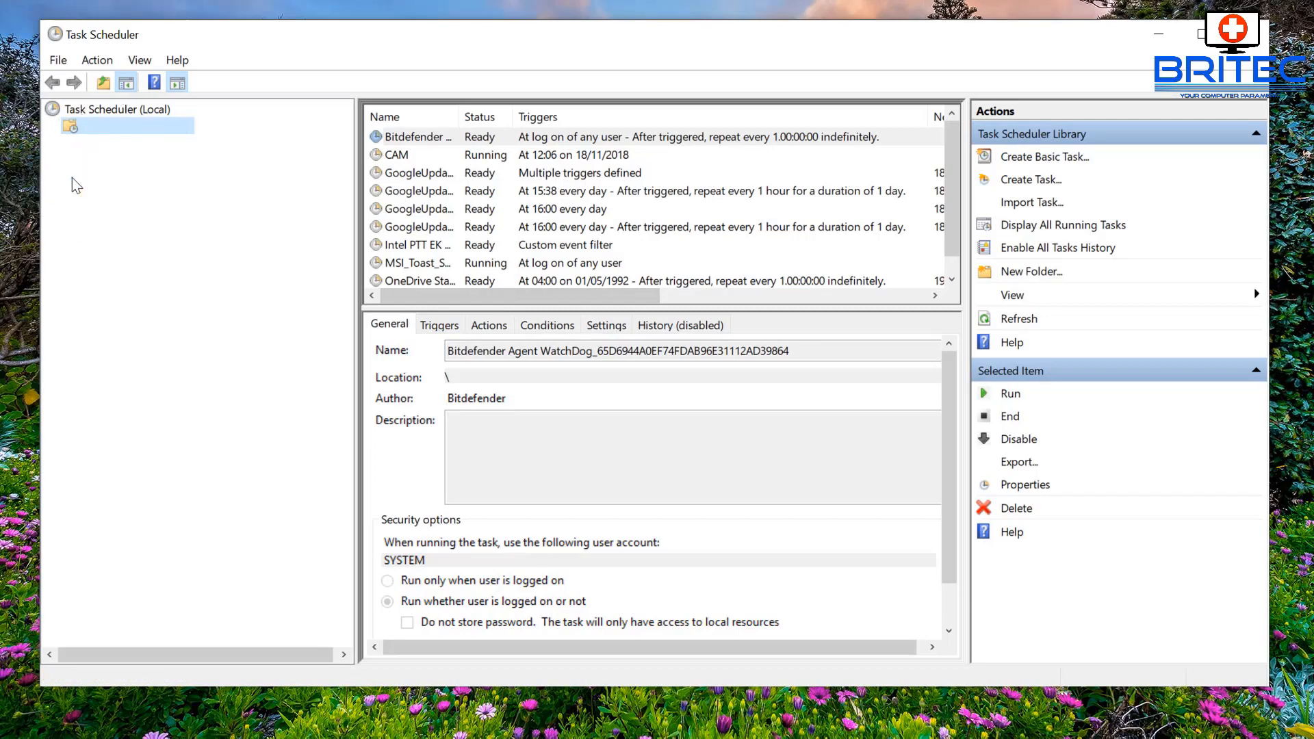
click(52, 126)
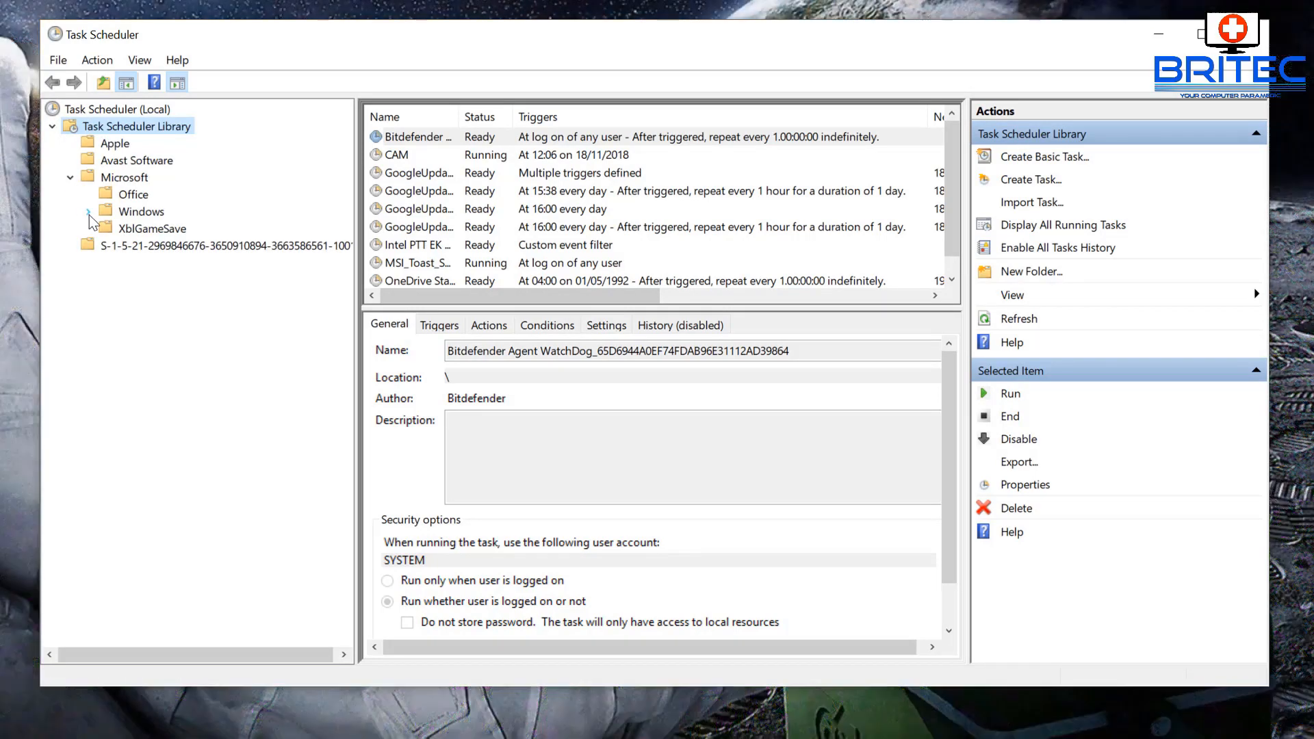
click(87, 210)
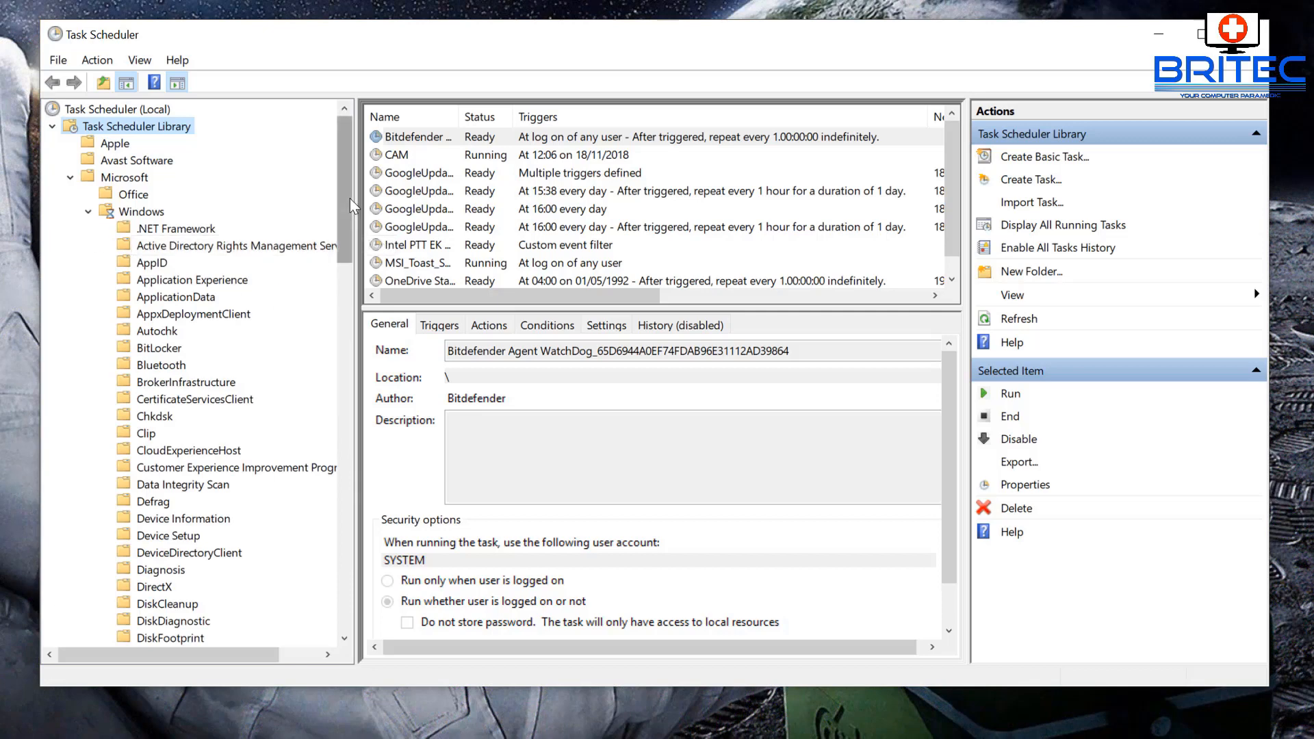
scroll(down, 3)
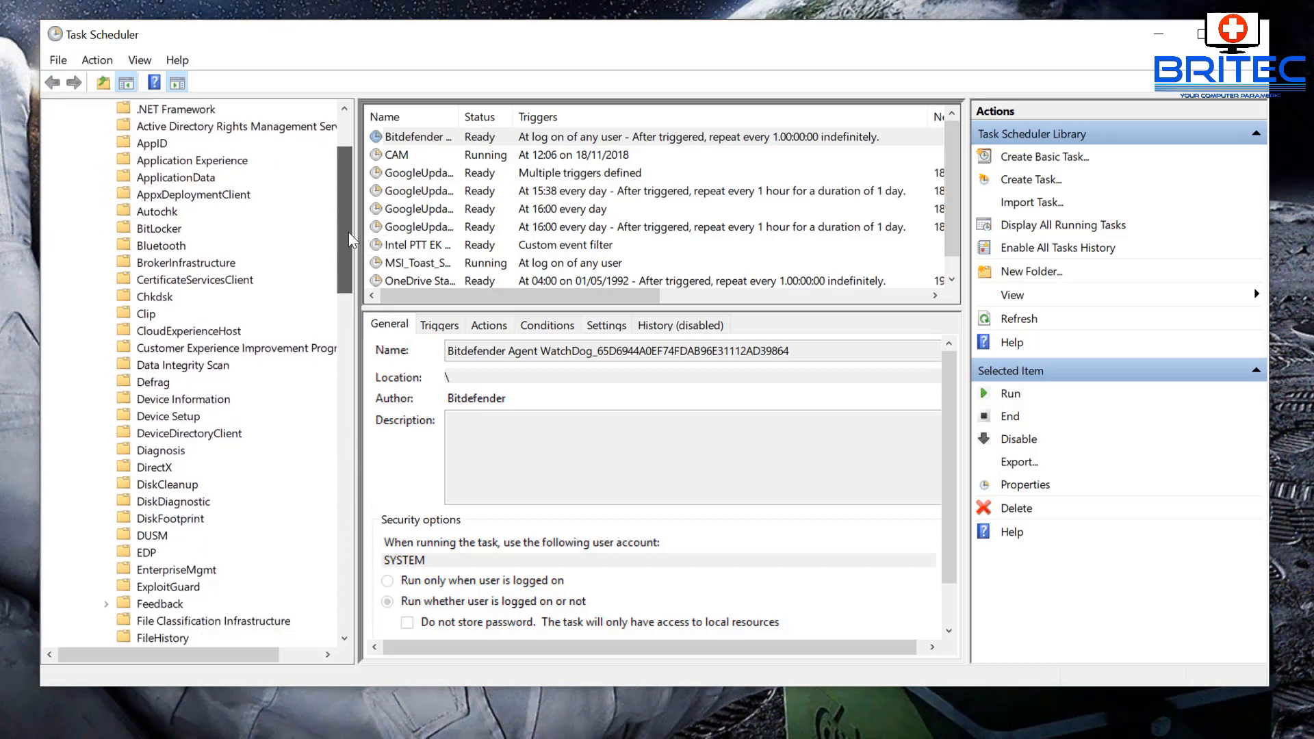
scroll(down, 3)
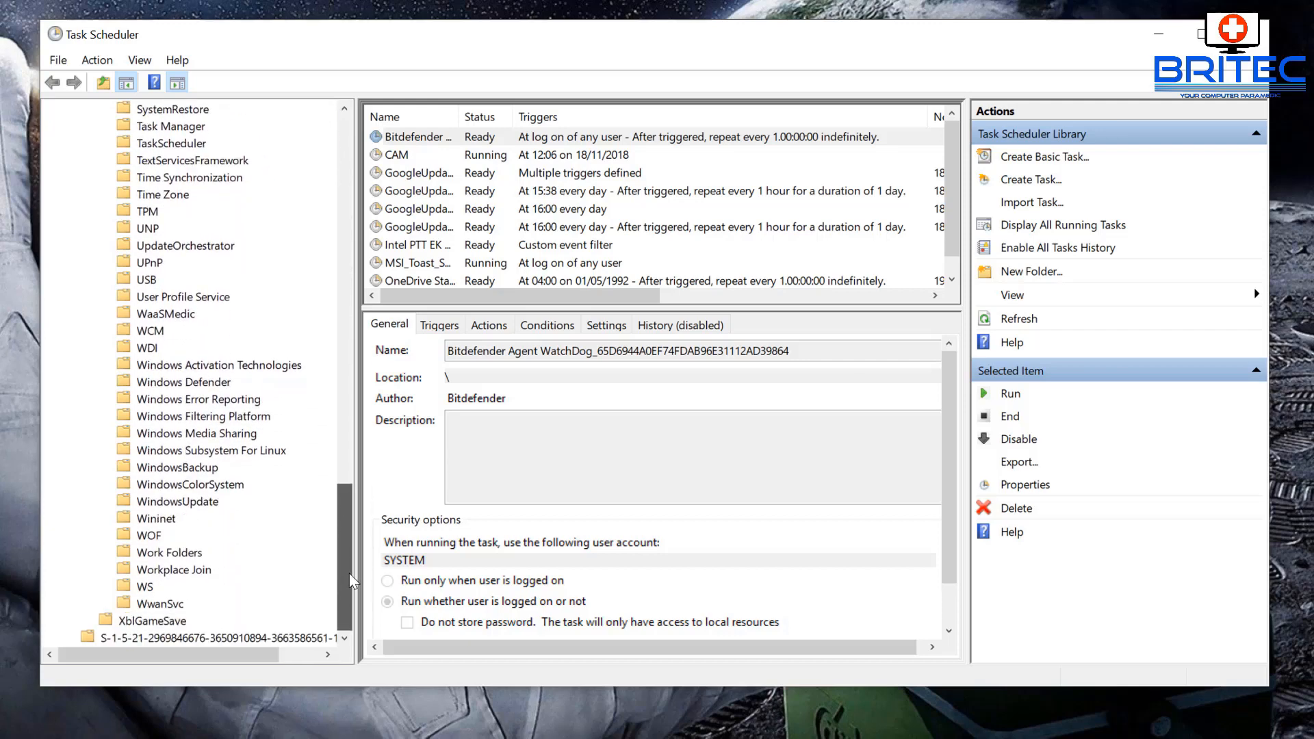
click(177, 501)
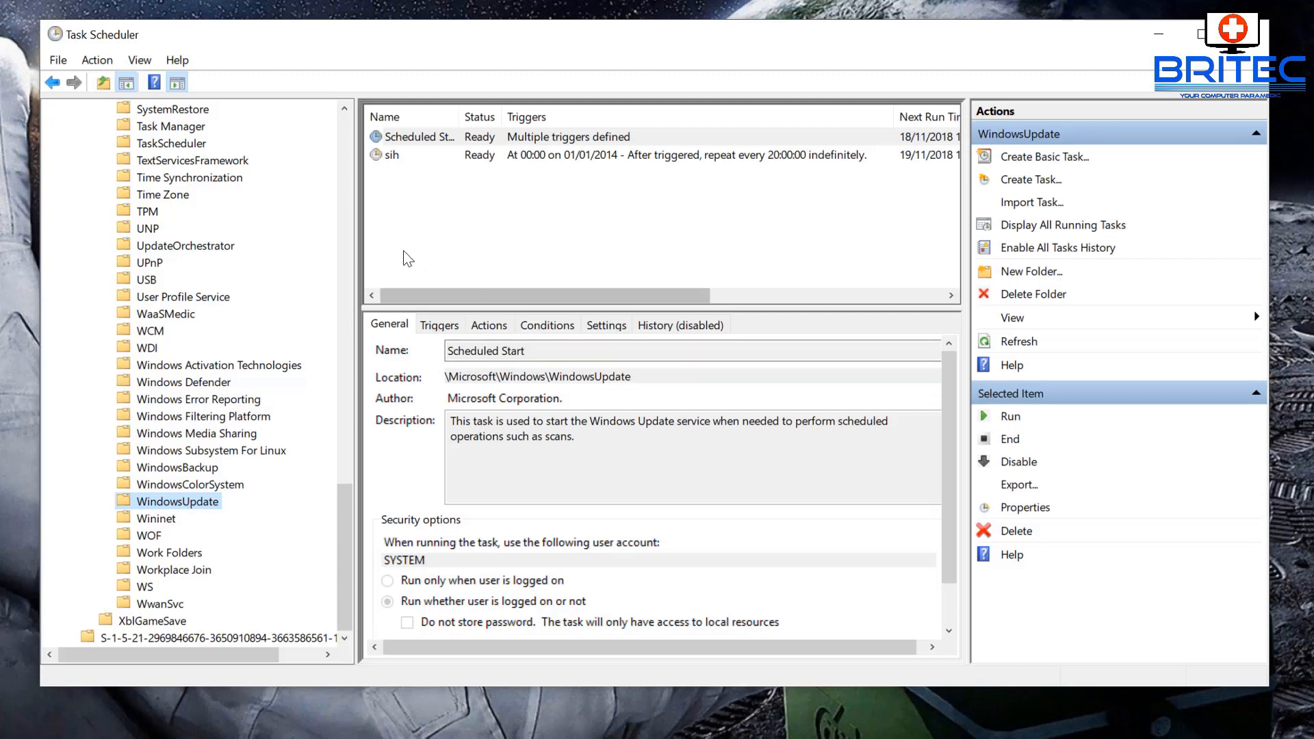
mouse_move(593, 166)
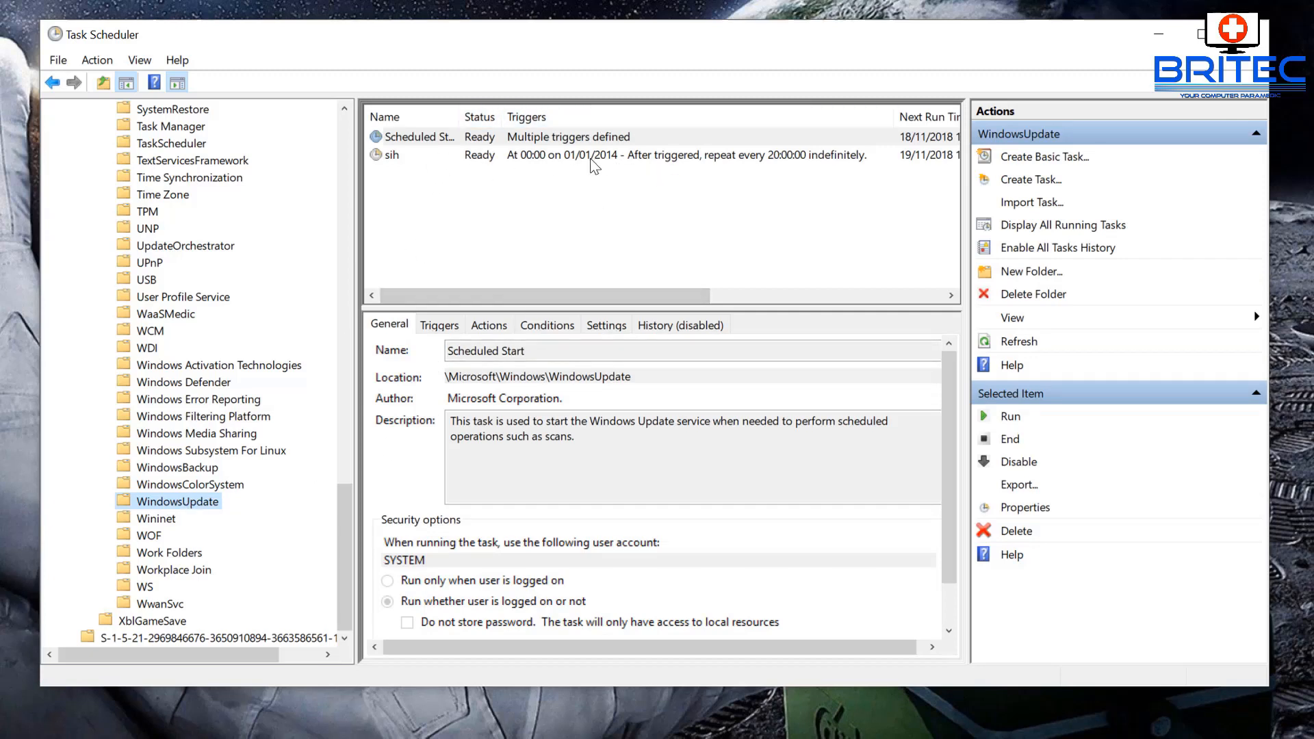
mouse_move(419, 138)
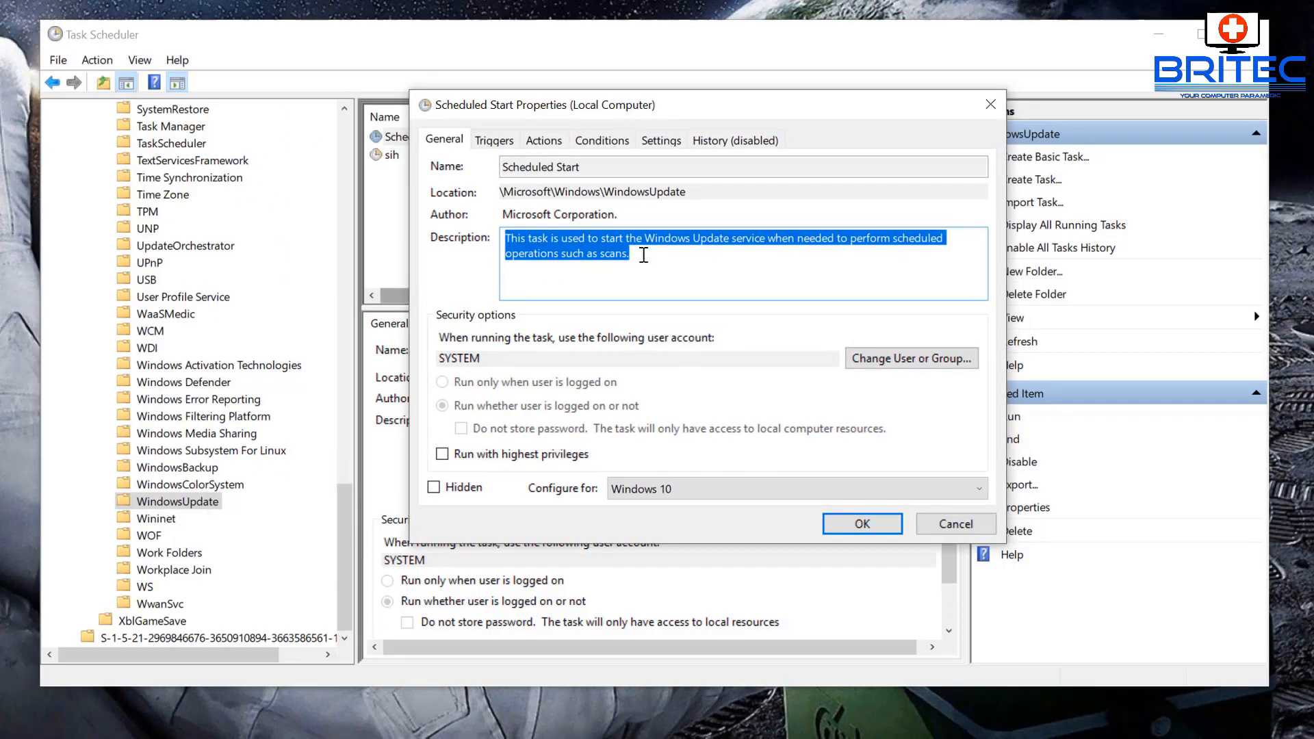
mouse_move(976, 99)
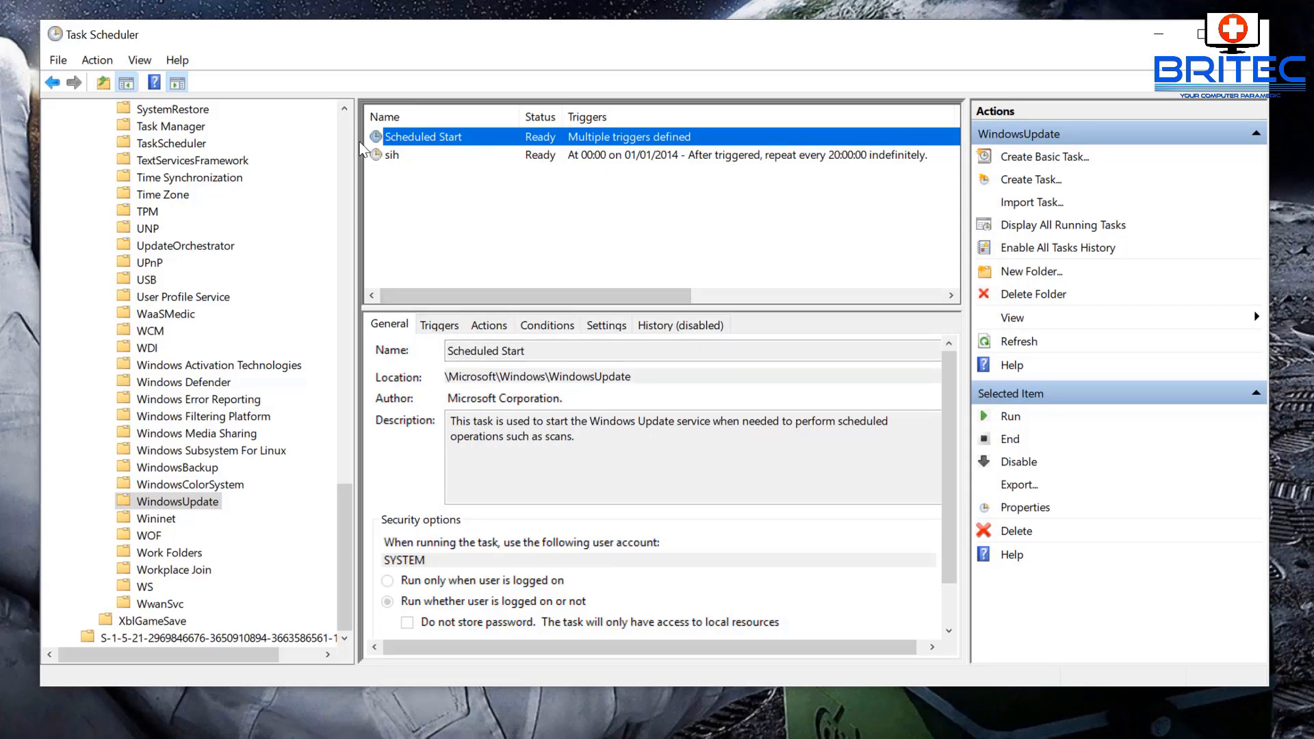
- Review the sih and Scheduled Start tasks and disable Scheduled Start and sih
click(393, 154)
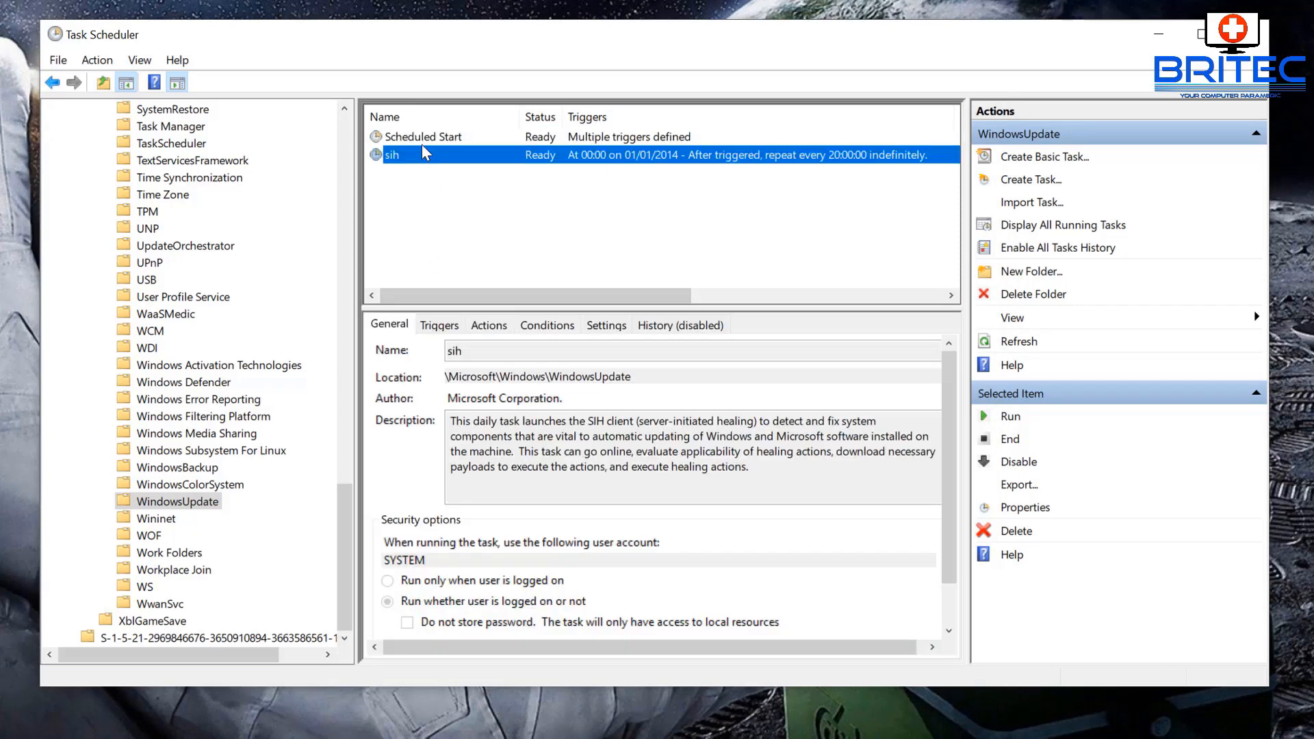
mouse_move(427, 142)
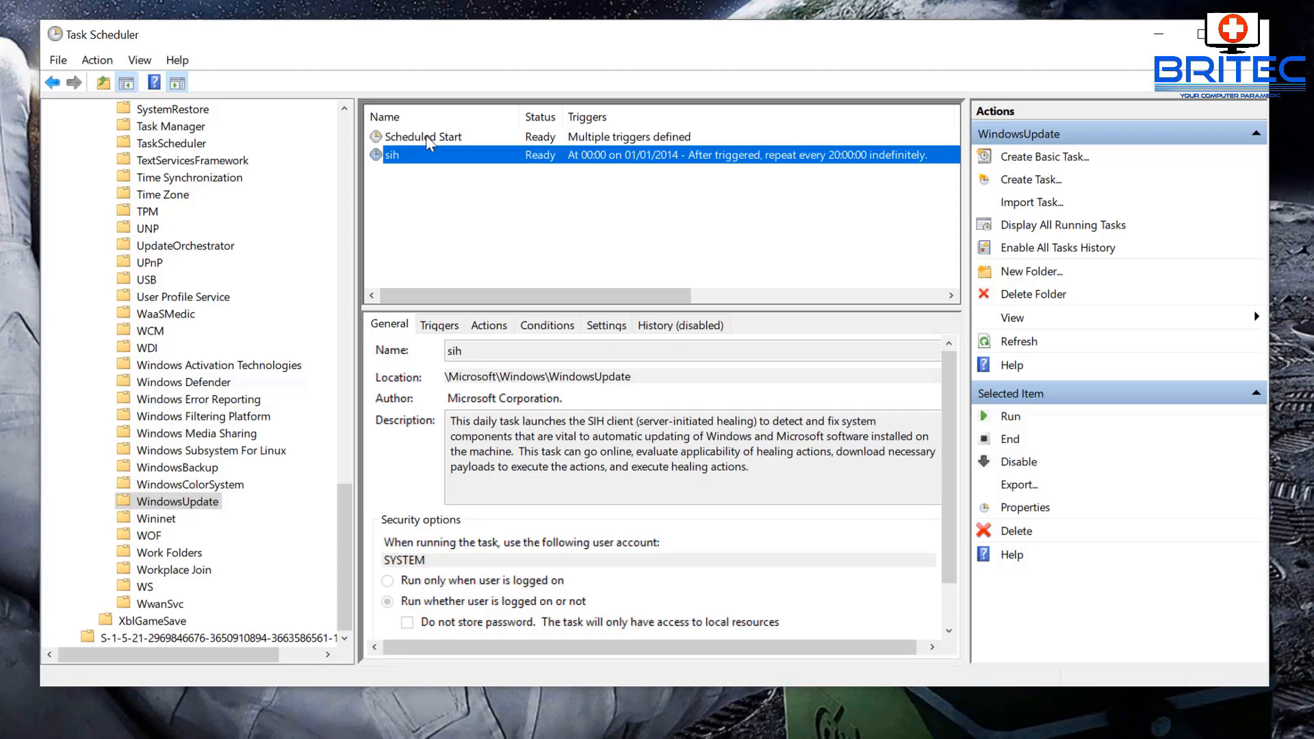
mouse_move(1019, 485)
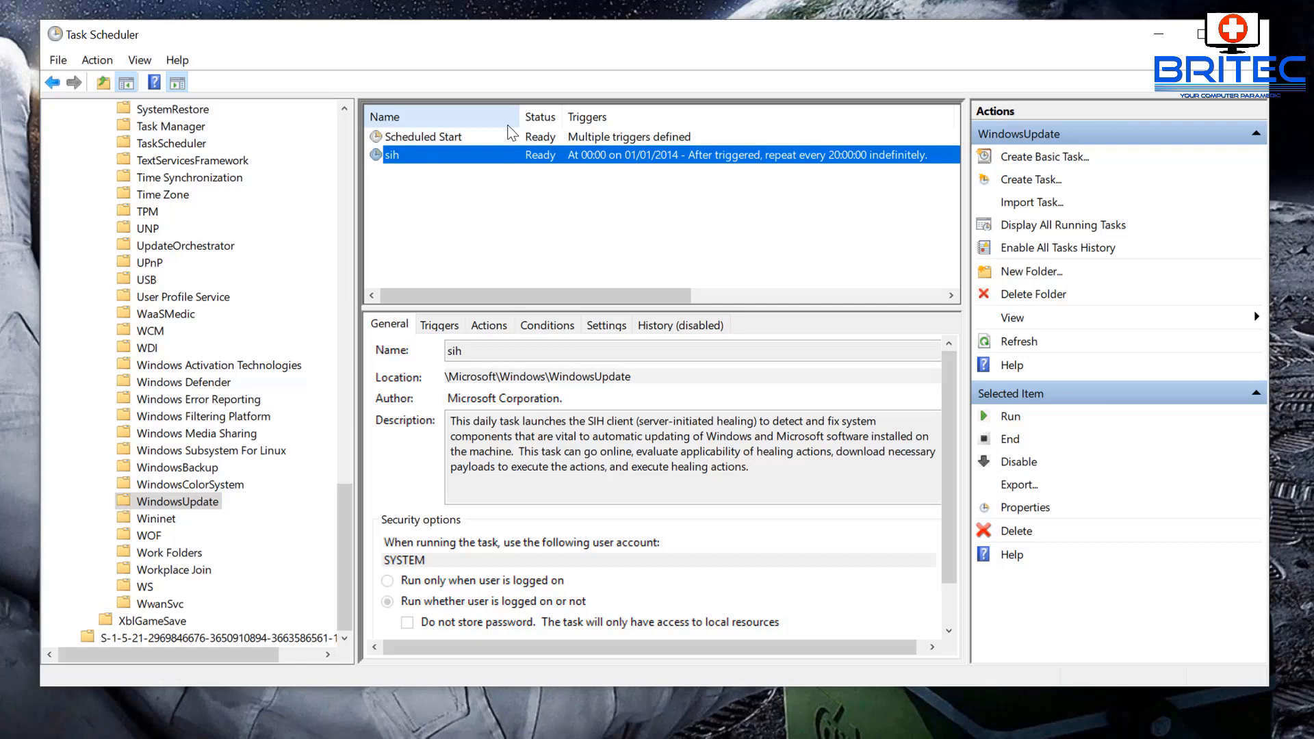
click(423, 137)
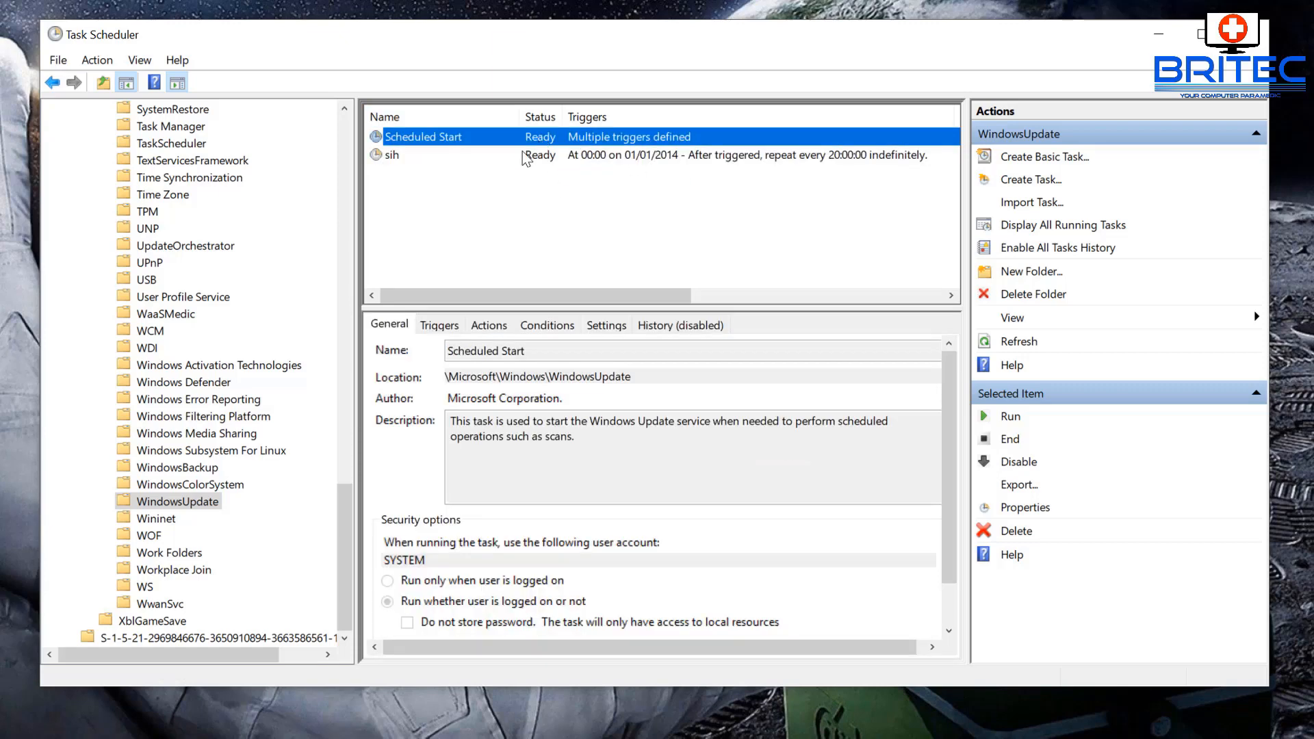
click(392, 155)
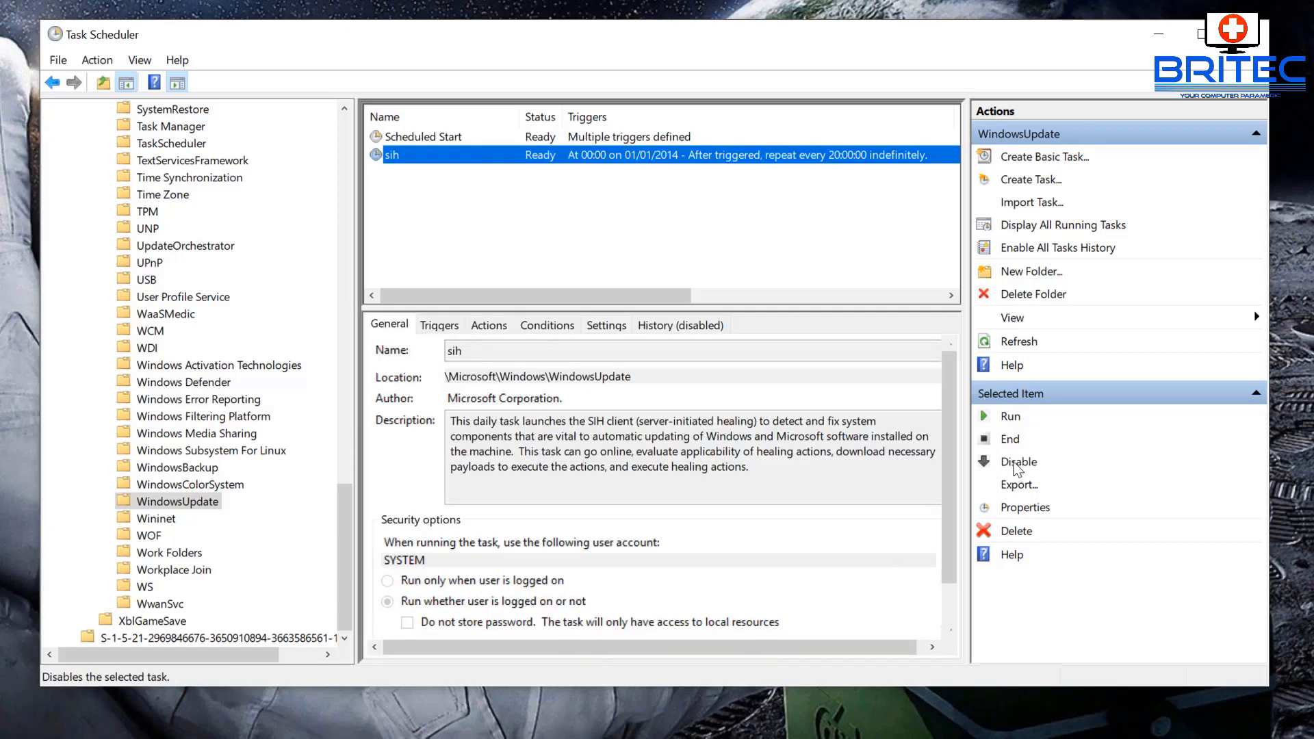
click(424, 137)
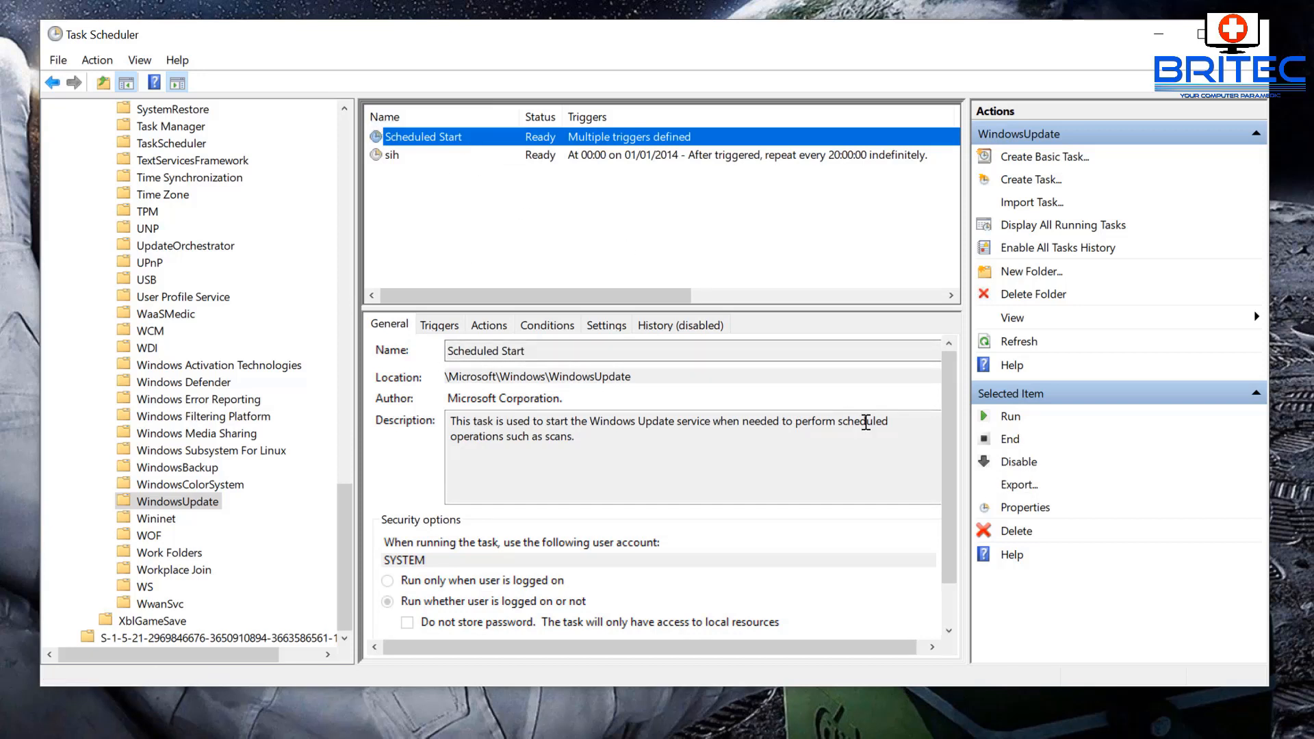
click(1018, 461)
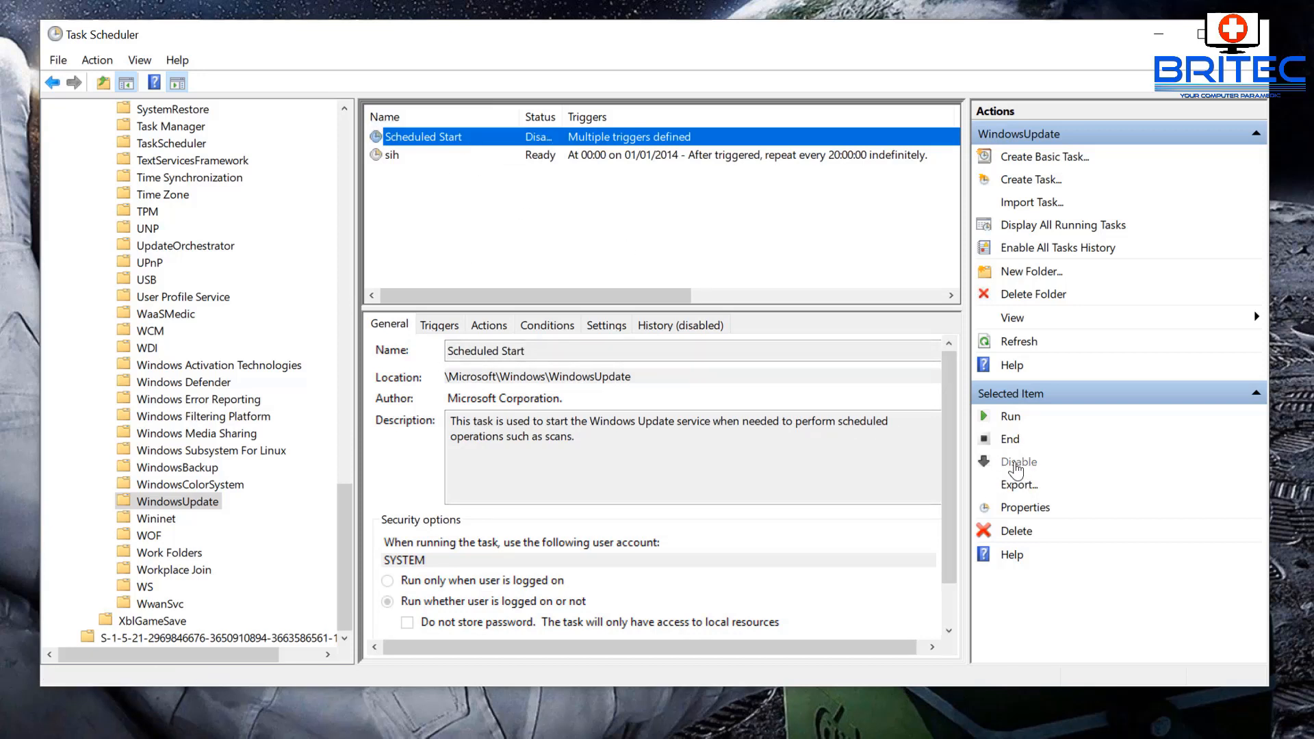
click(1019, 461)
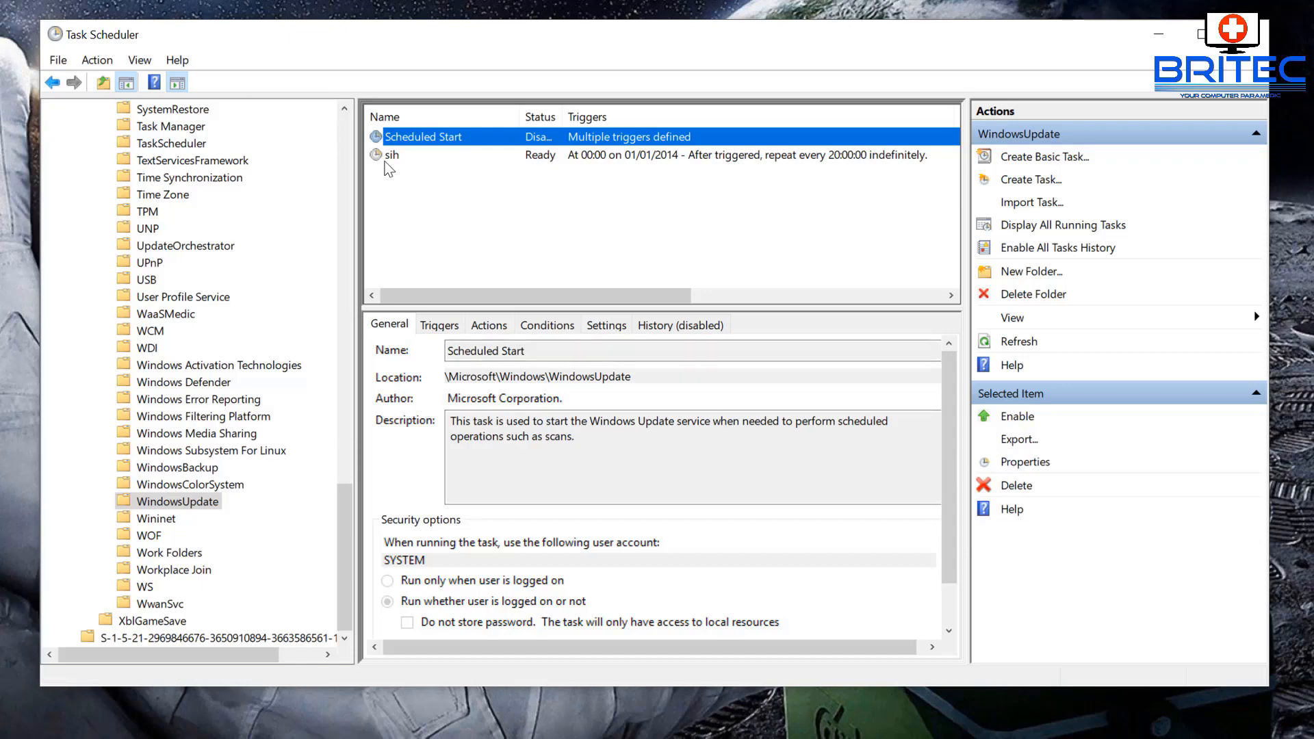
click(391, 155)
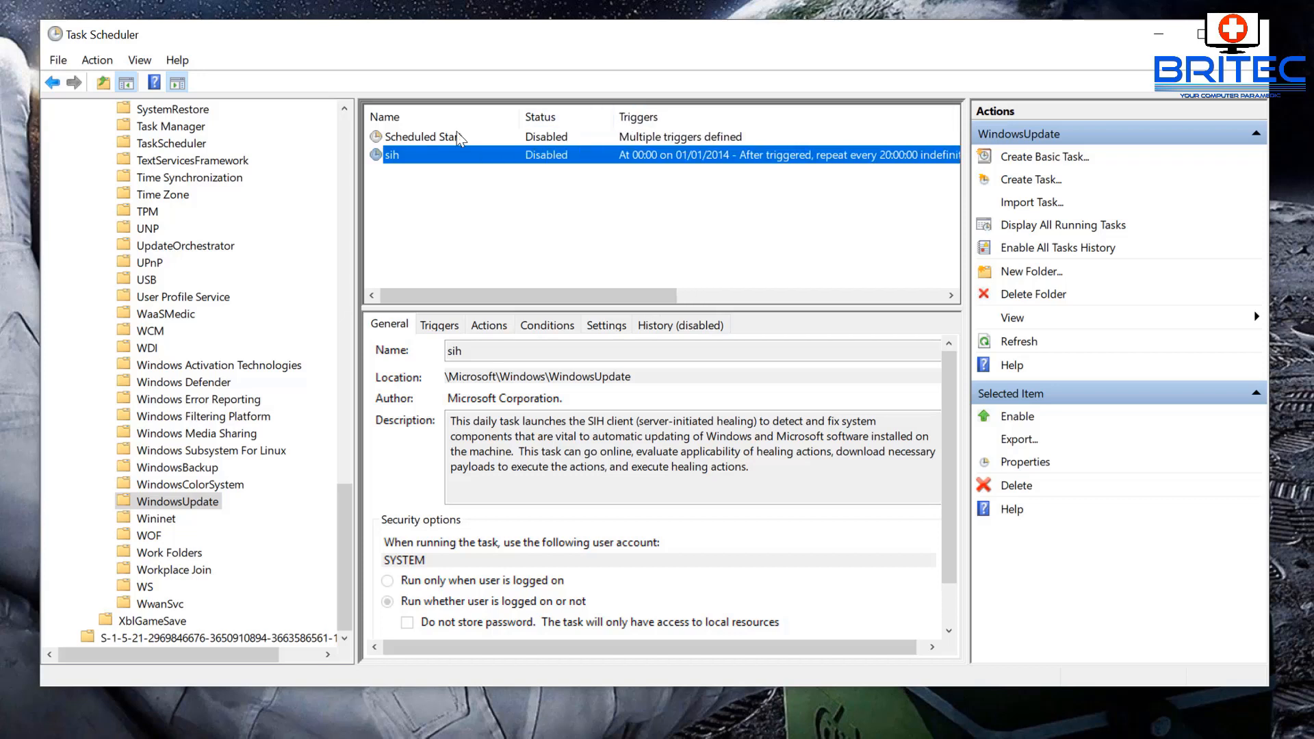
mouse_move(520, 145)
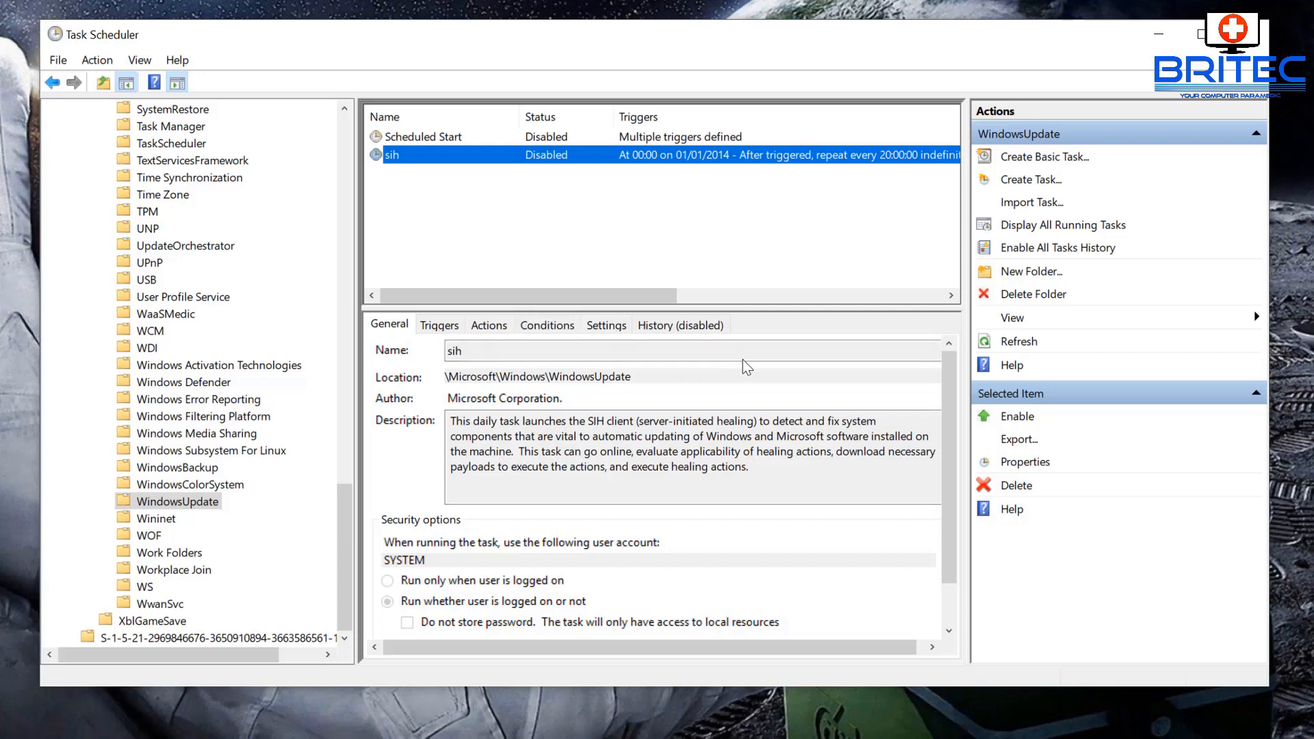
mouse_move(273, 338)
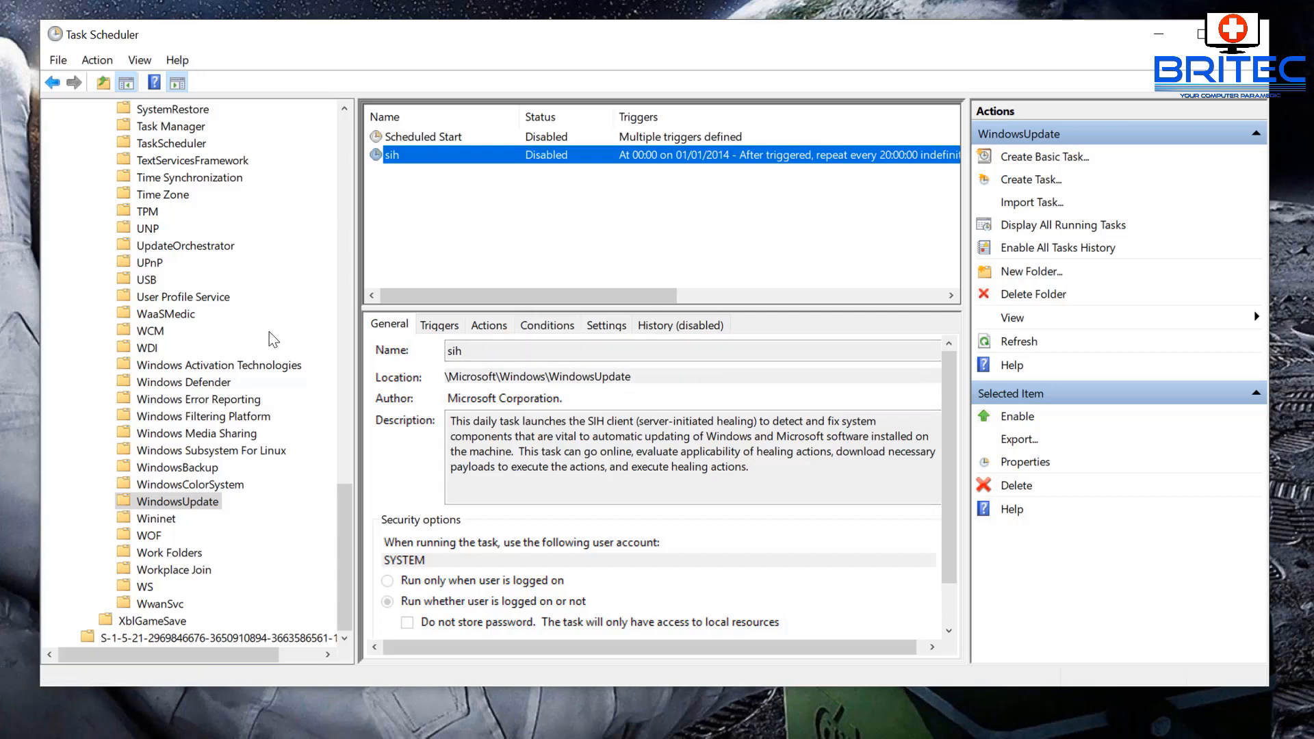
- Re-enable the sih and Scheduled Start tasks and close Task Scheduler
click(1017, 417)
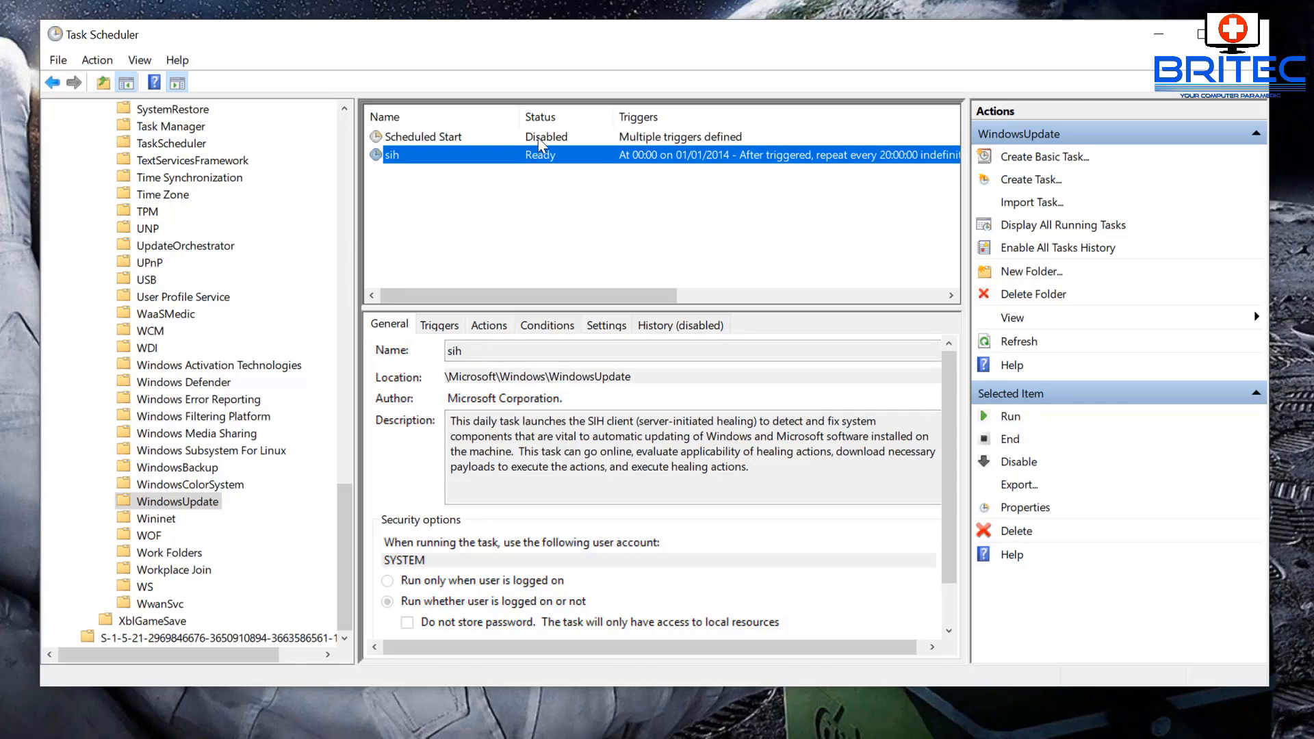
click(424, 137)
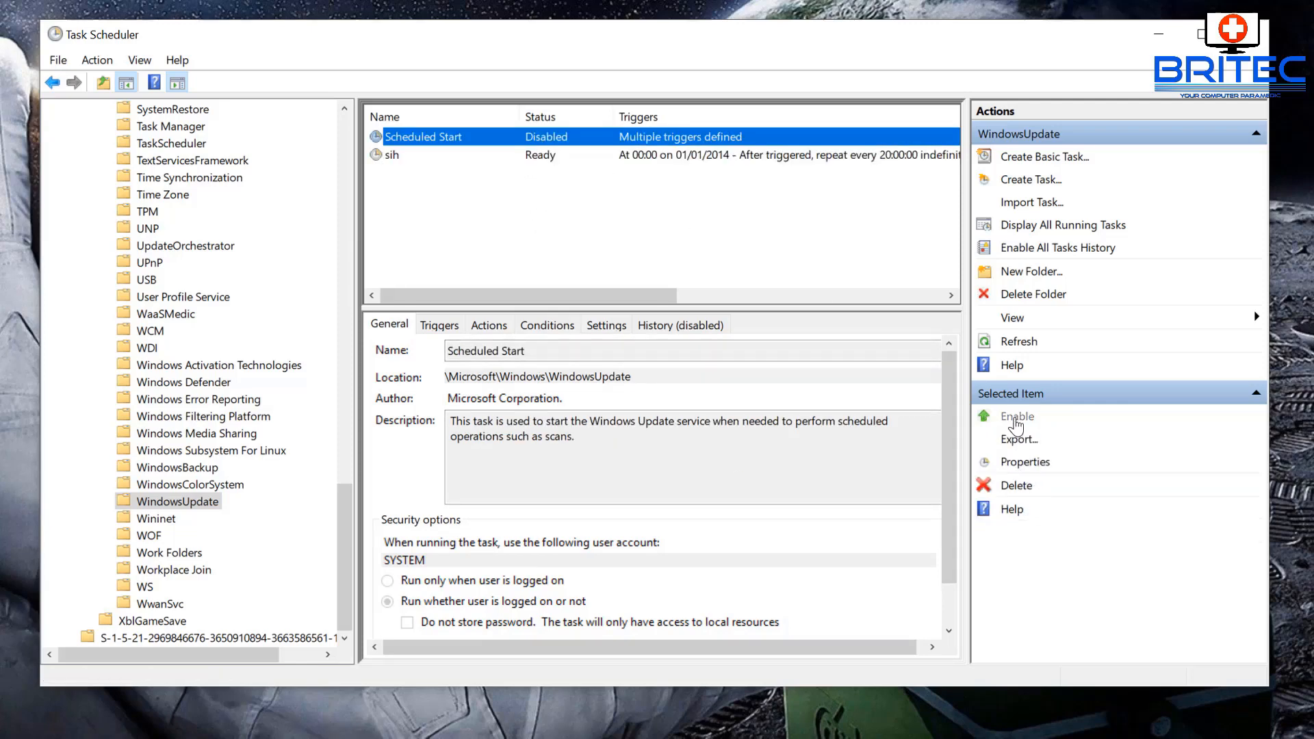
click(1017, 416)
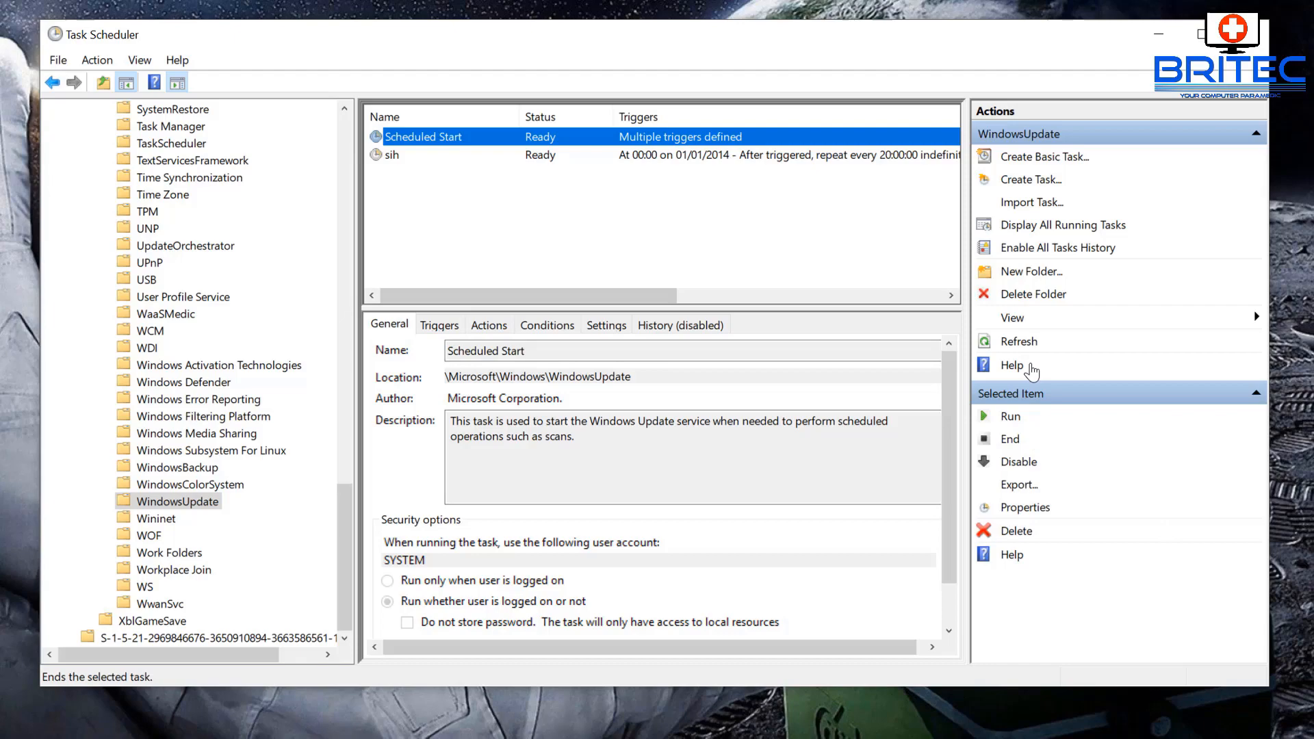
click(1159, 33)
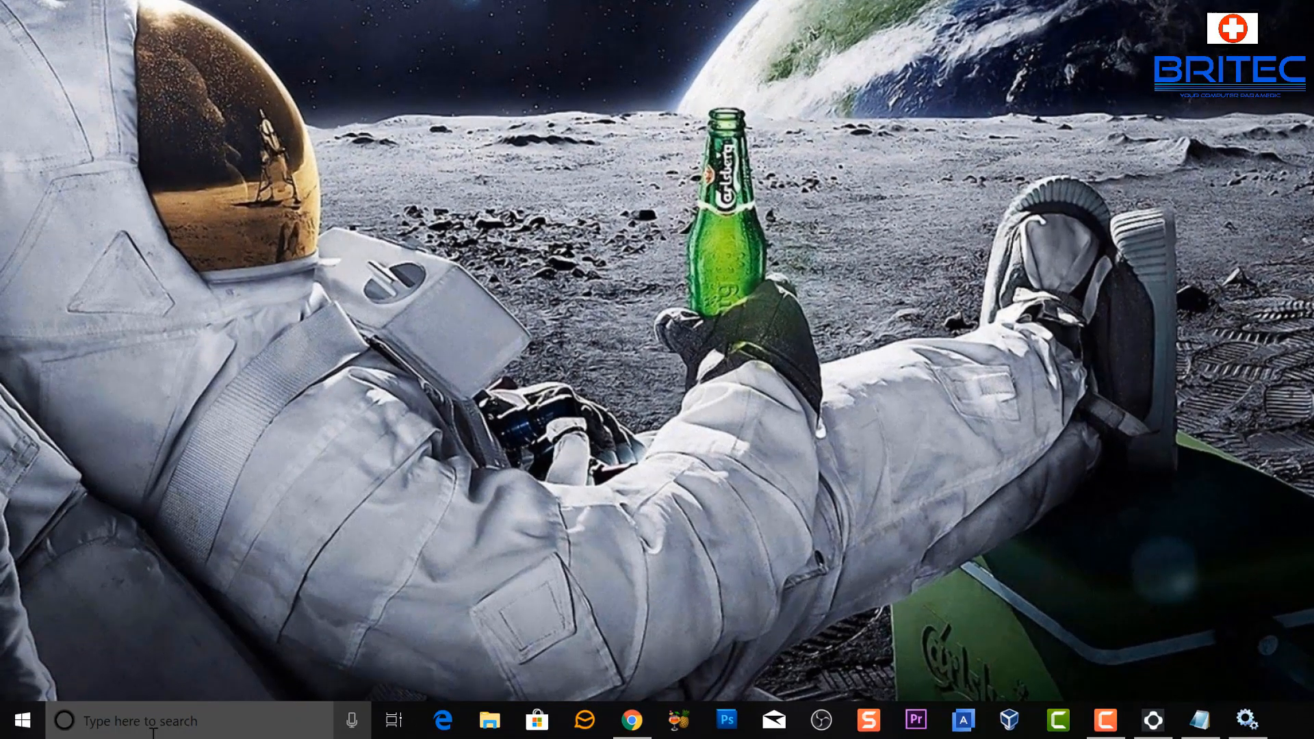
- Search Start for 'gpedit' and launch the Local Group Policy Editor
click(167, 721)
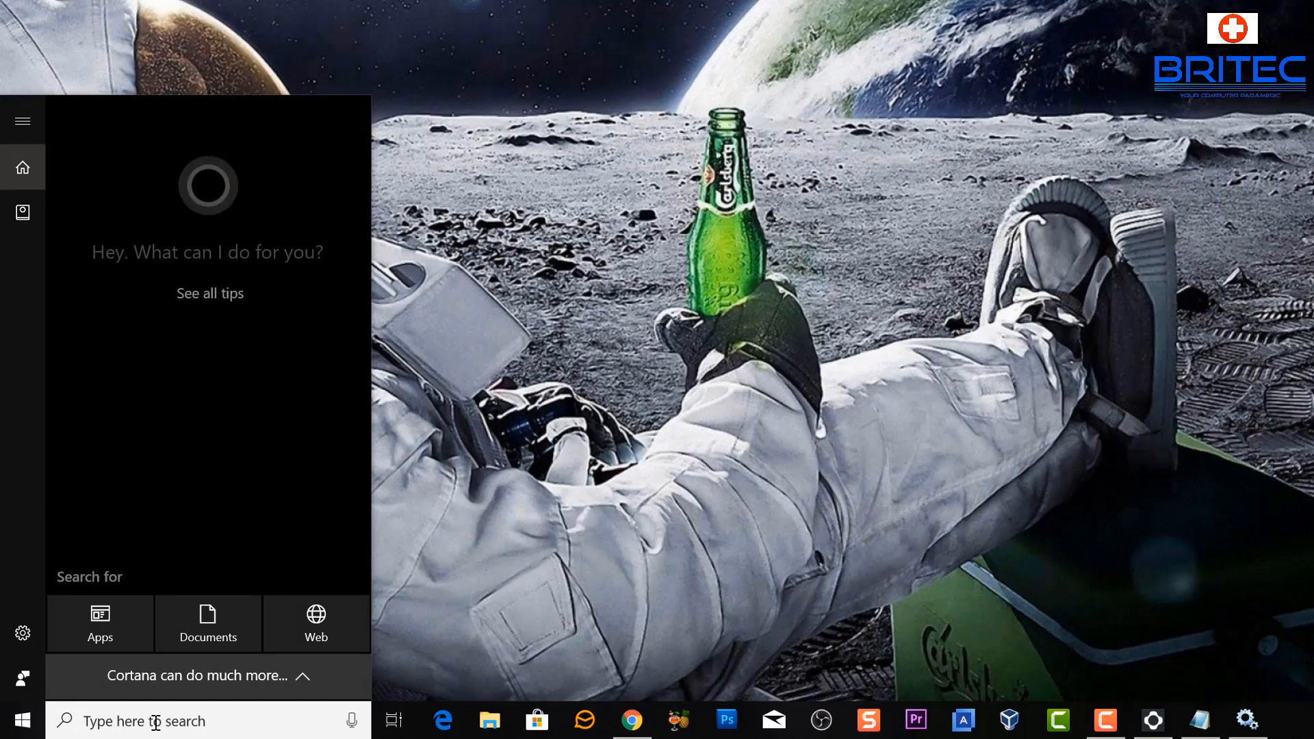
text(gpedit)
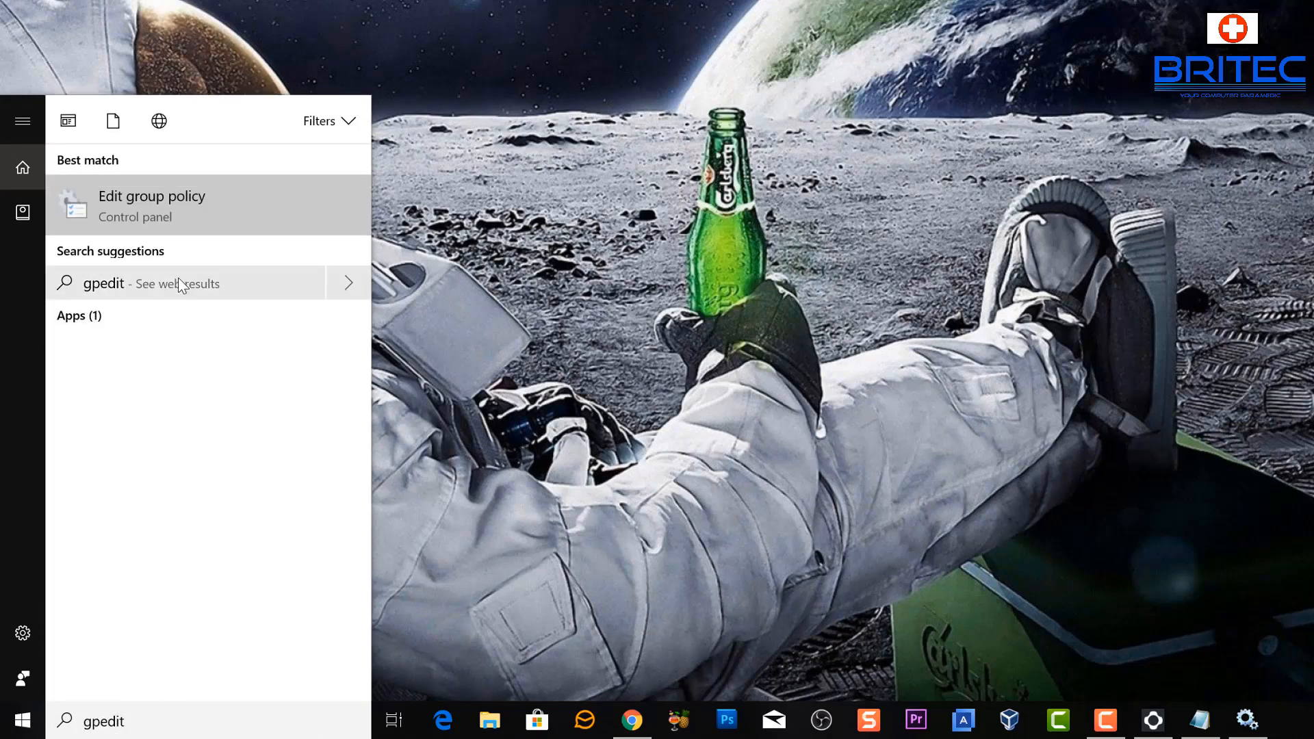
click(151, 205)
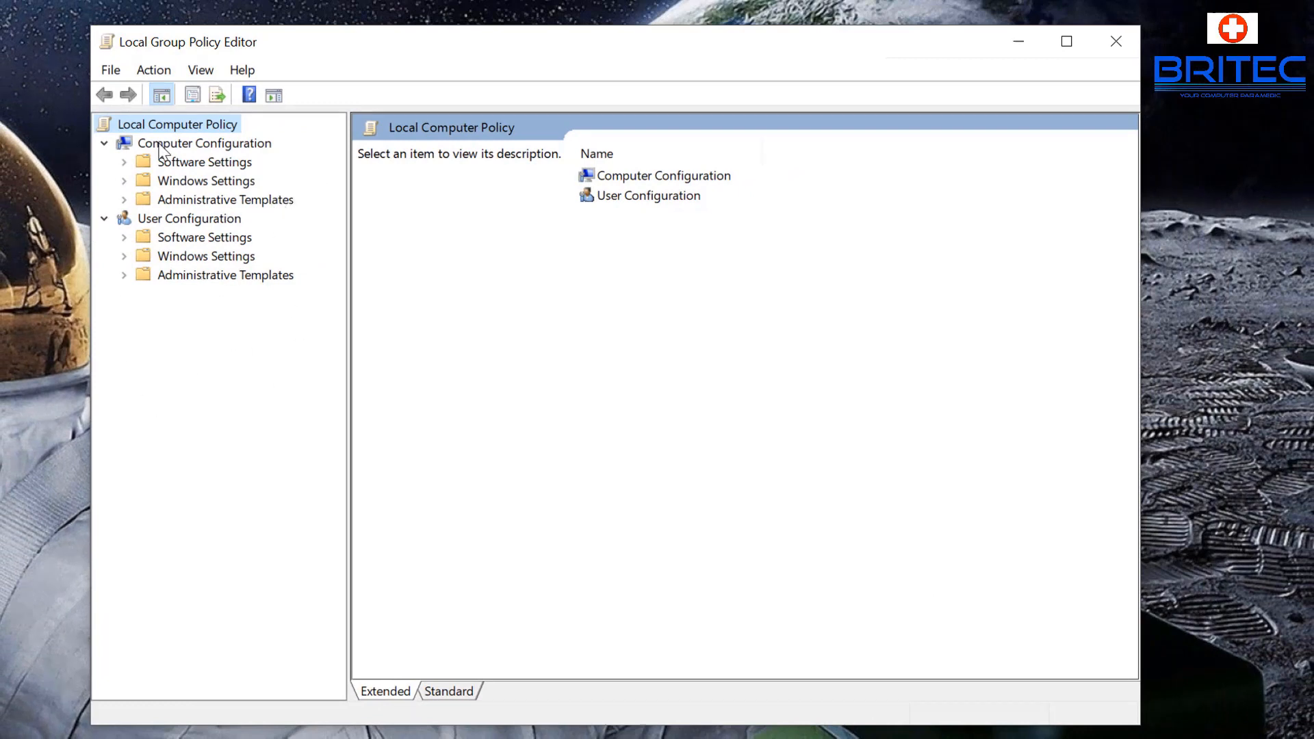
- Navigate Computer Configuration > Administrative Templates > Windows Components to the Windows Update folder
click(223, 200)
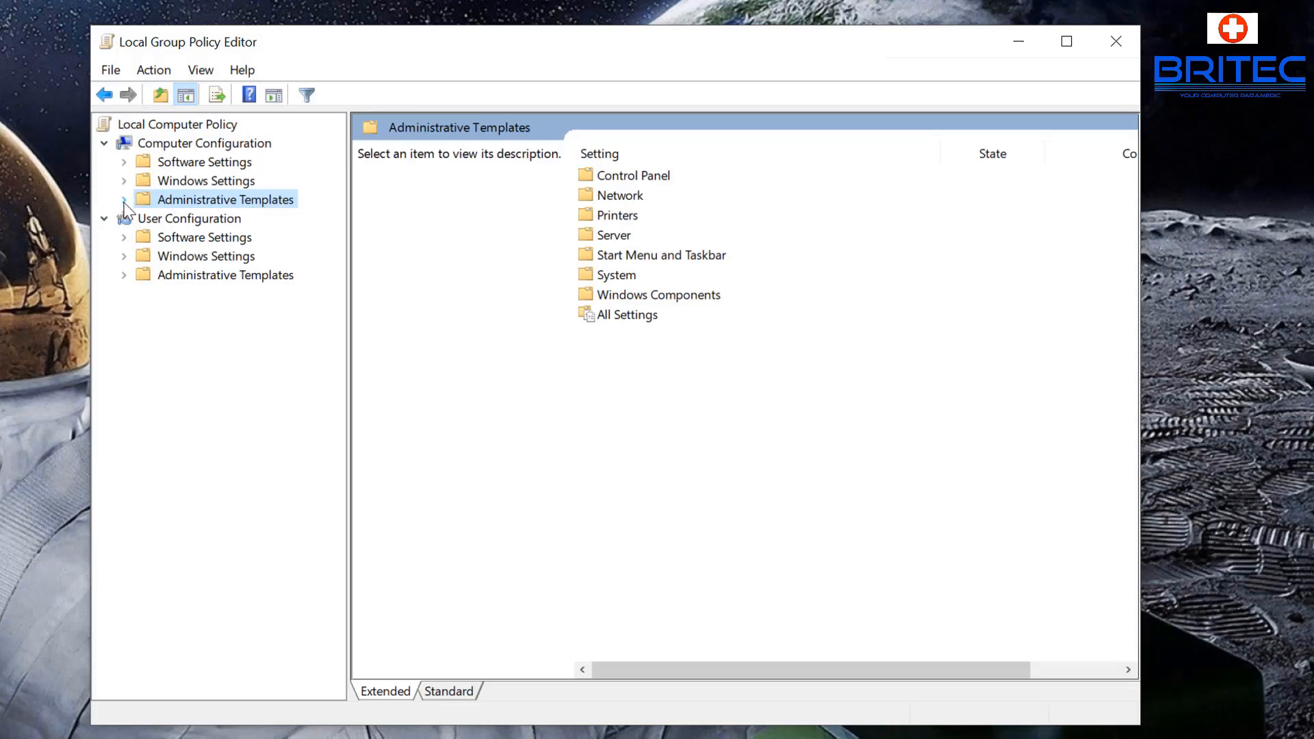
click(123, 200)
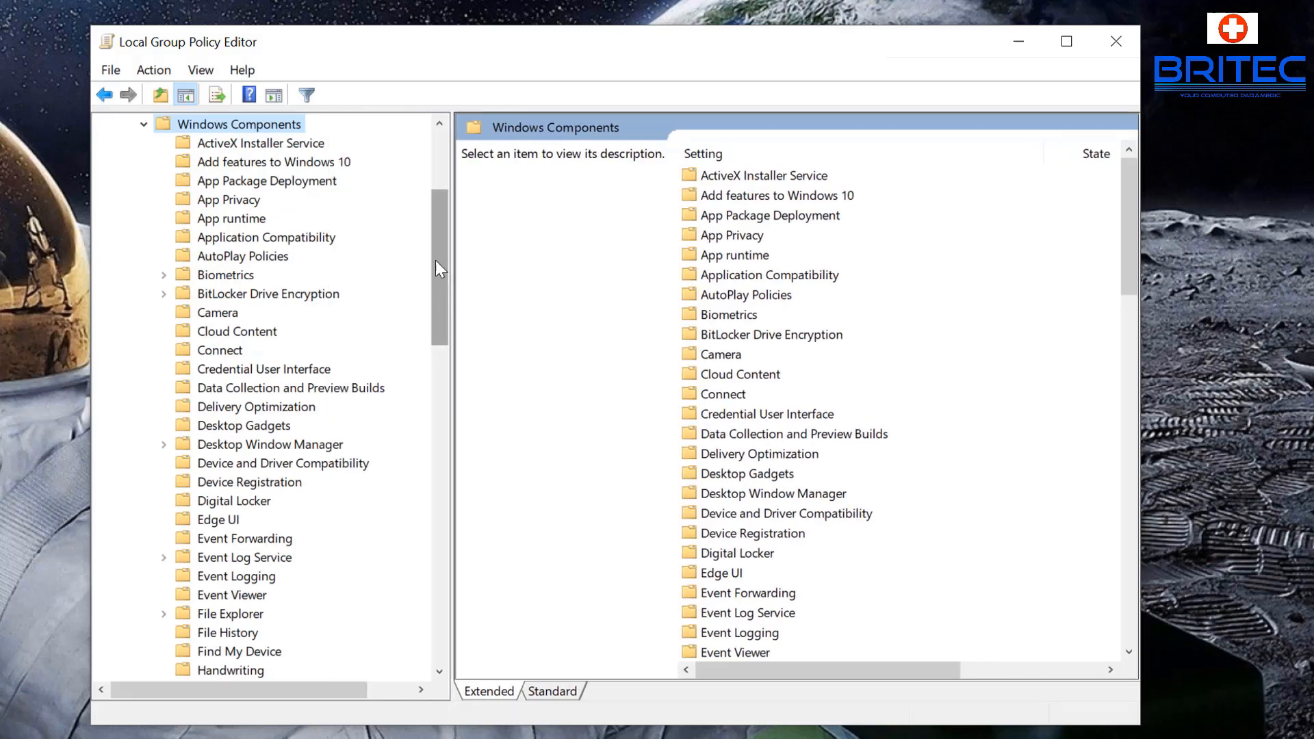
scroll(down, 3)
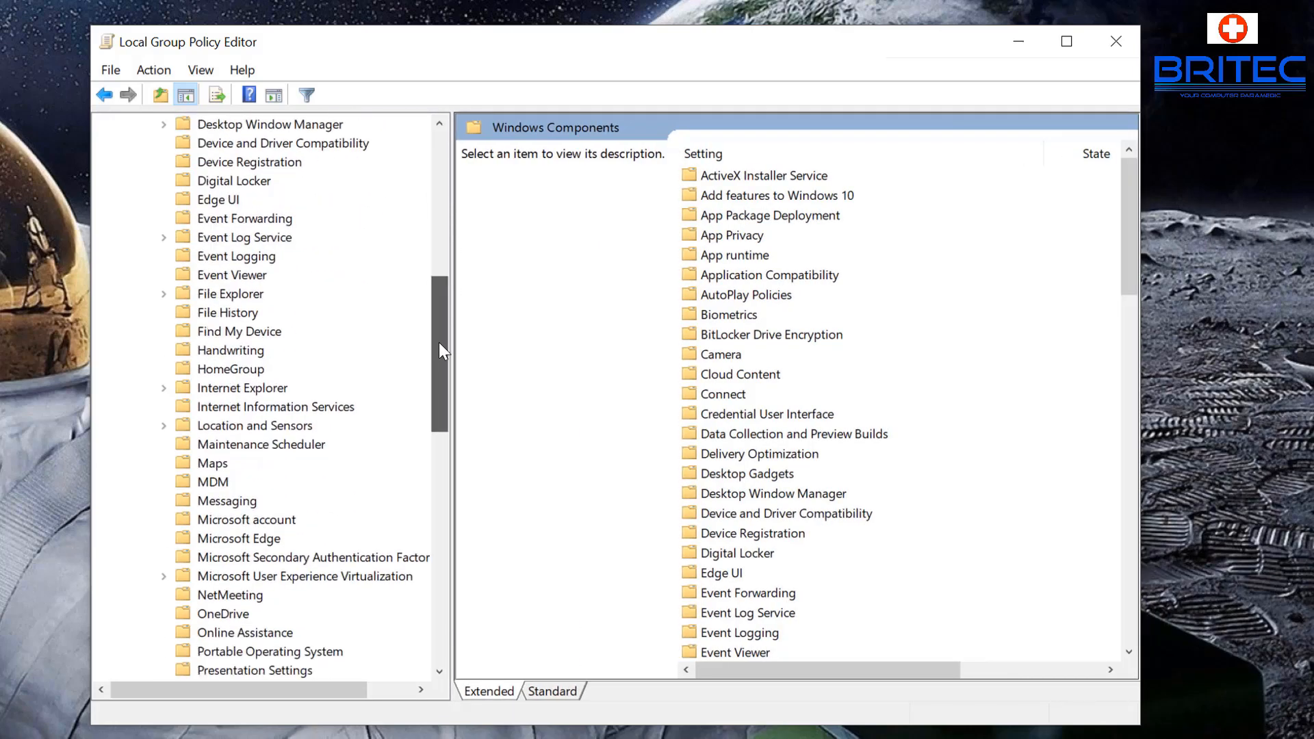
scroll(down, 3)
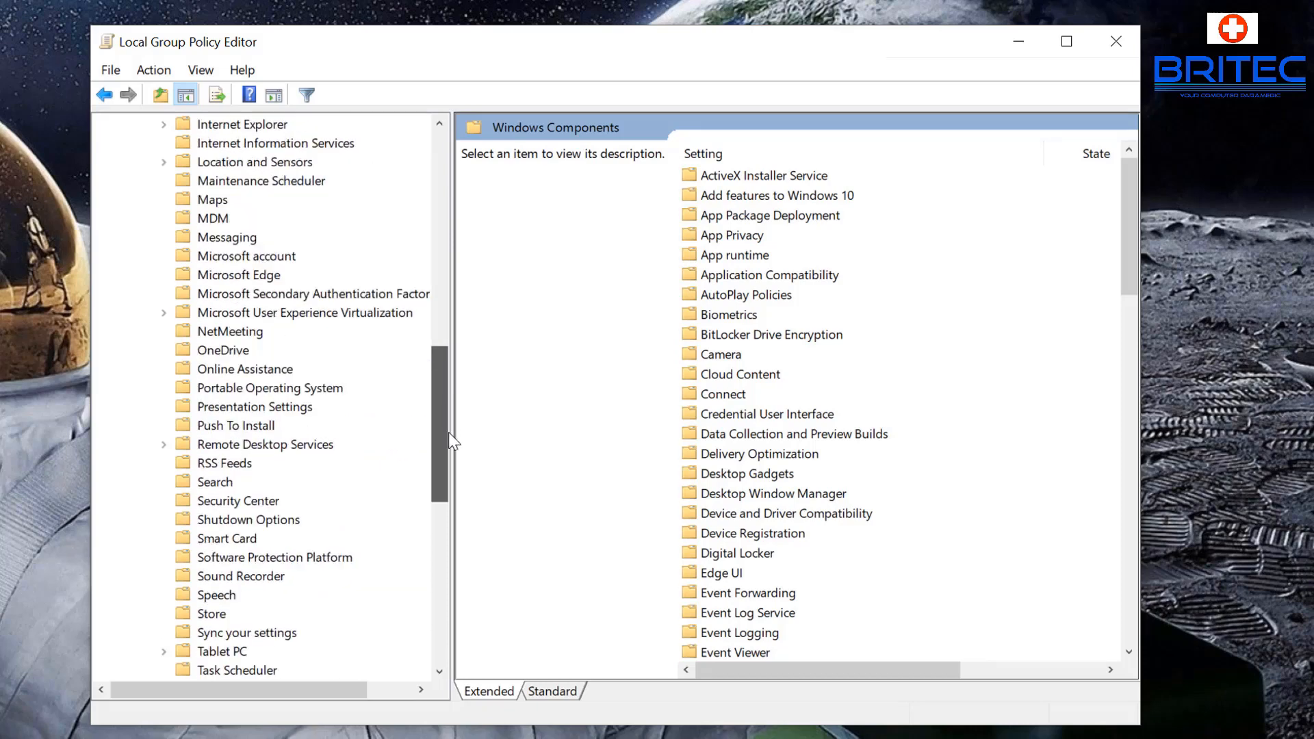
scroll(down, 3)
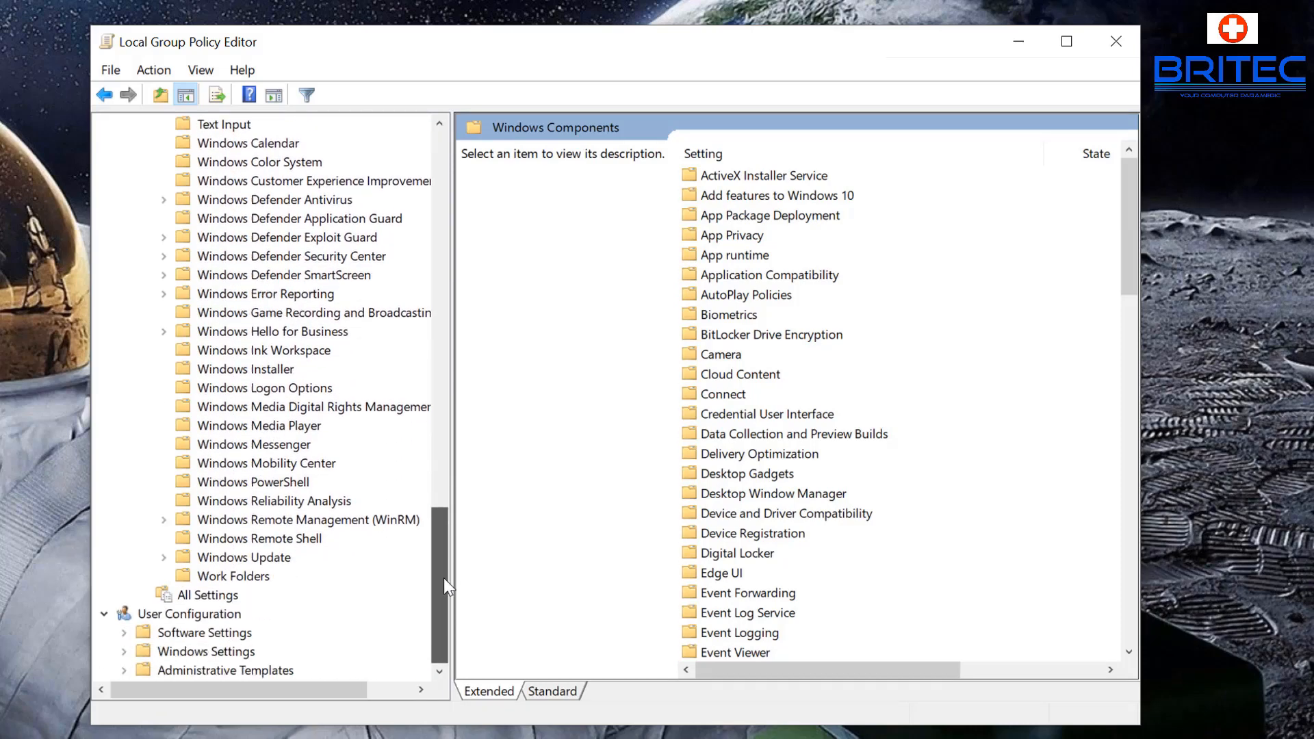
click(249, 557)
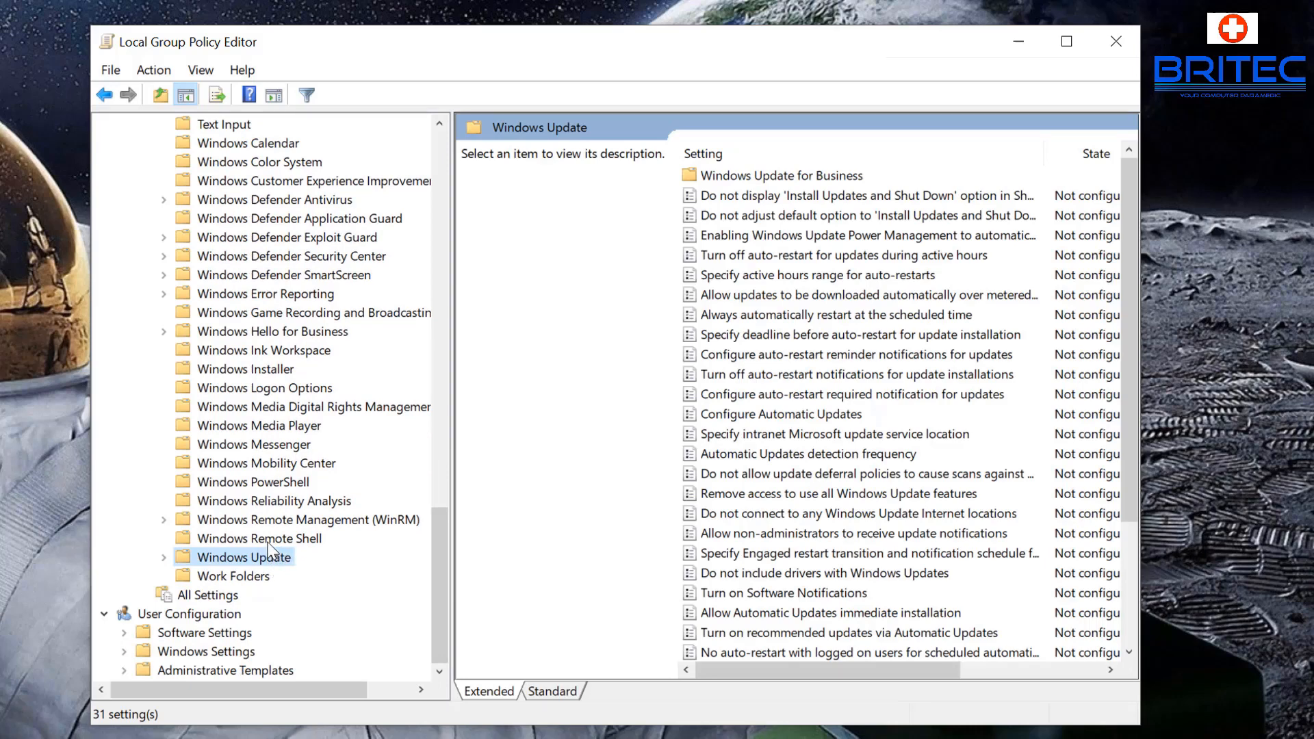
- Select Configure Automatic Updates and bring up its policy settings dialog
click(779, 413)
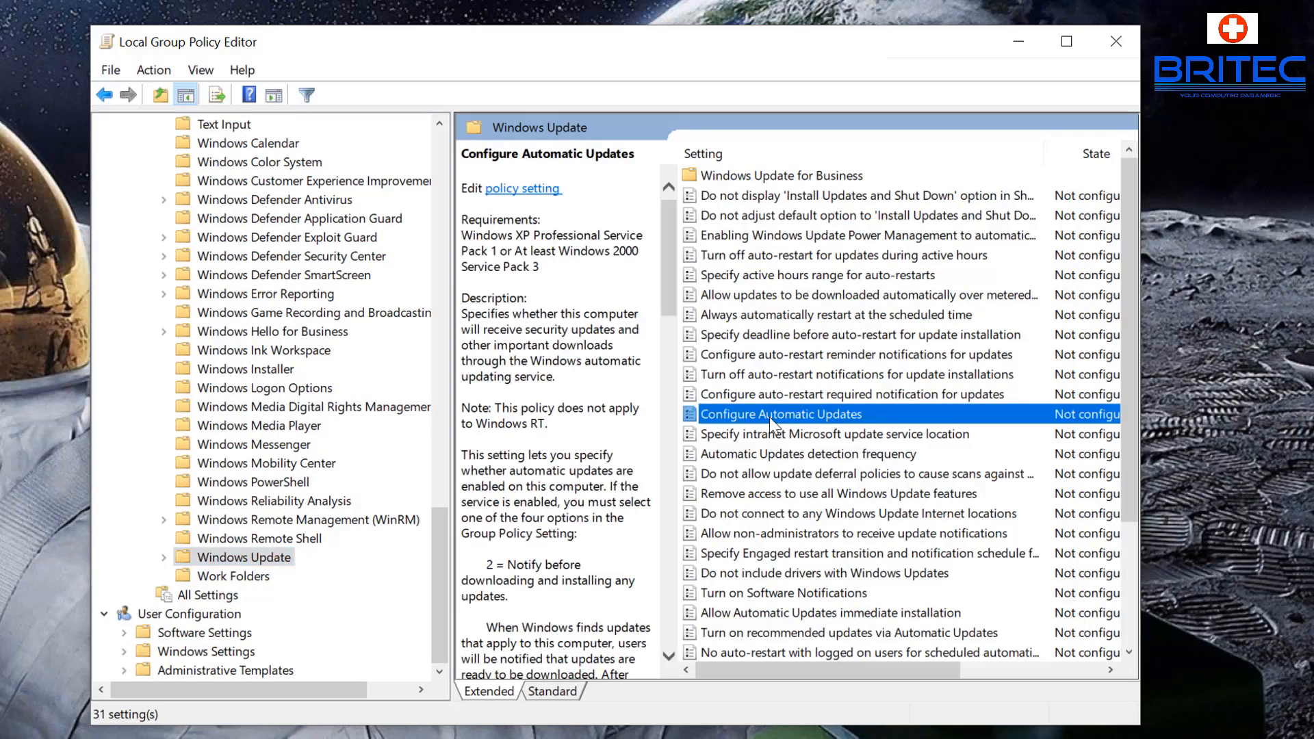
mouse_move(1157, 427)
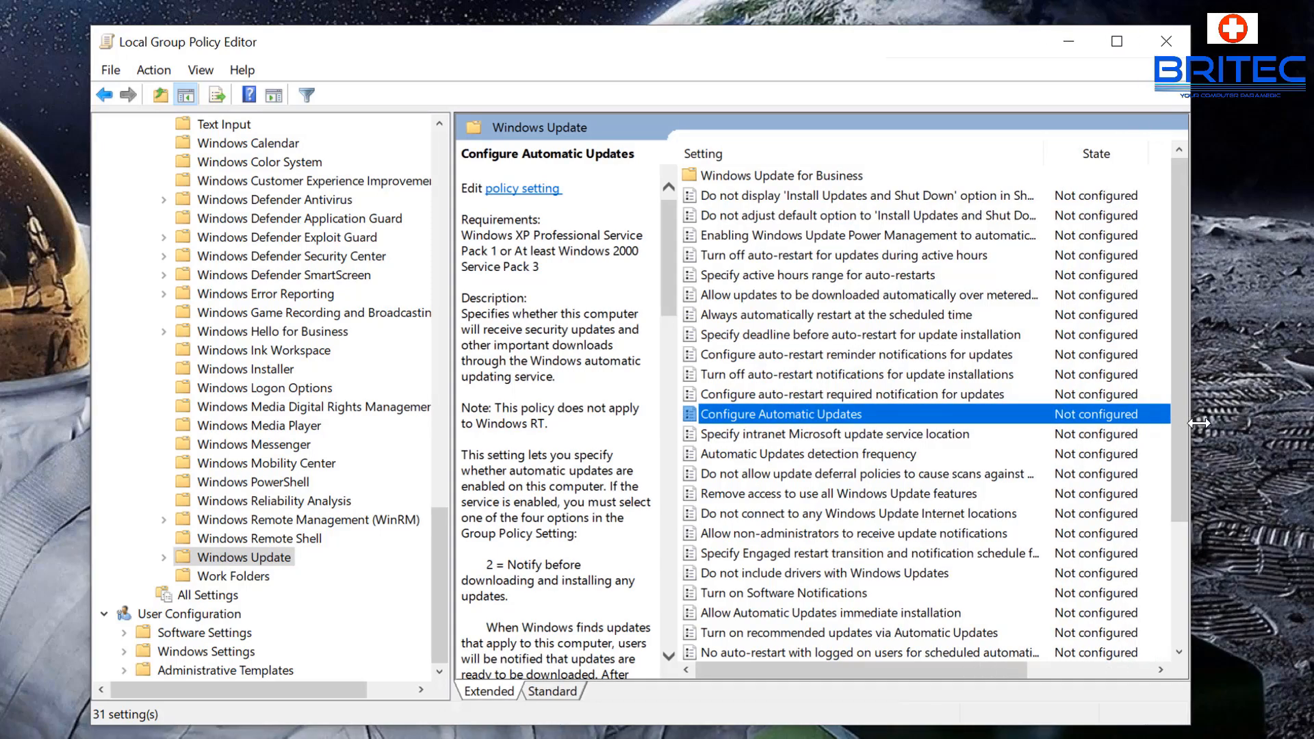
double_click(780, 413)
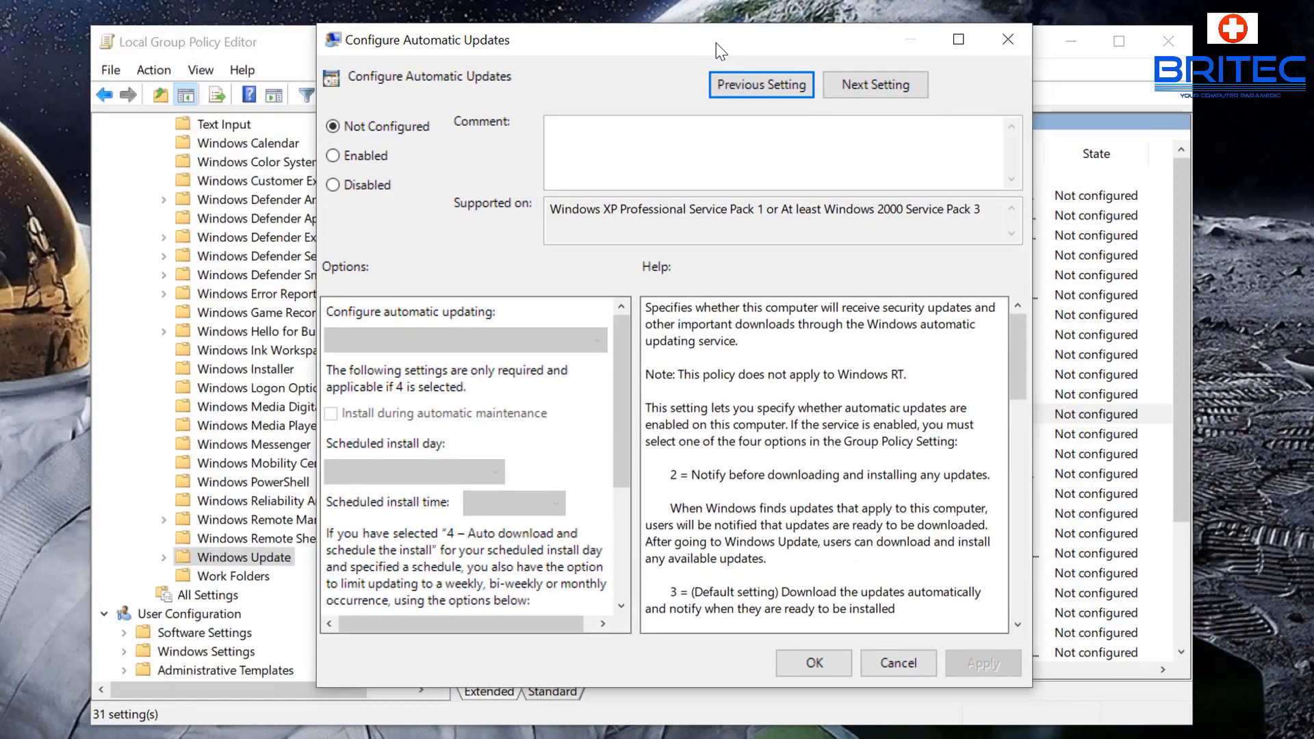
- Set Configure Automatic Updates to Enabled with '2 - Notify for download and auto install', confirm, and close the editor
click(334, 155)
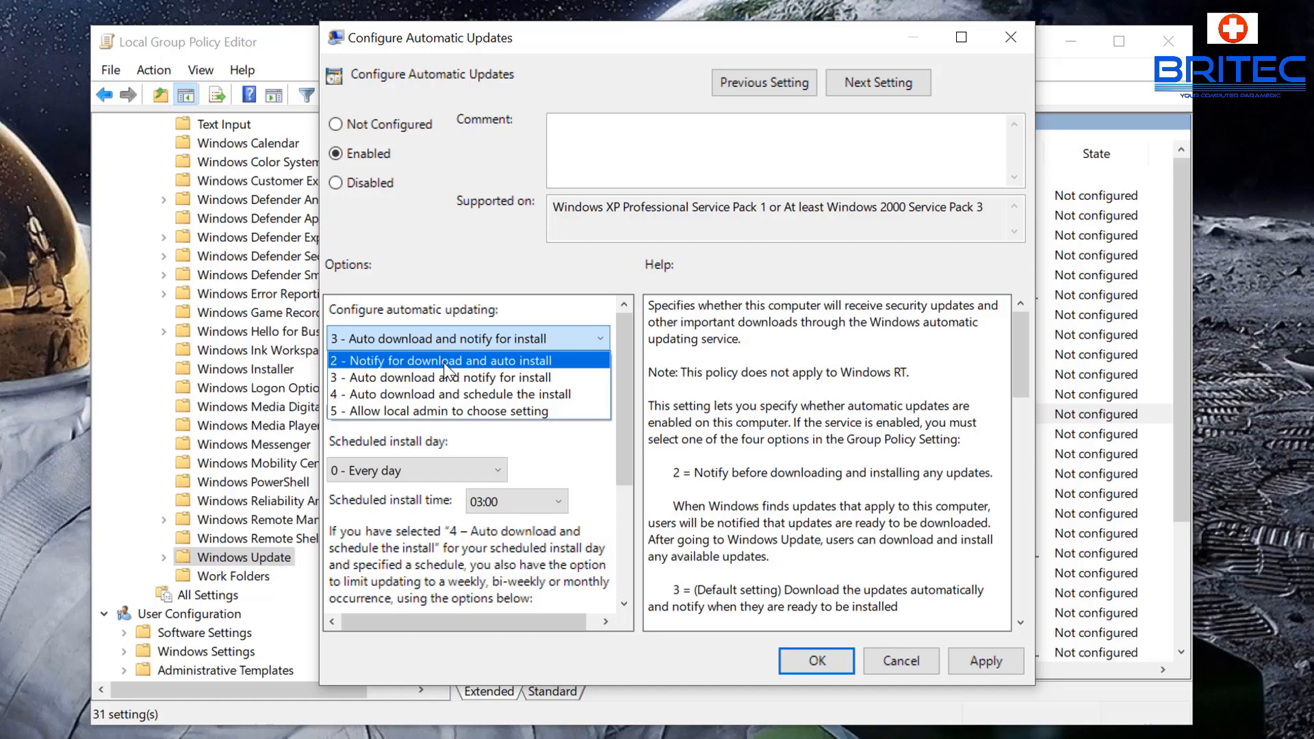
click(442, 360)
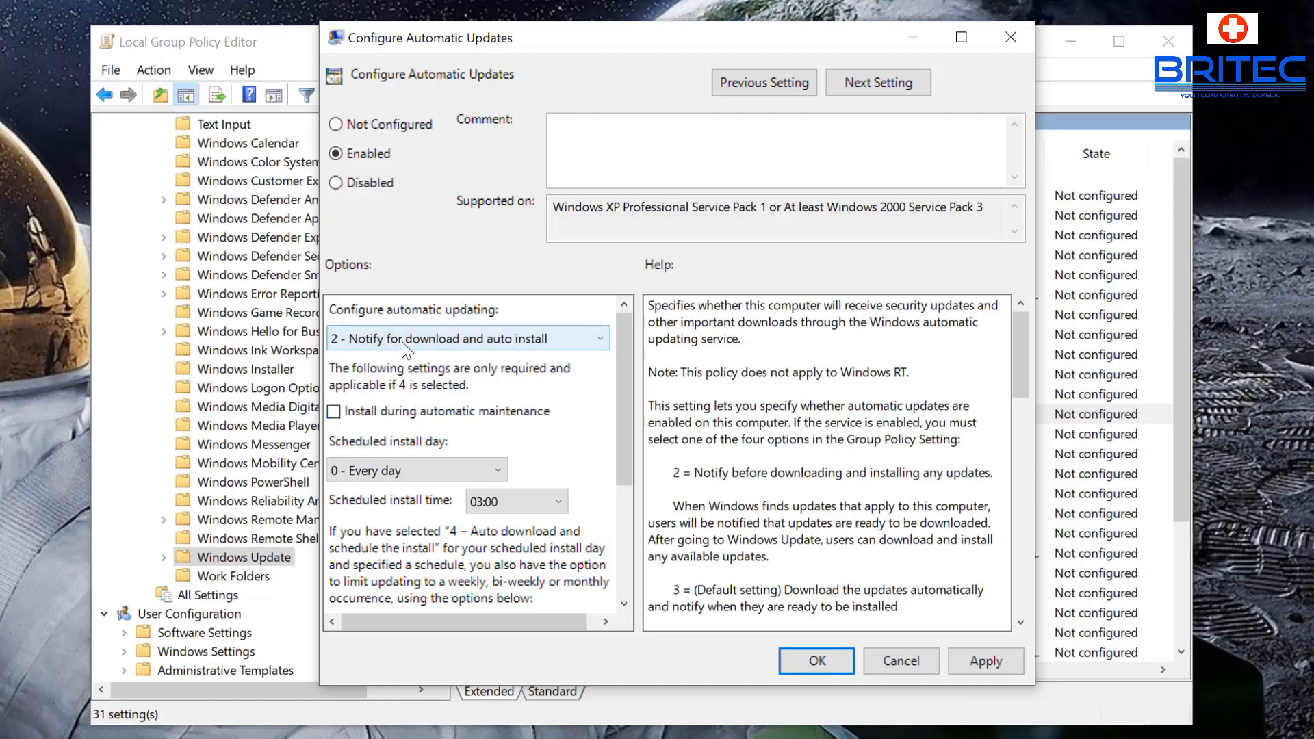
mouse_move(530, 348)
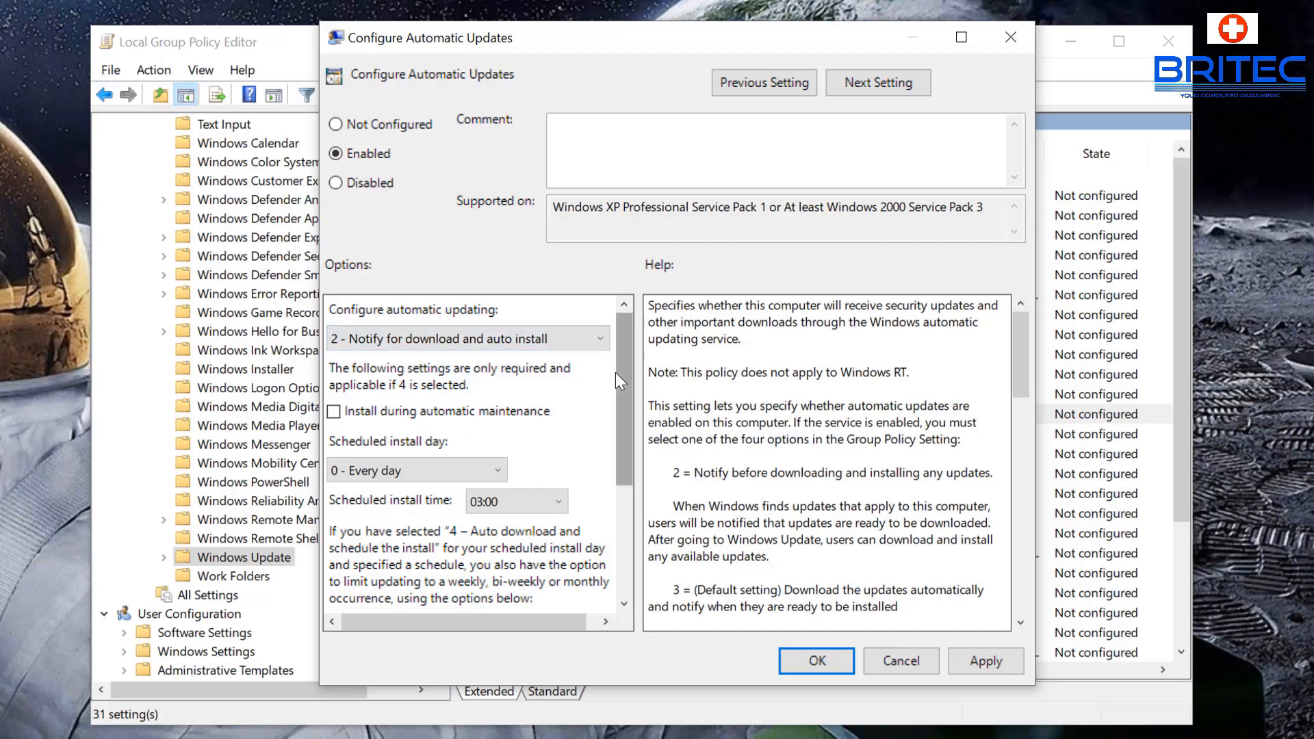
scroll(down, 3)
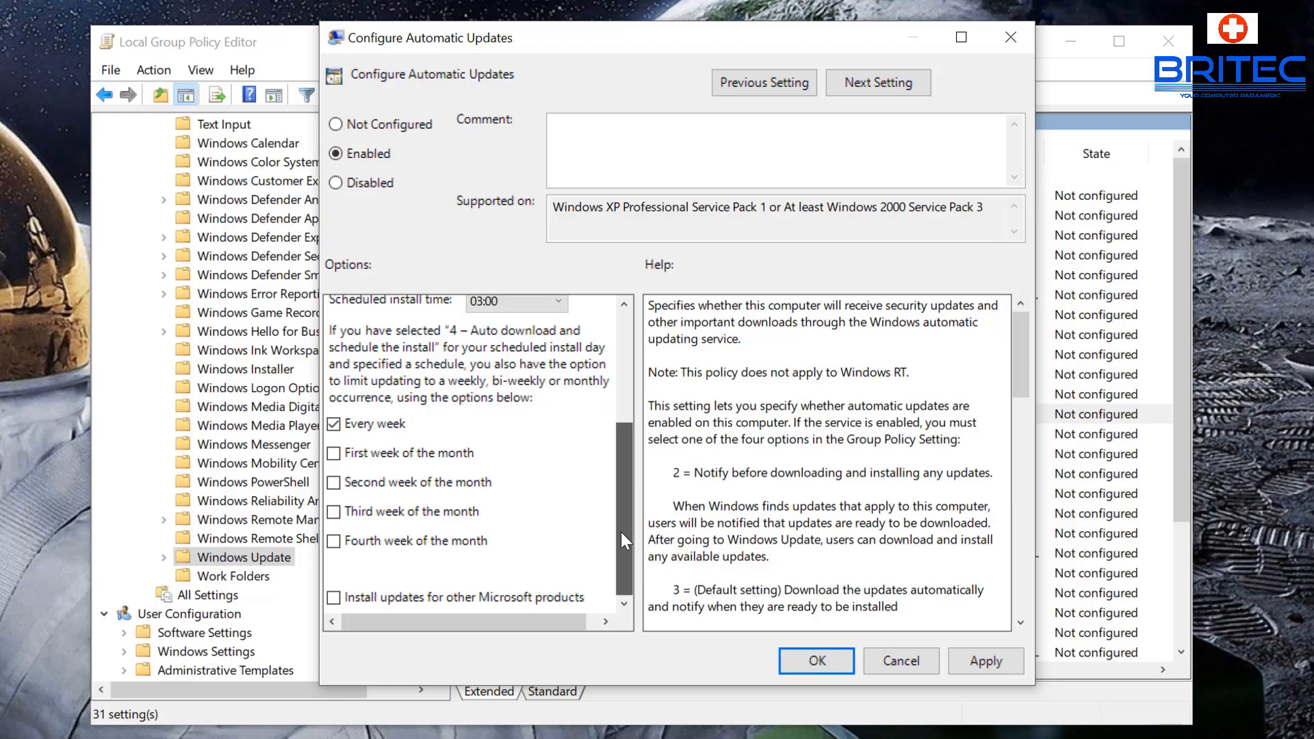
click(984, 660)
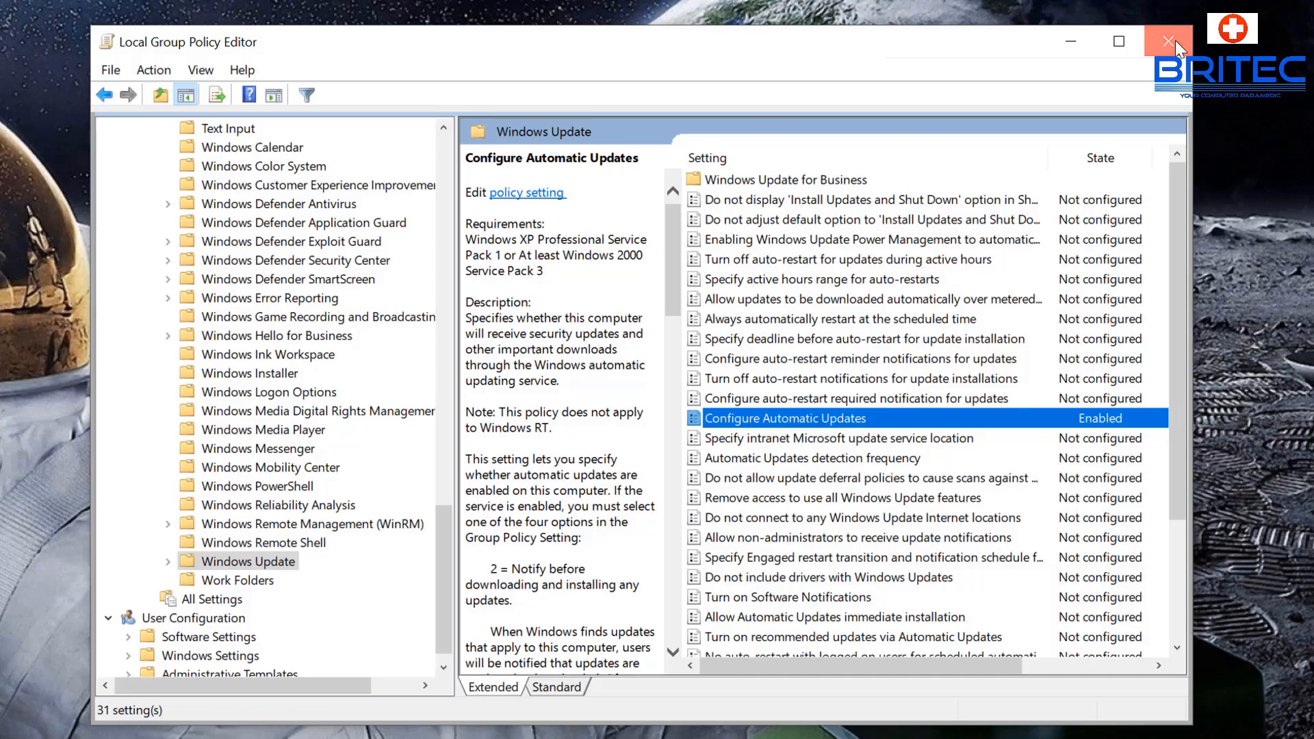
click(1163, 41)
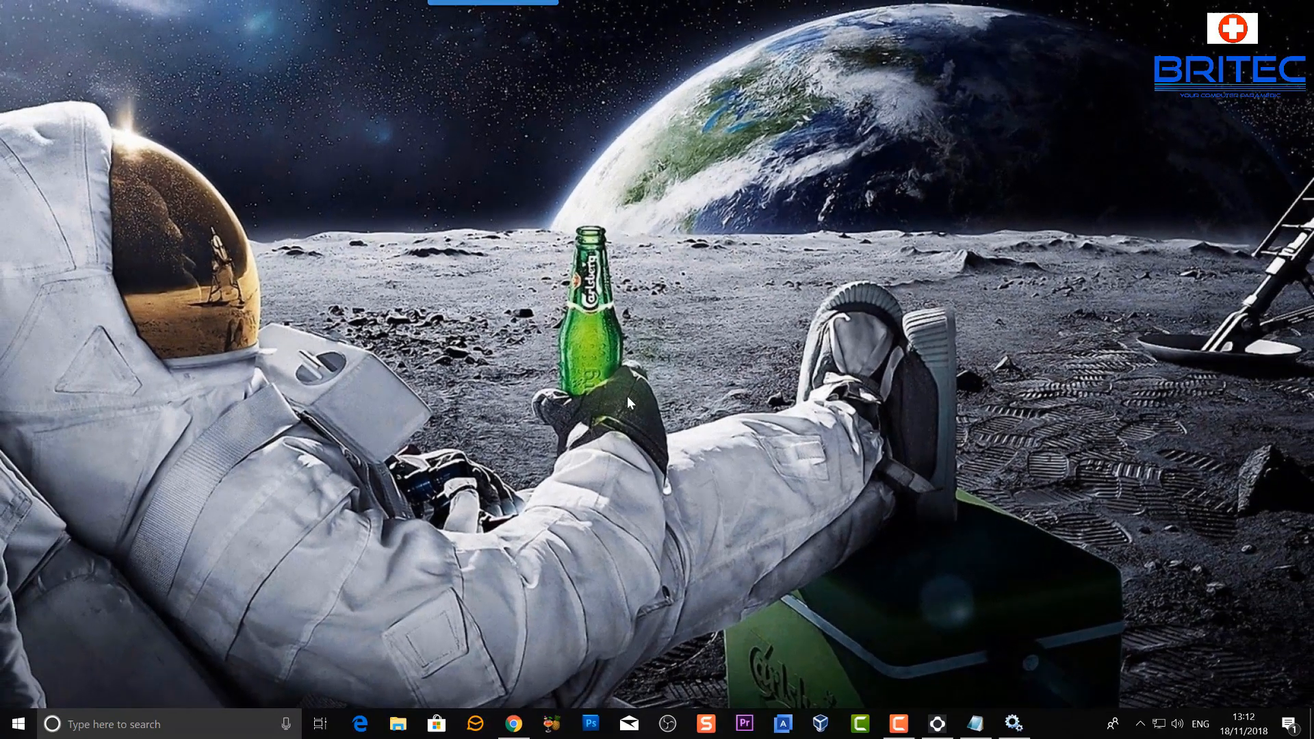
mouse_move(583, 434)
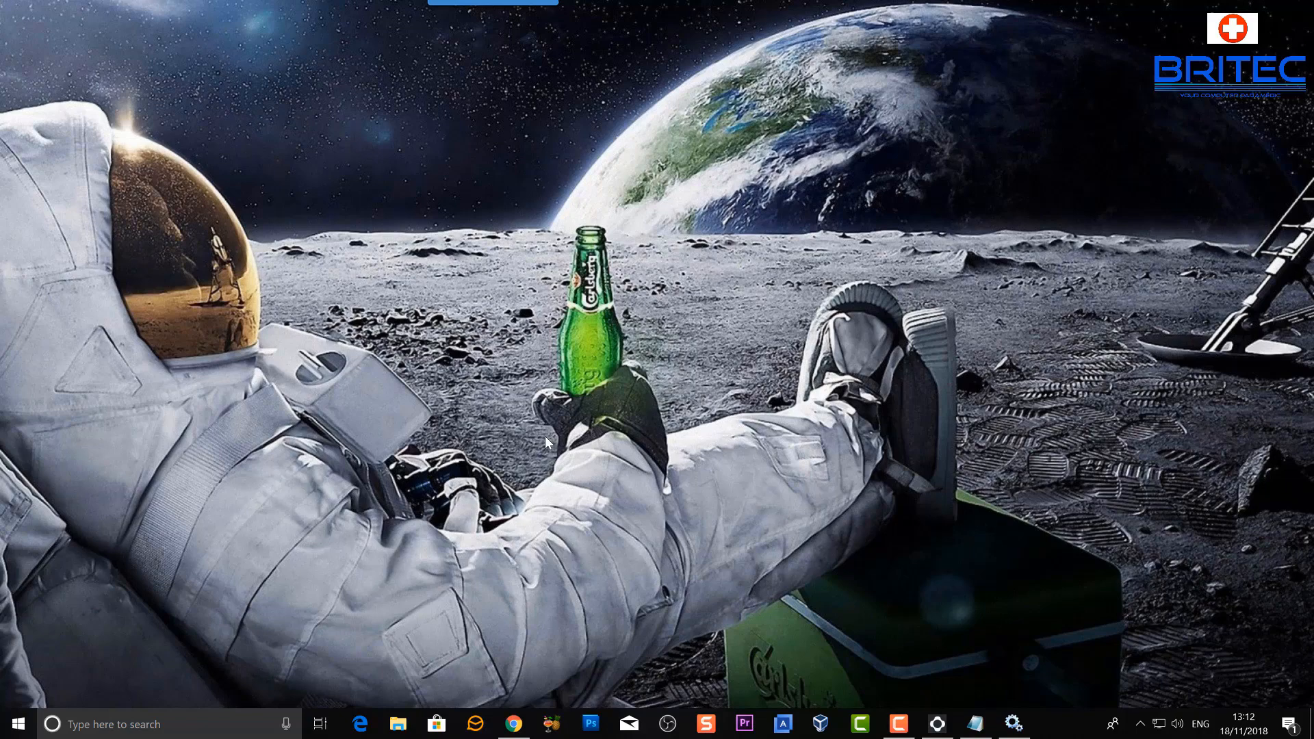
mouse_move(484, 595)
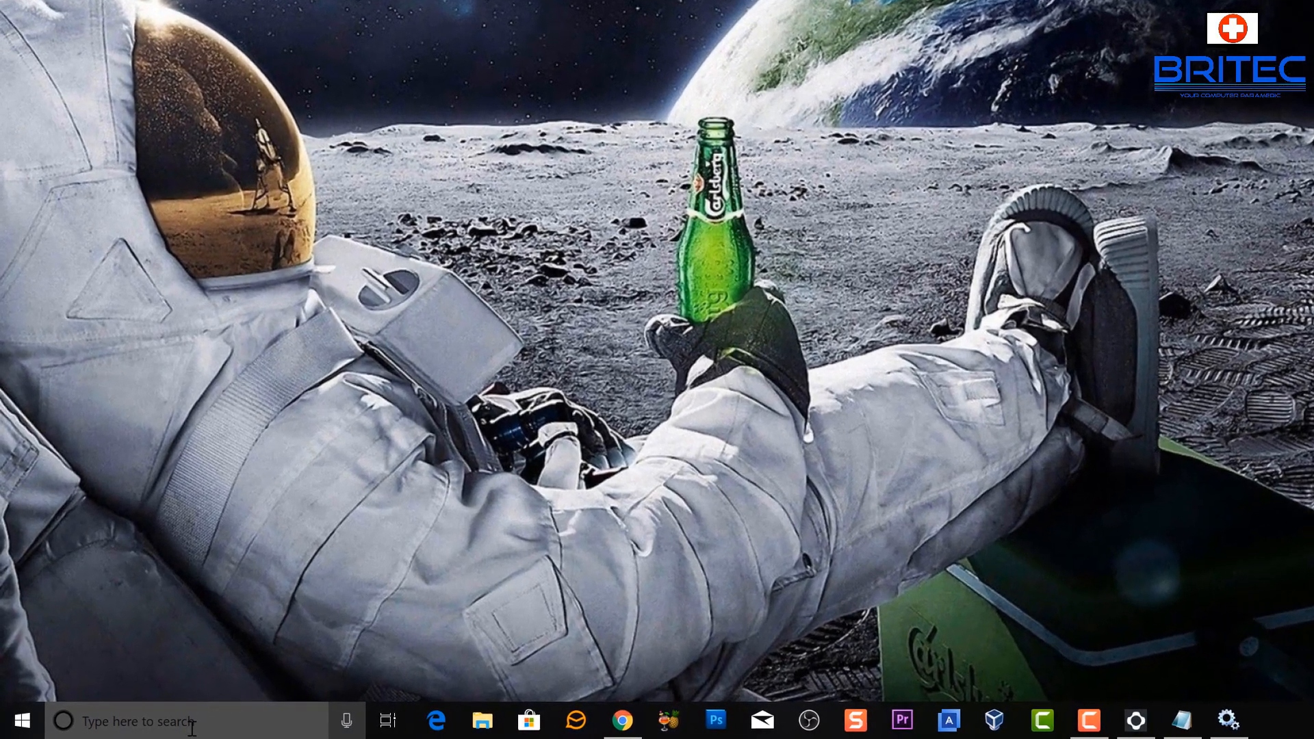
- Search Start for 'control Panel' and launch Control Panel
text(control Panel)
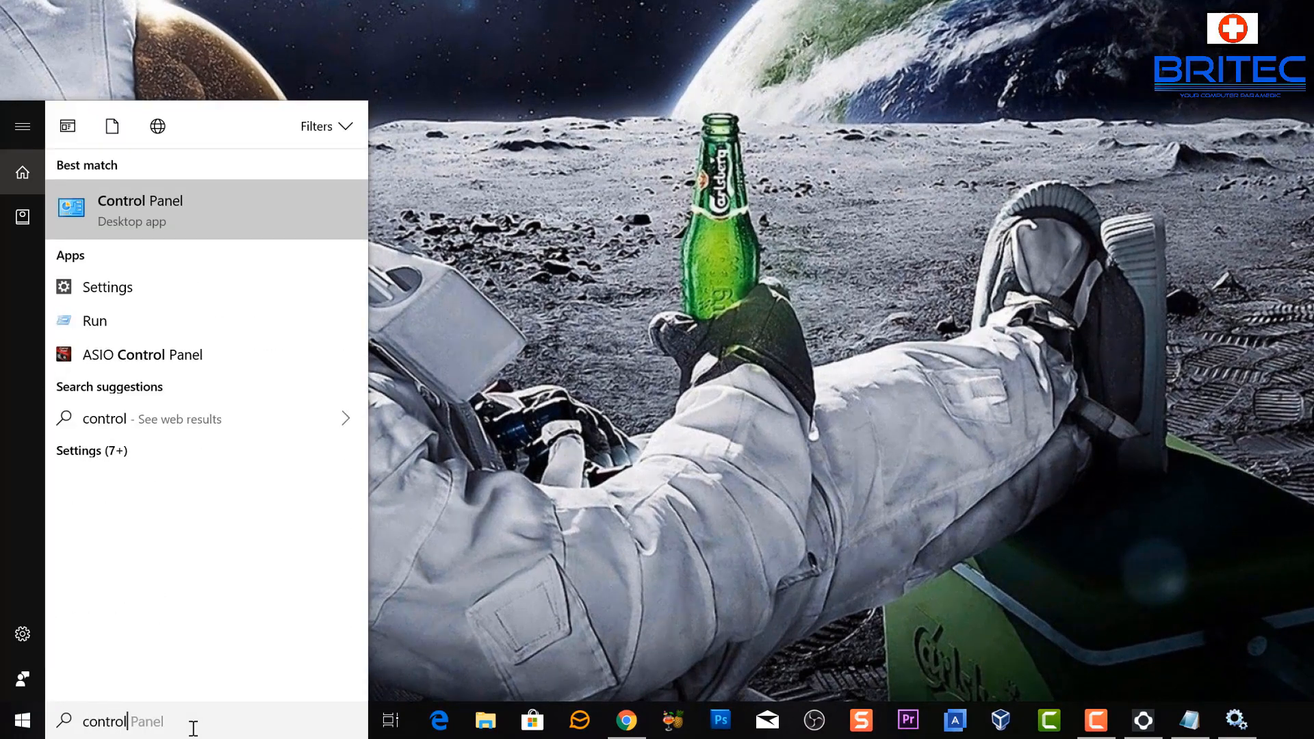
click(140, 211)
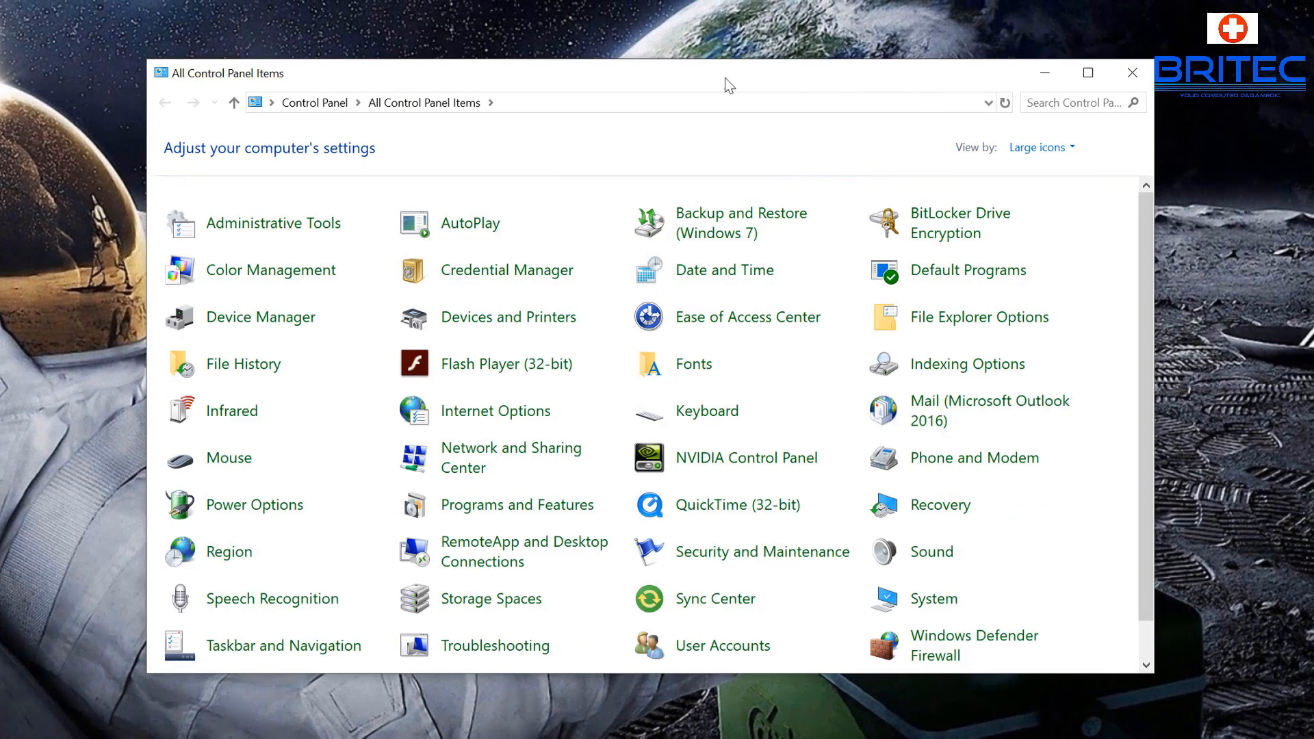
- View Control Panel by Category, switch back to Large icons, browse the items, and close the window
click(1055, 156)
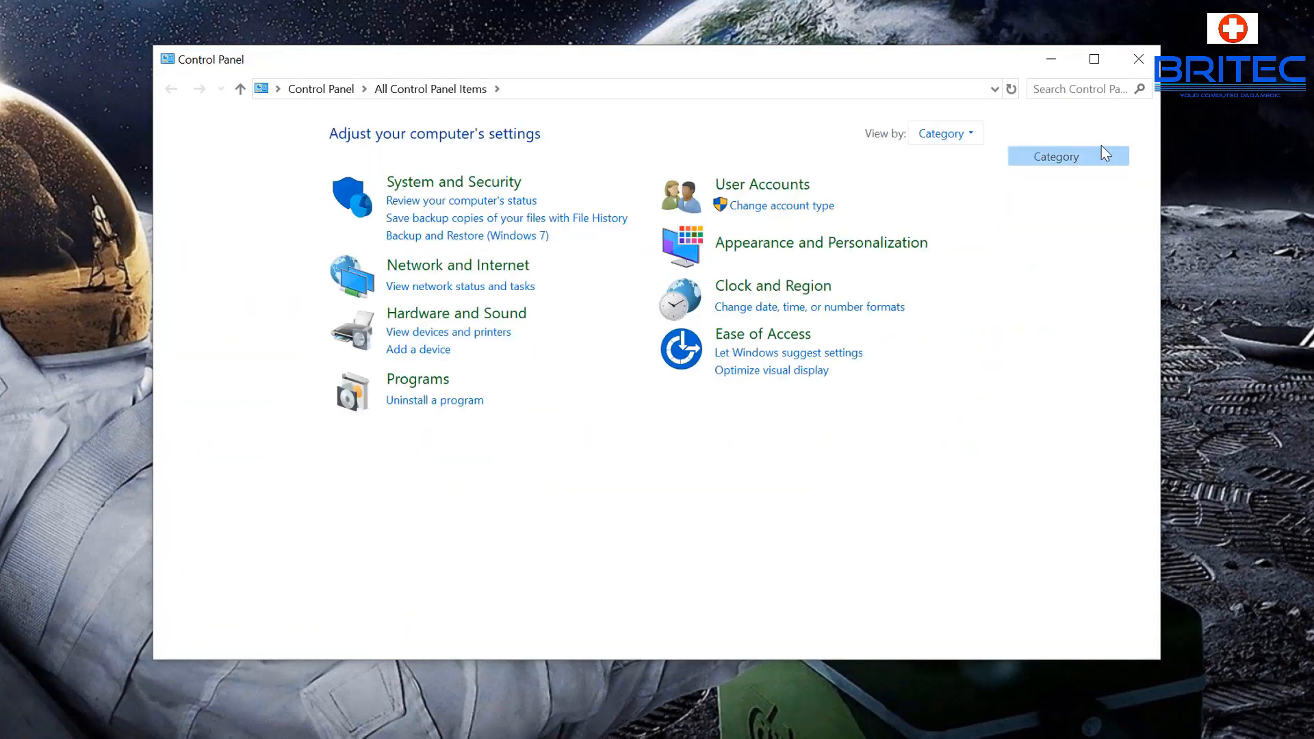
click(945, 133)
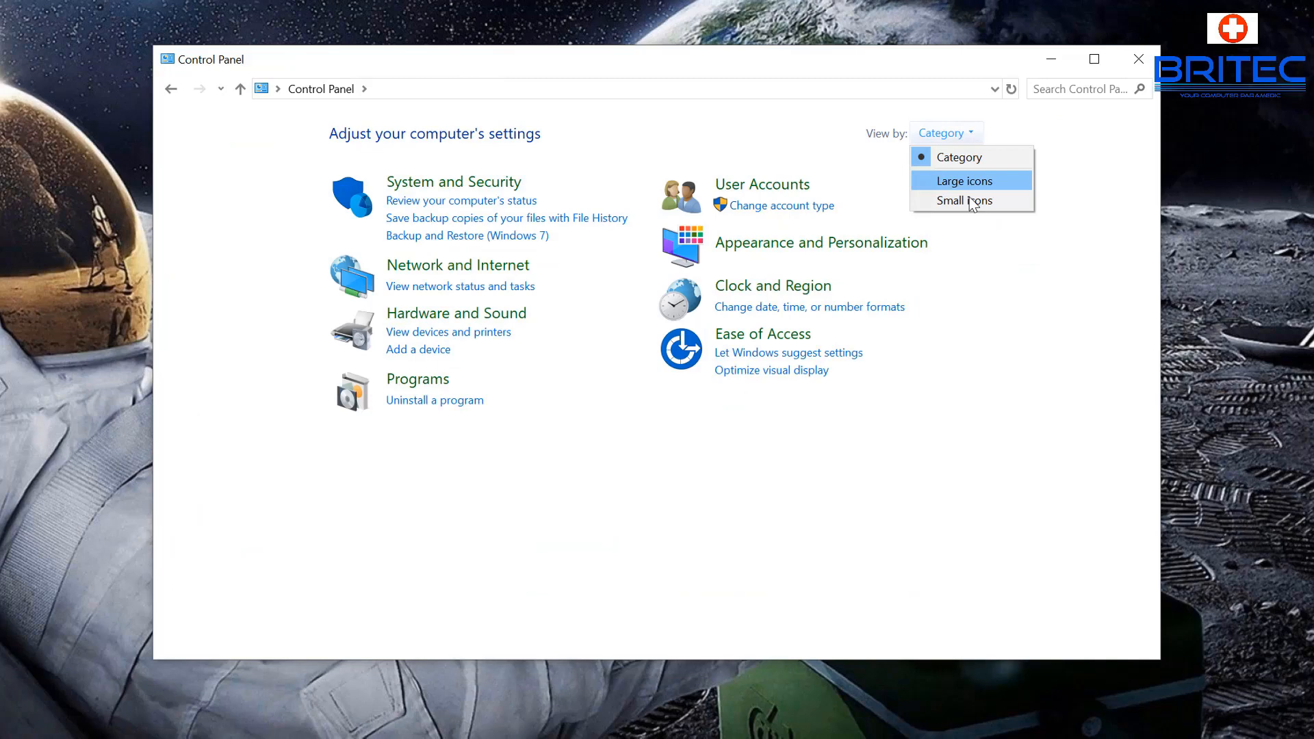
click(963, 181)
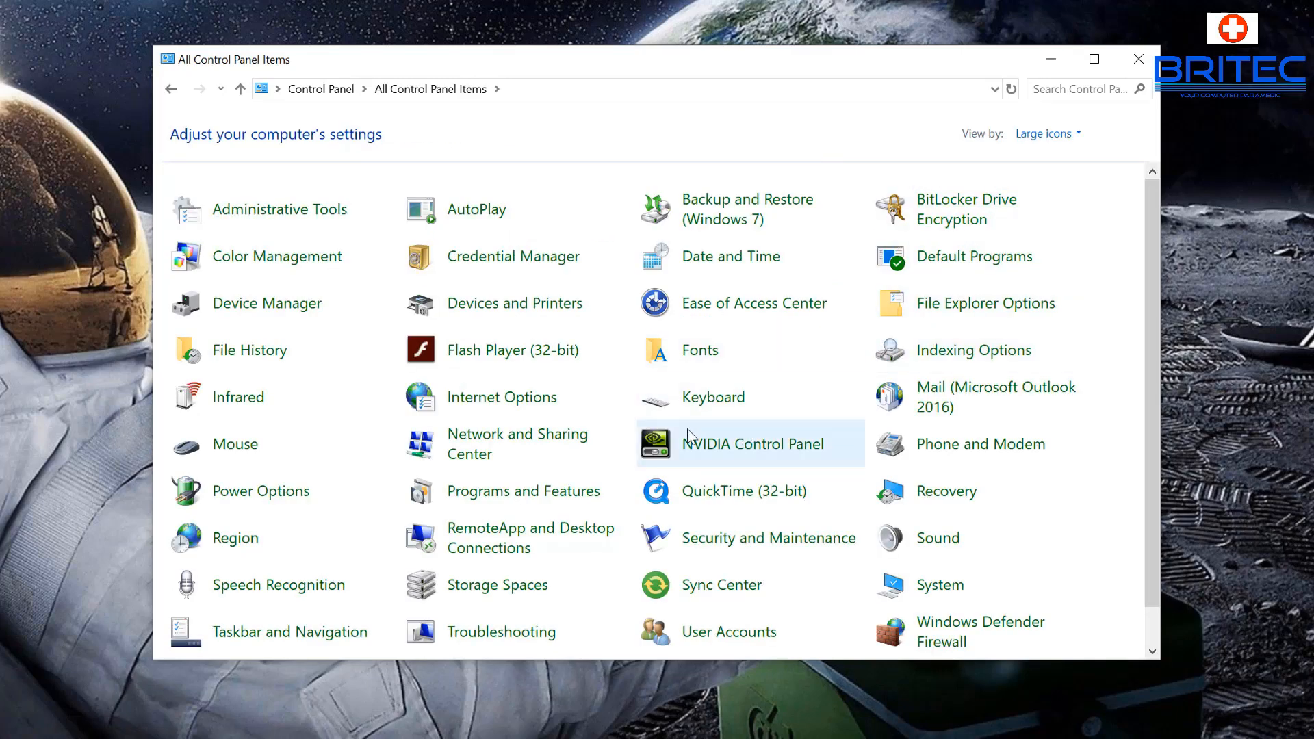
scroll(down, 3)
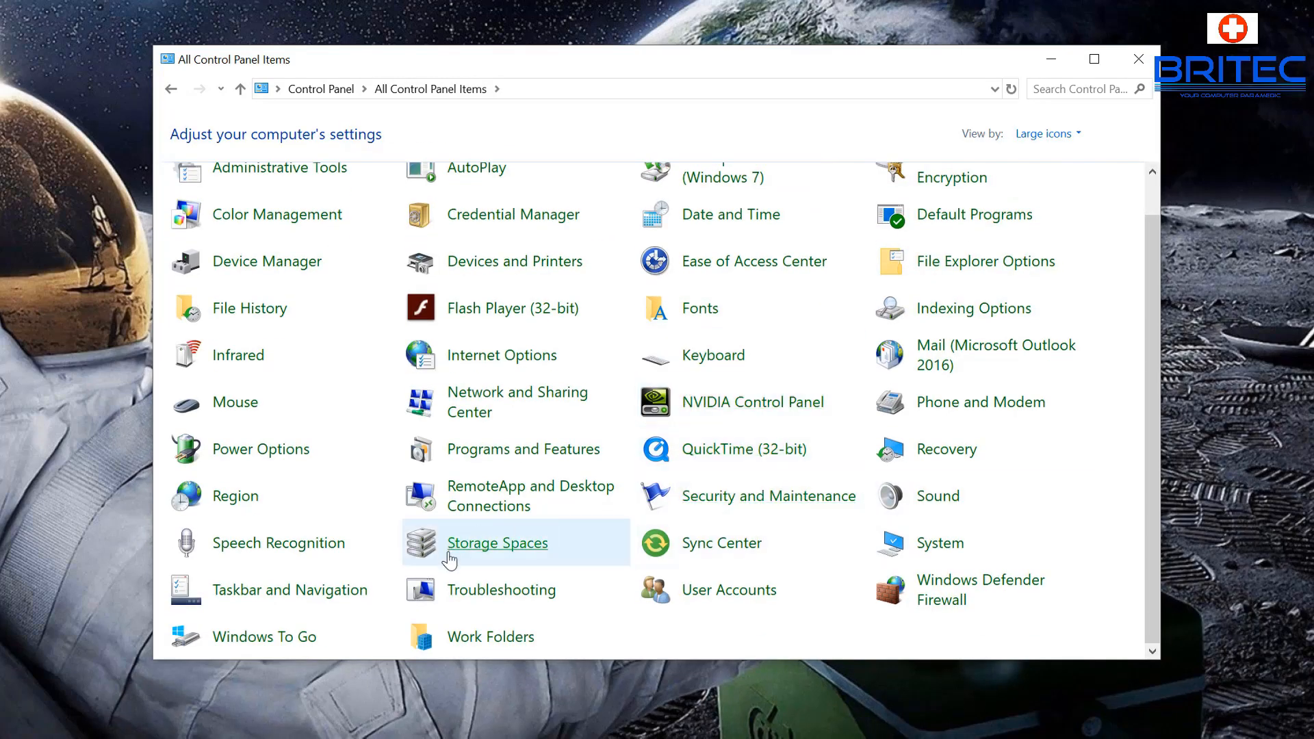
mouse_move(502, 568)
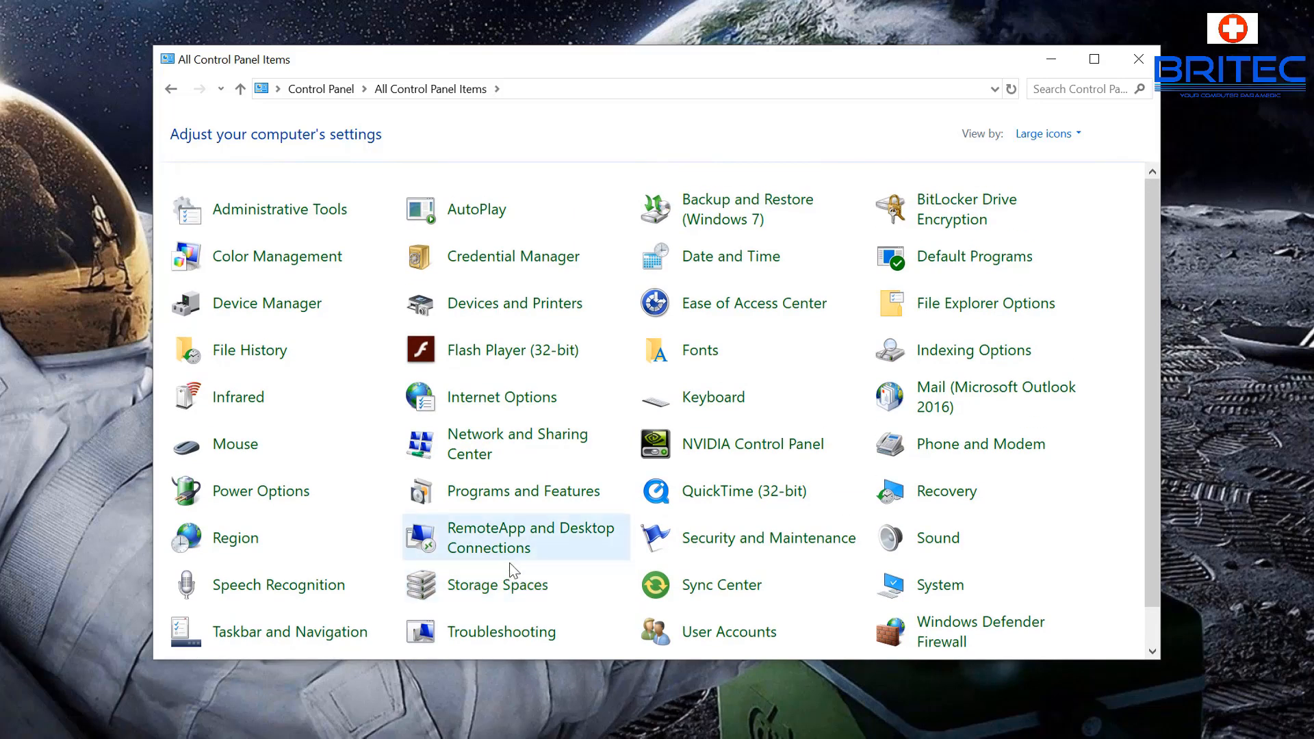
click(525, 492)
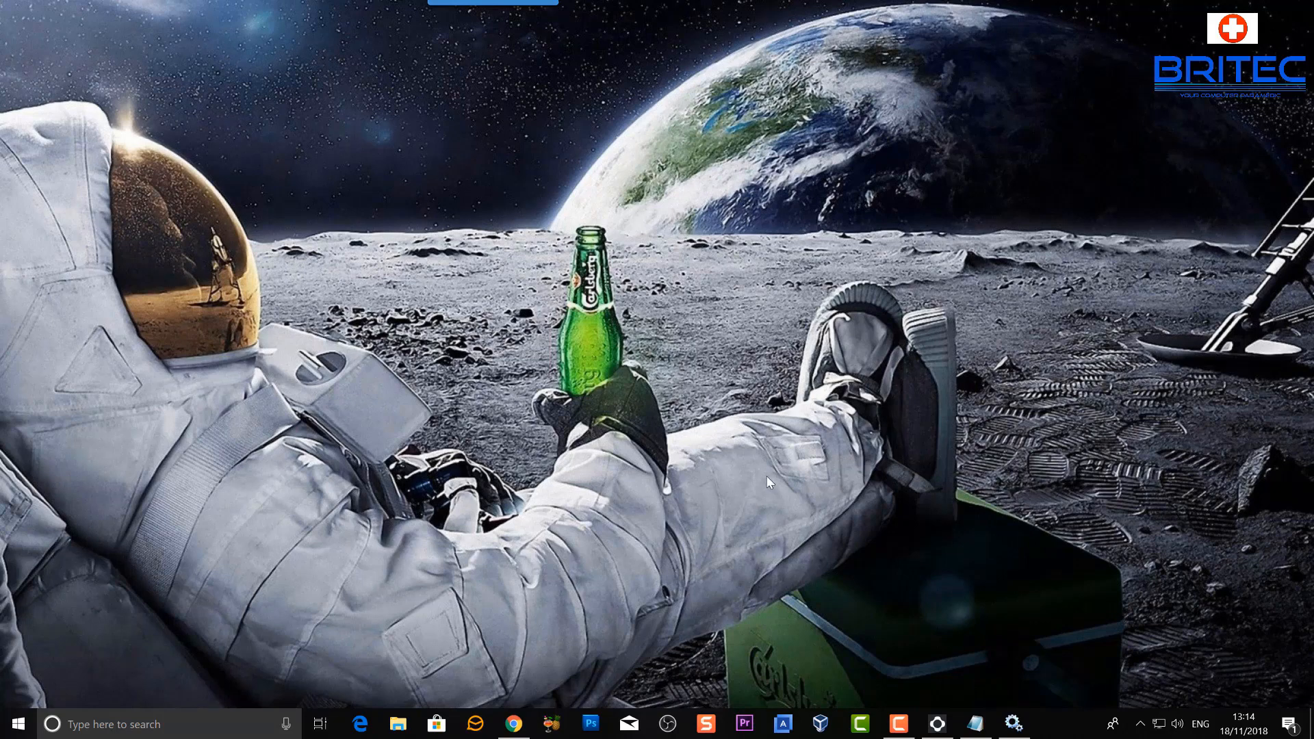
mouse_move(792, 408)
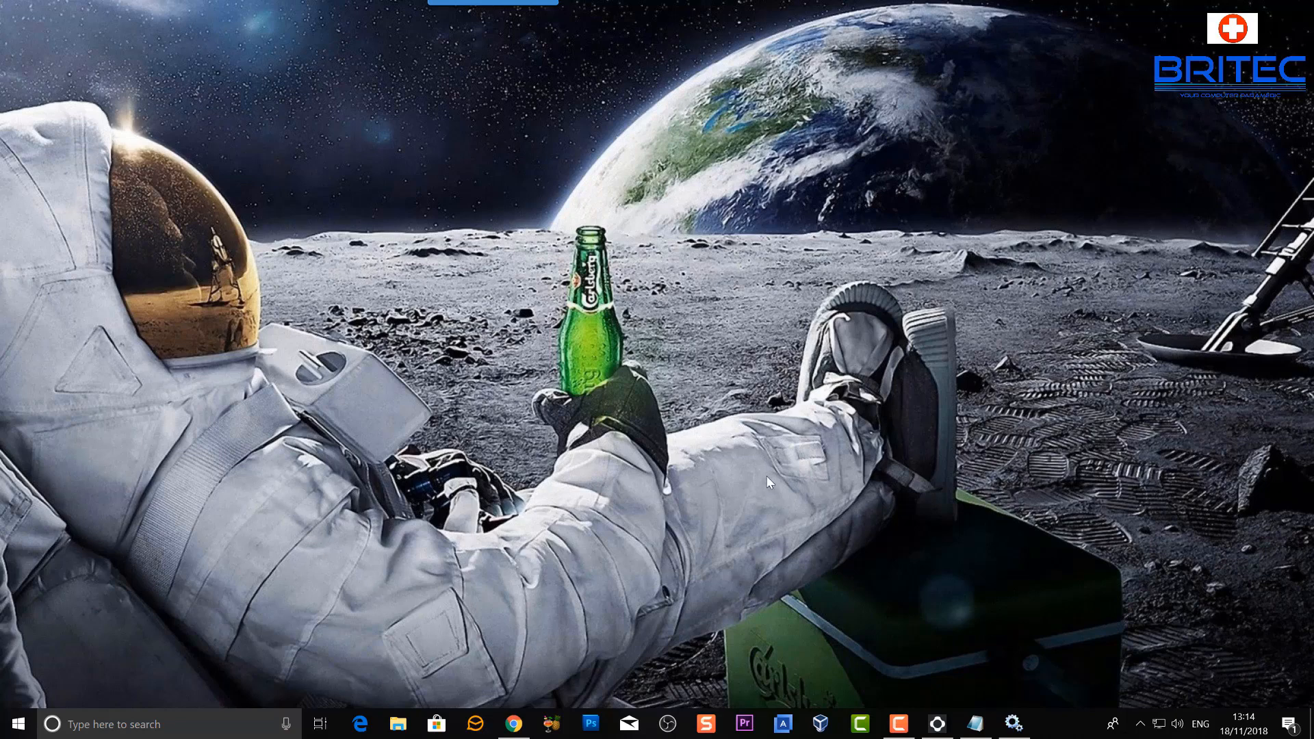
mouse_move(792, 408)
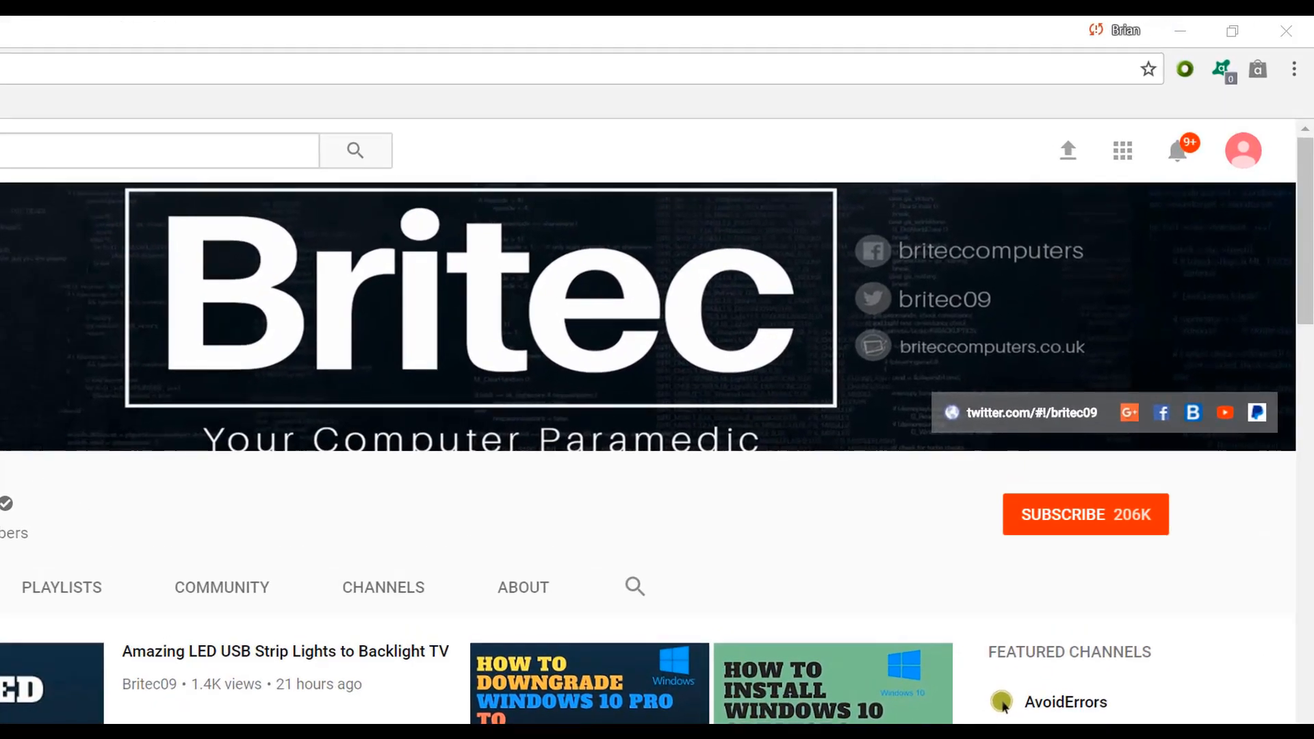
mouse_move(1137, 569)
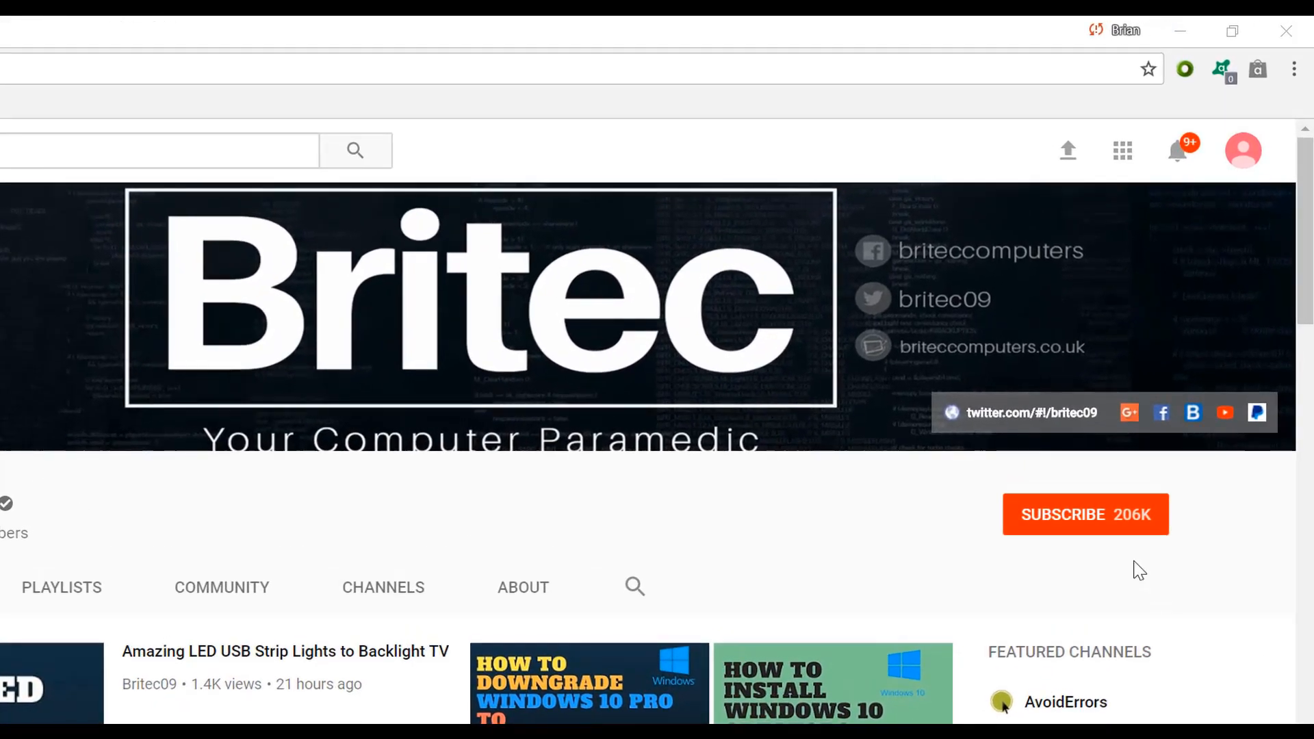
- Subscribe to the Britec YouTube channel
click(1084, 513)
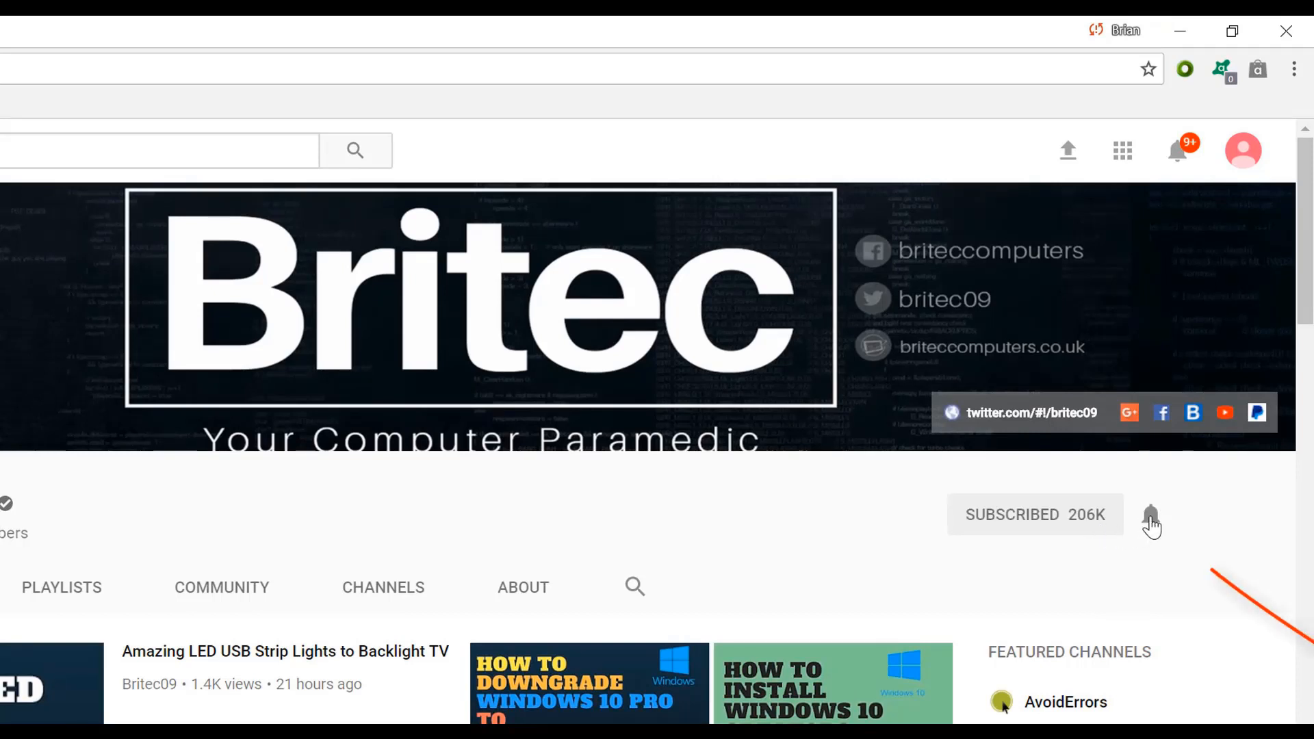